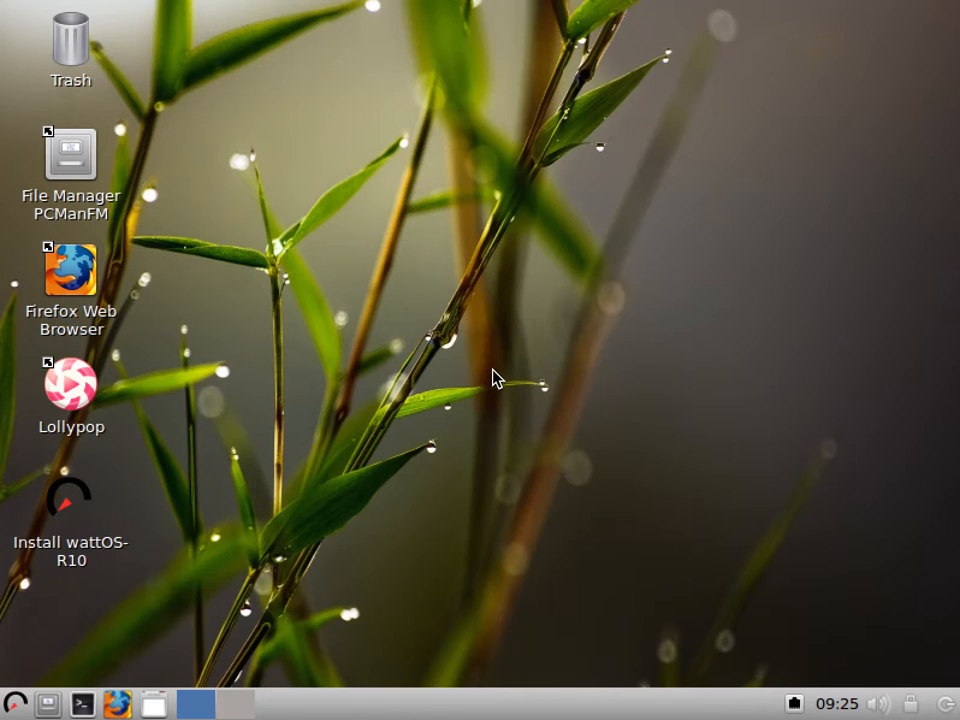
pyautogui.moveTo(455, 303)
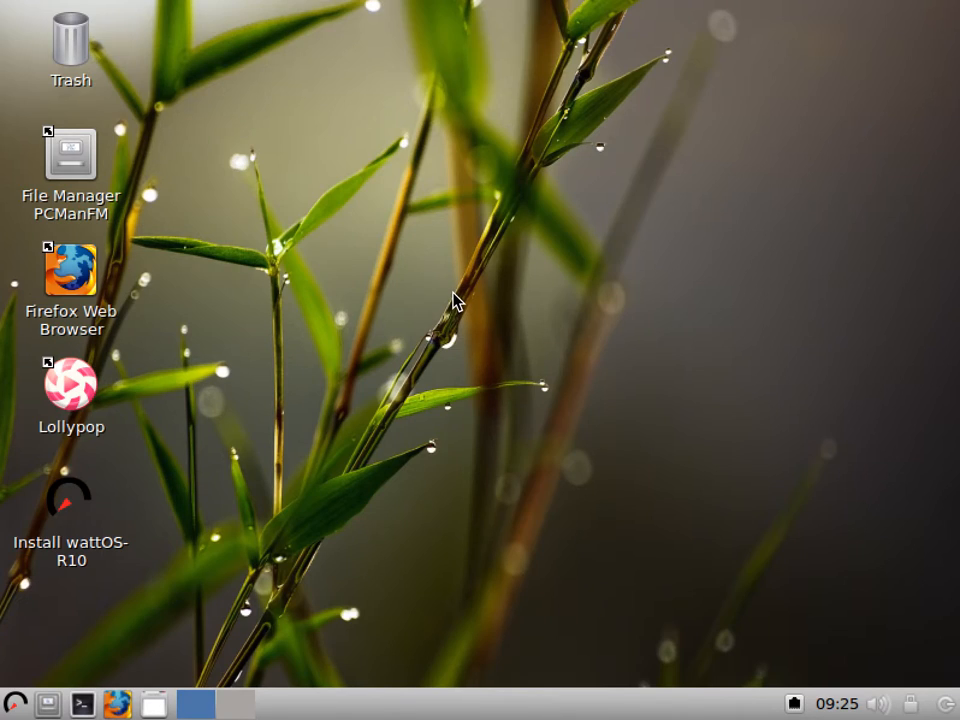
pyautogui.moveTo(468, 286)
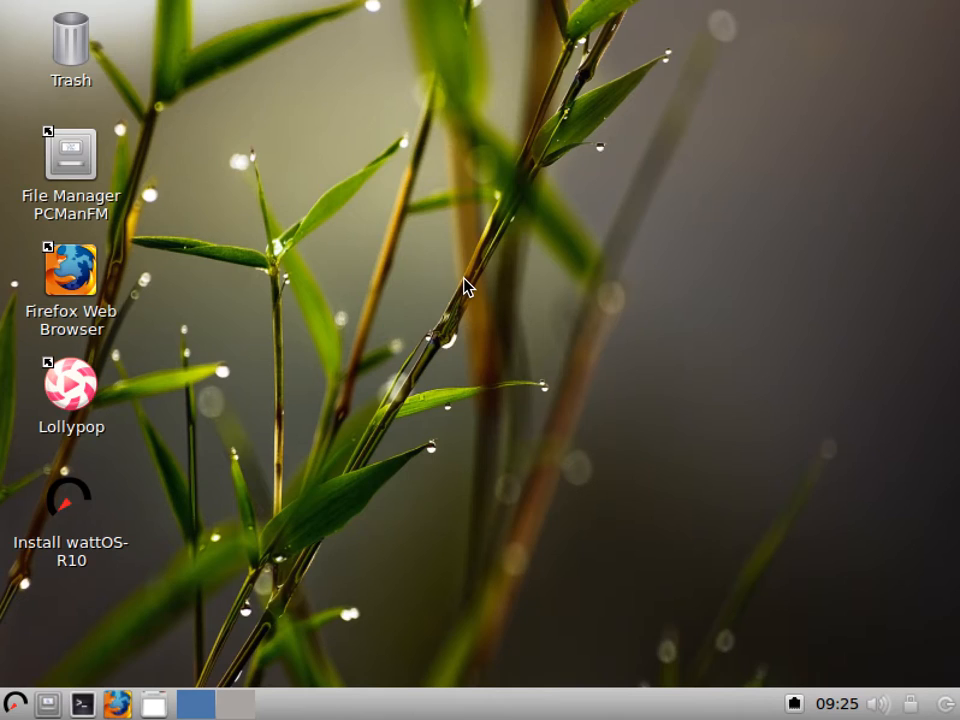
pyautogui.moveTo(487, 253)
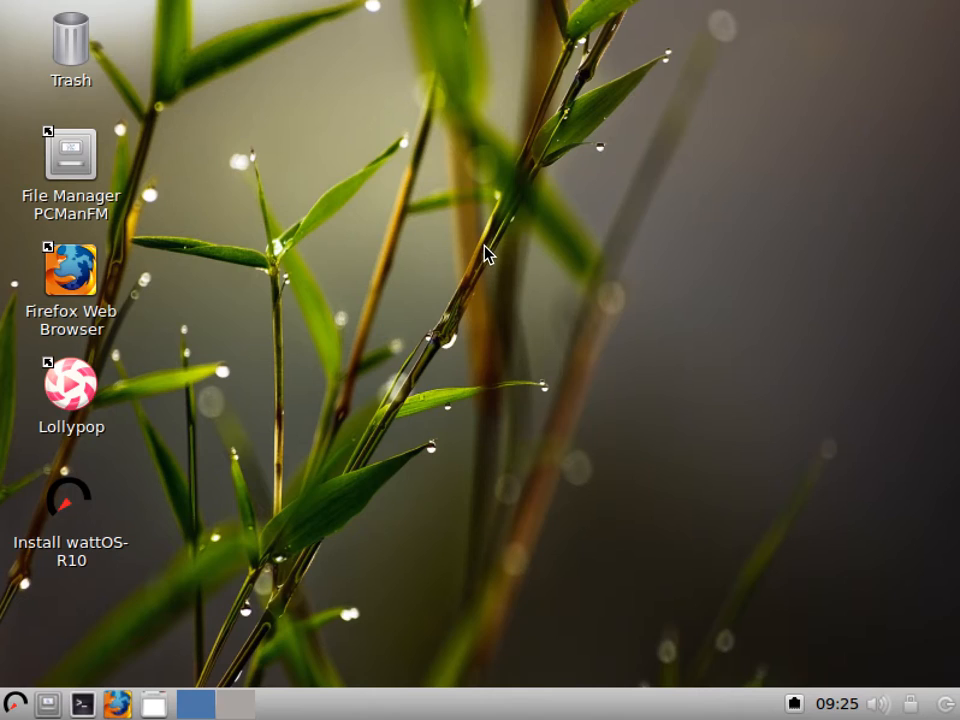
pyautogui.moveTo(498, 218)
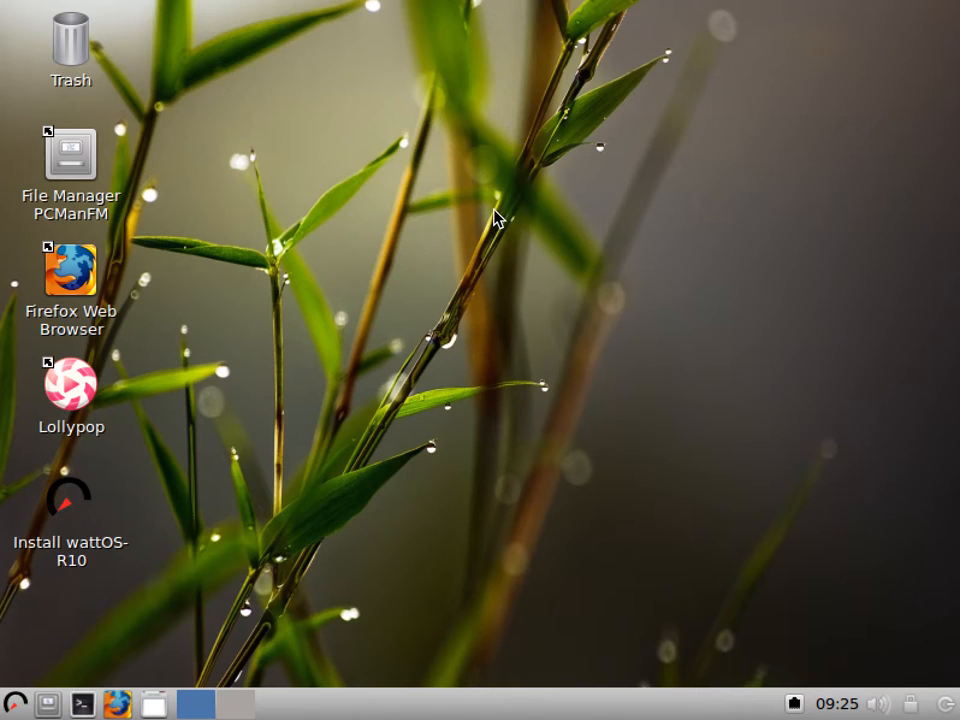
pyautogui.moveTo(98, 168)
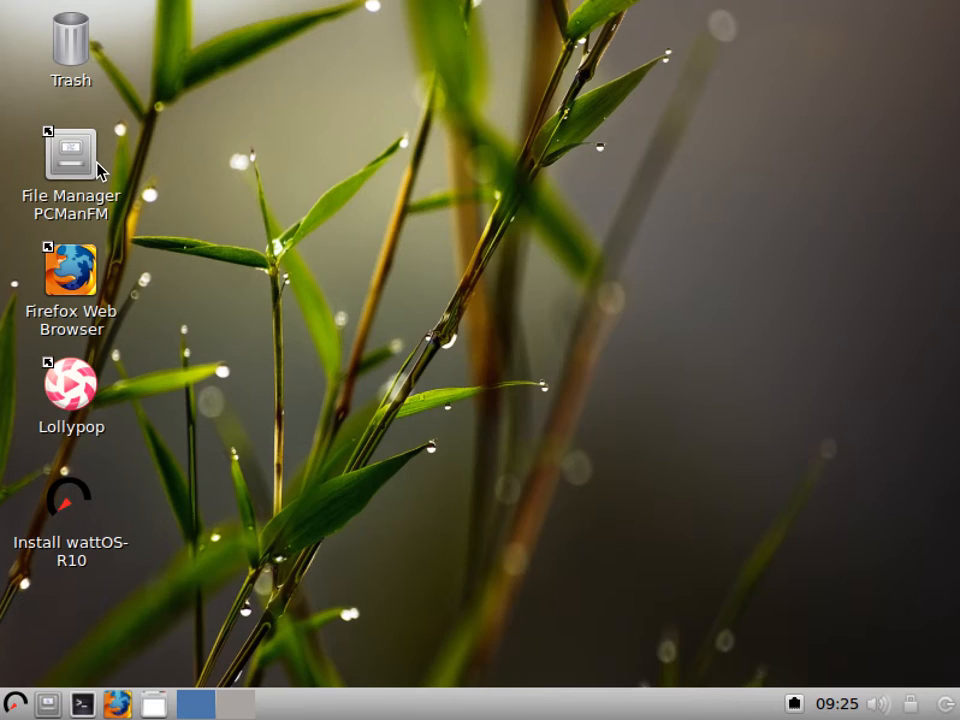
pyautogui.moveTo(80, 418)
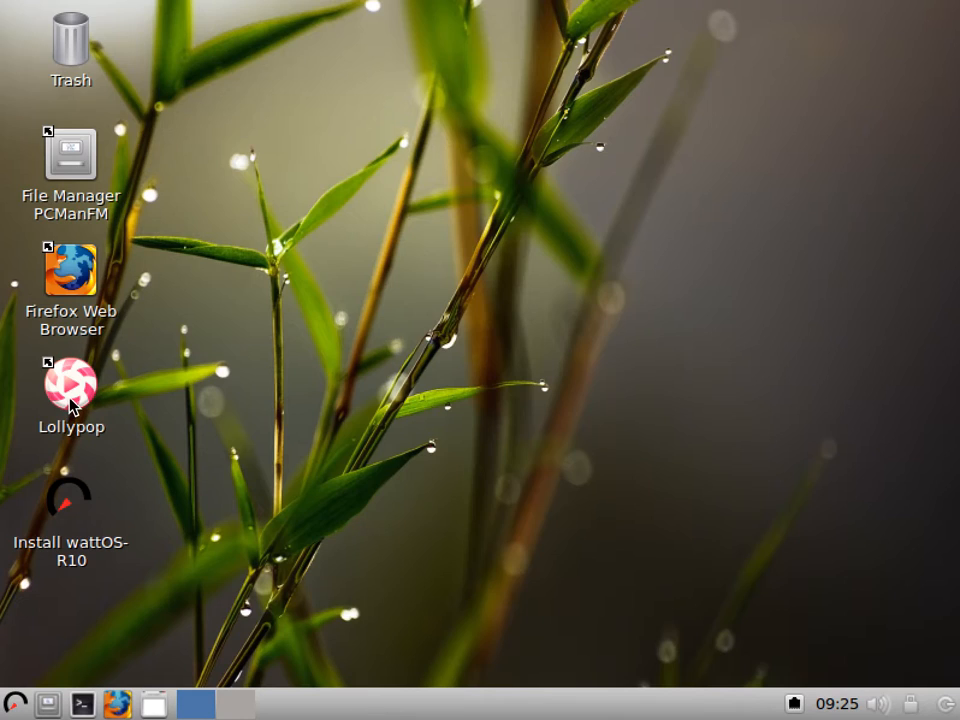
pyautogui.moveTo(108, 531)
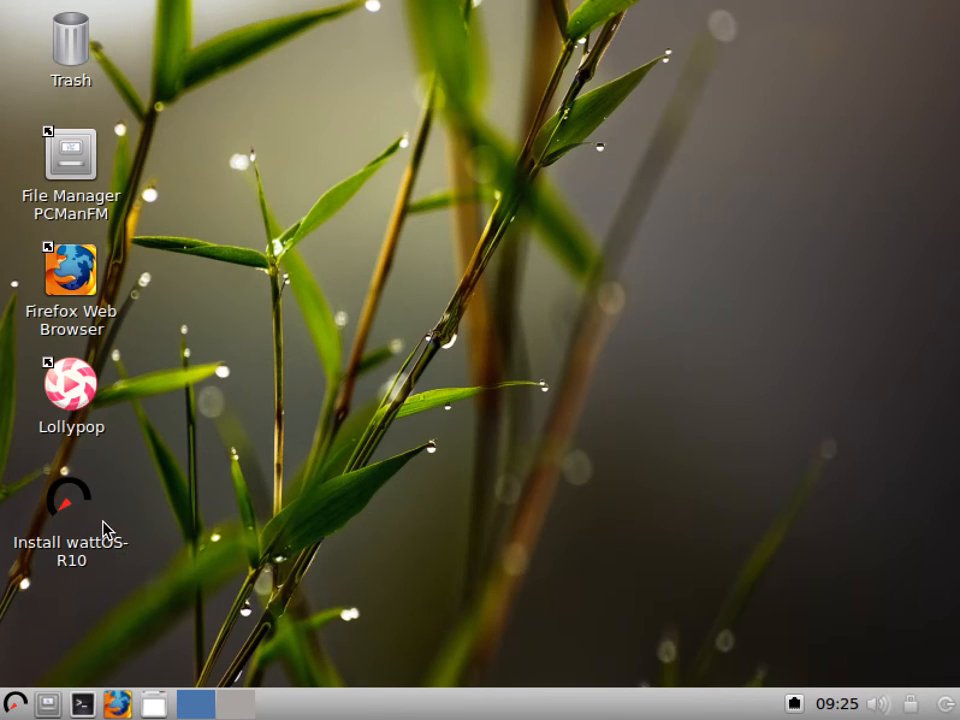
pyautogui.moveTo(168, 473)
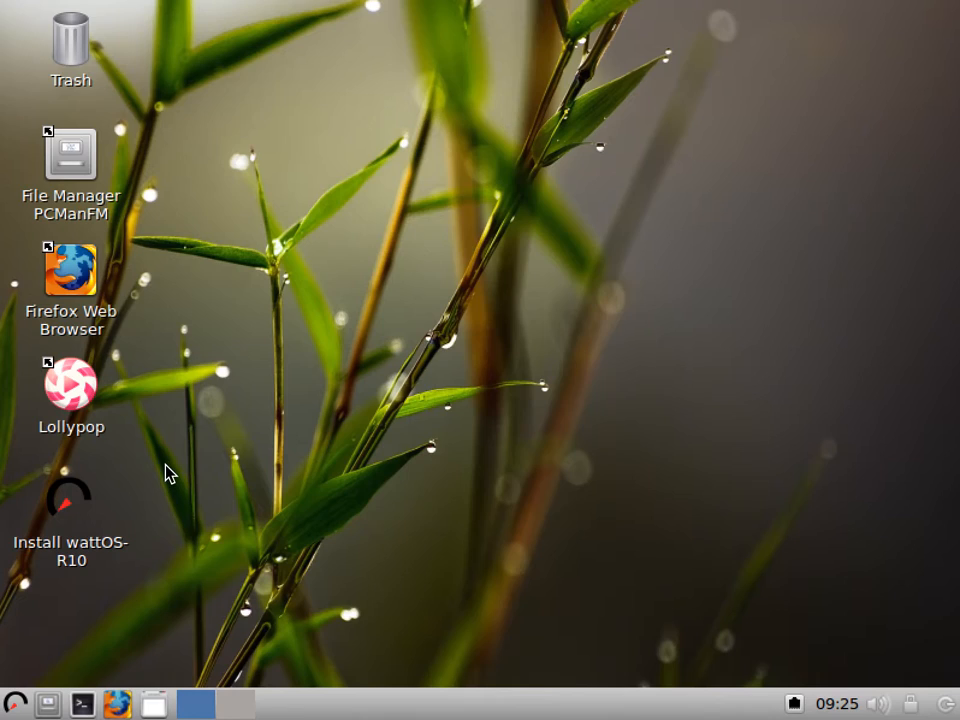
pyautogui.moveTo(193, 450)
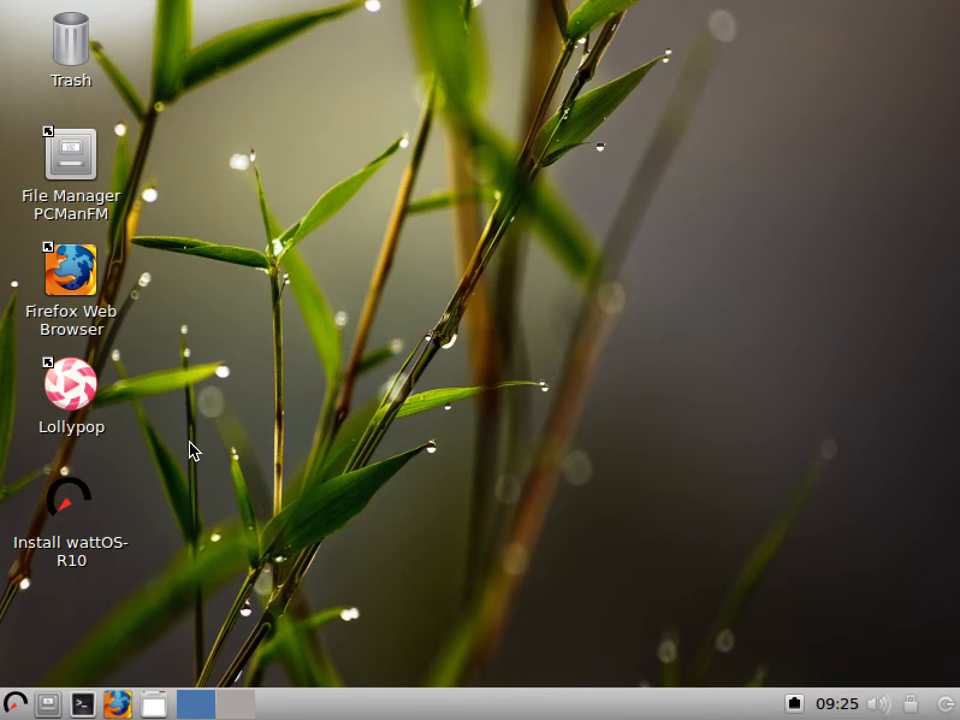
pyautogui.moveTo(245, 423)
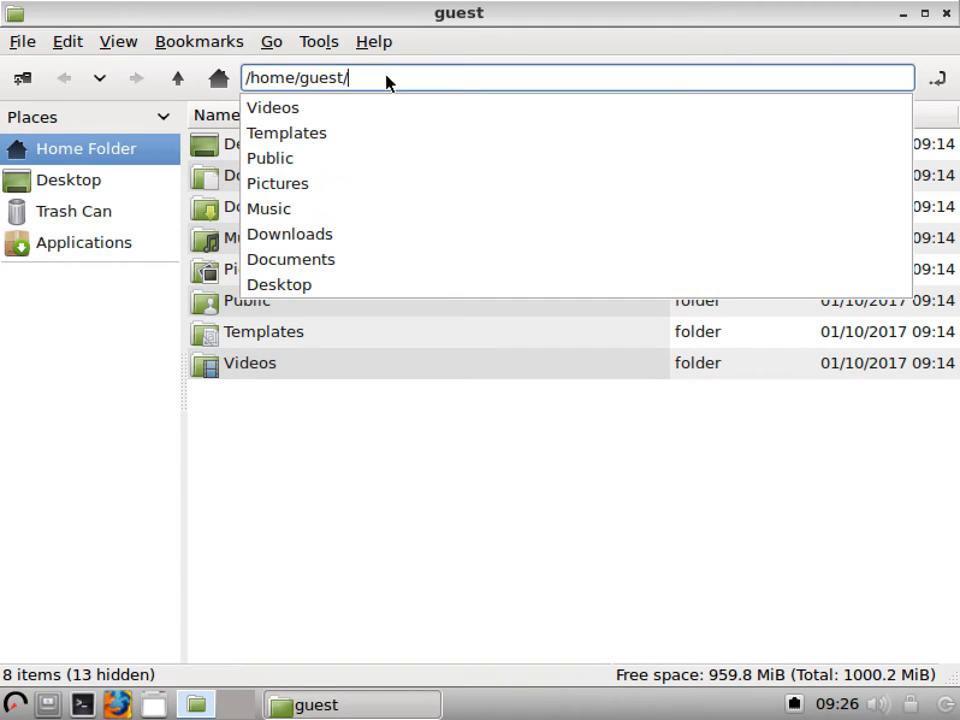
# Step: Browse PCManFM to /home/guest/Desktop, view its four launcher files, then close it
pyautogui.click(279, 284)
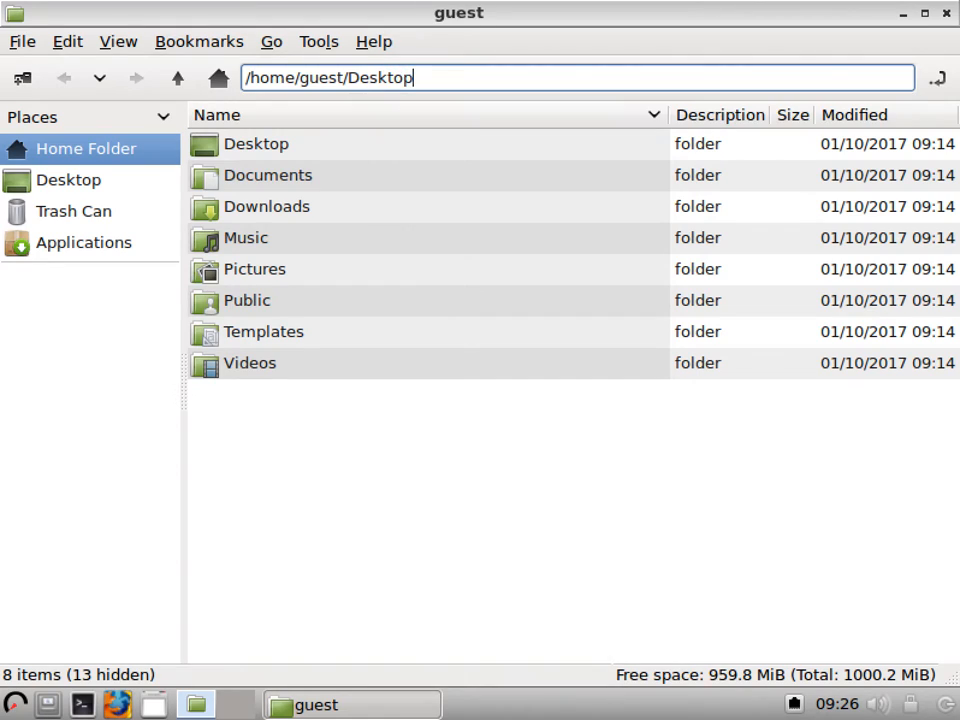
pyautogui.click(68, 180)
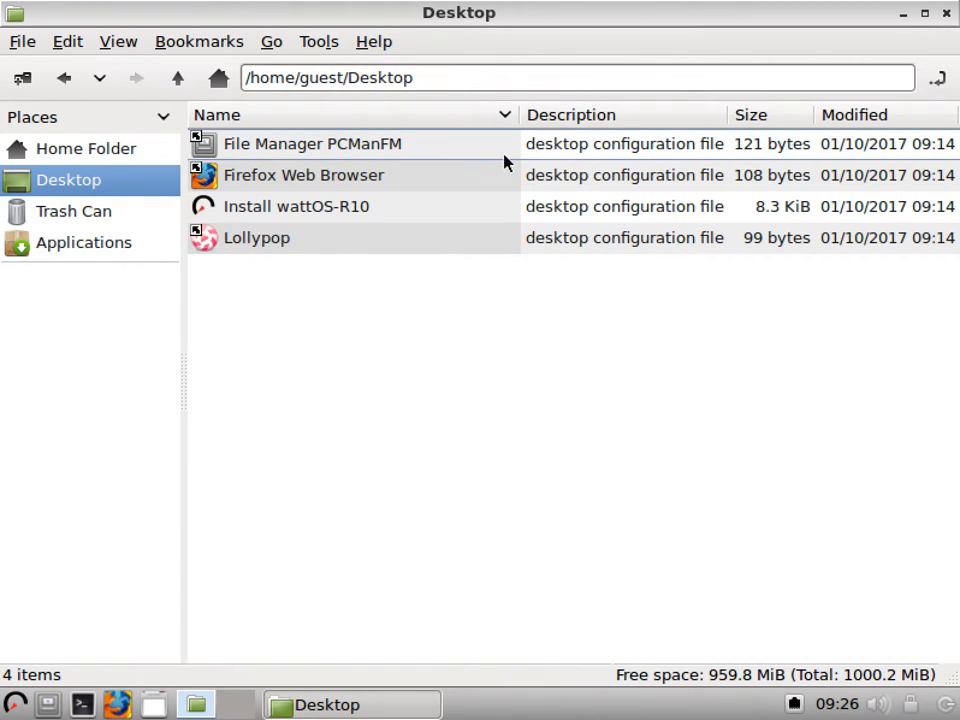
pyautogui.click(73, 211)
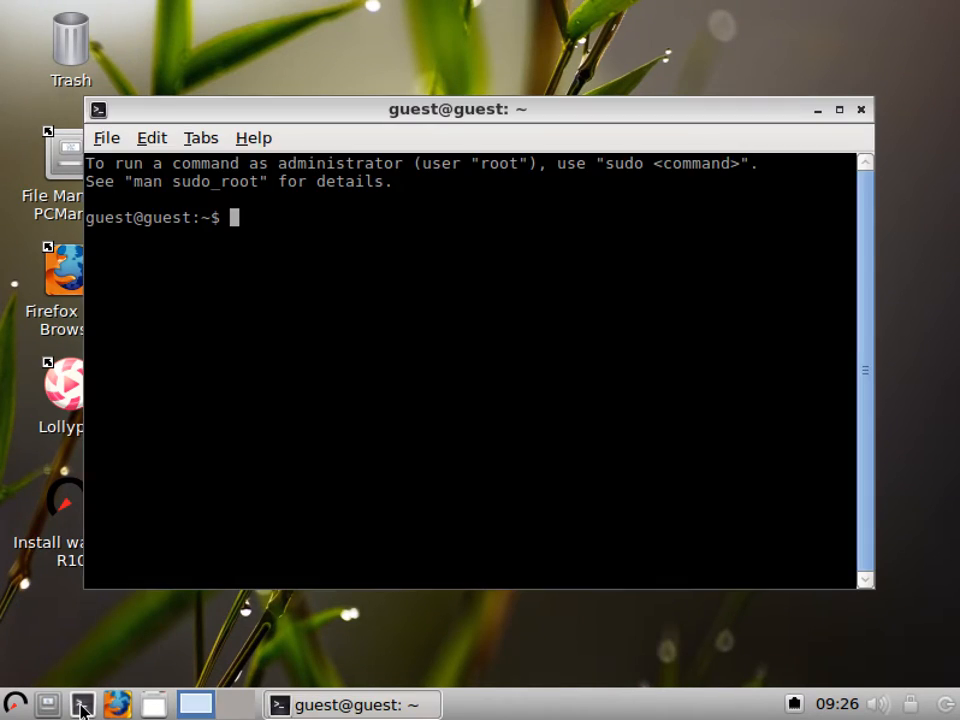
pyautogui.moveTo(498, 325)
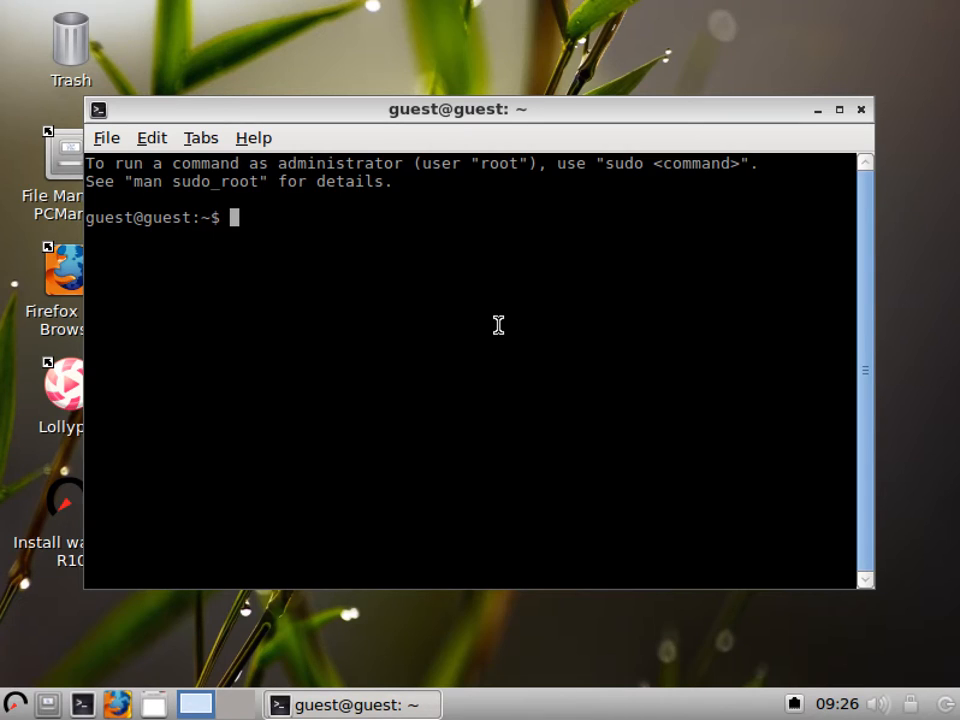
# Step: List the home, Desktop and root directories with ls -l, then clear and exit
pyautogui.write('ls')
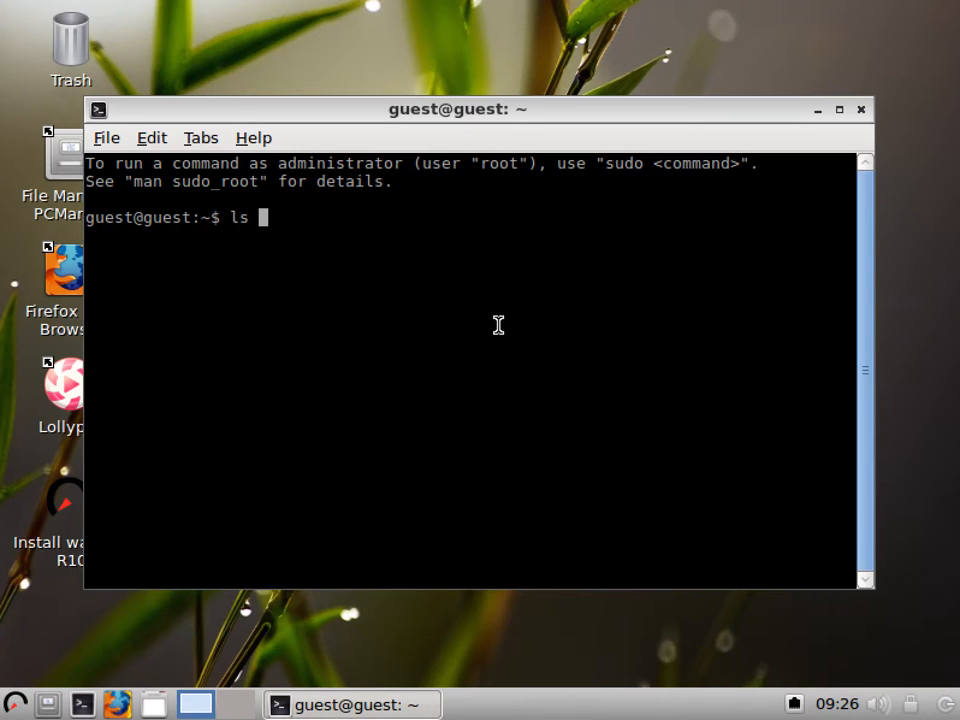
pyautogui.write('-l')
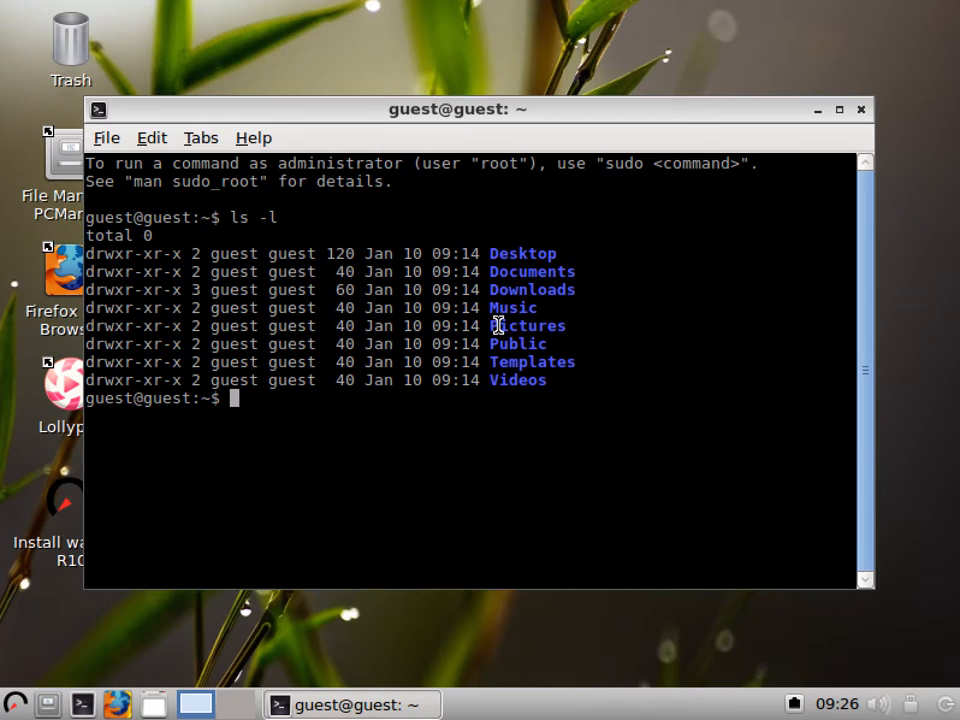
pyautogui.write('cd Desktop')
pyautogui.write('ls -l')
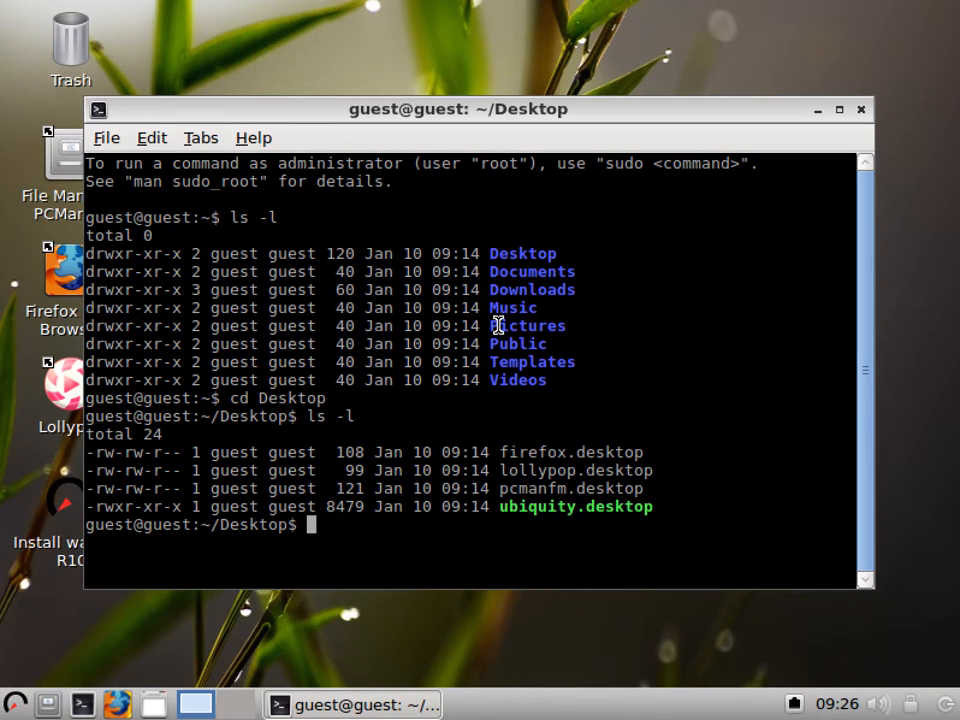
pyautogui.write('cd /')
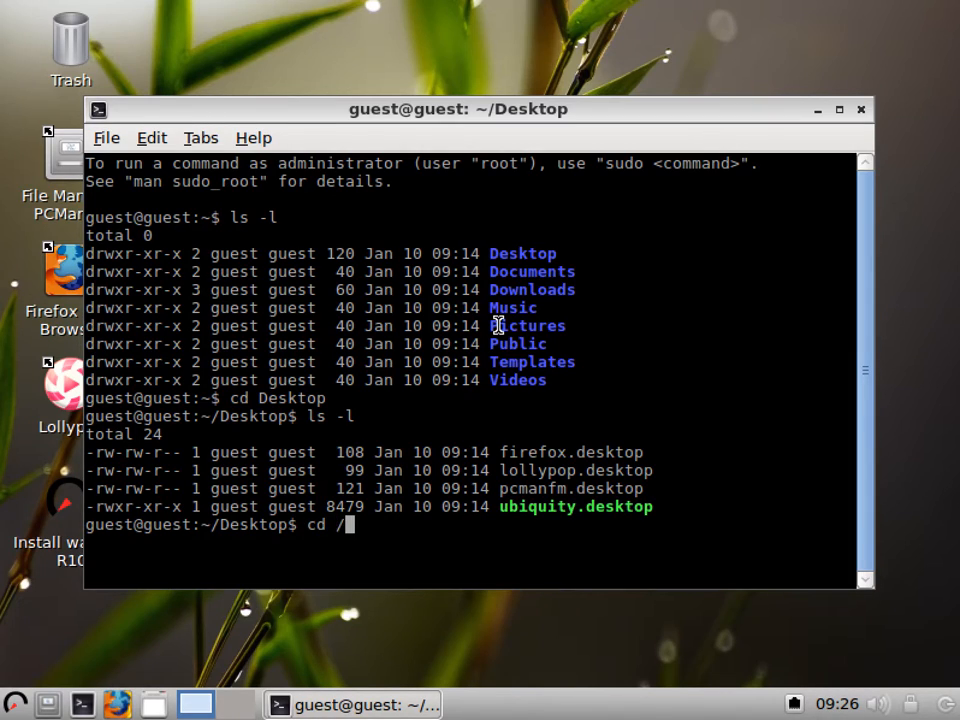
pyautogui.write('ls')
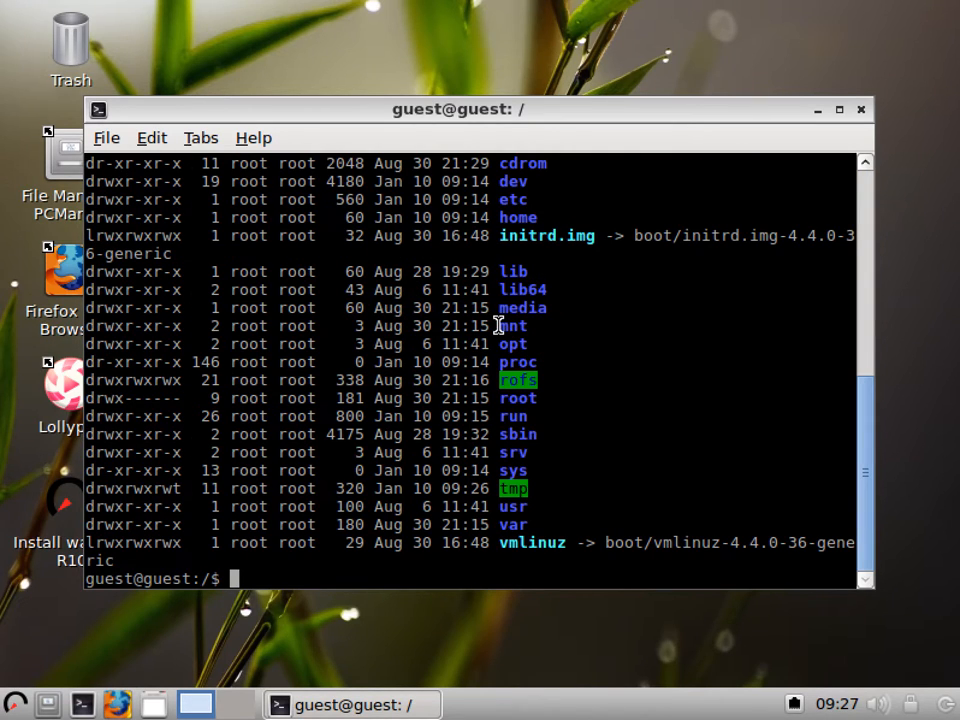
pyautogui.write('cle')
pyautogui.write('ex')
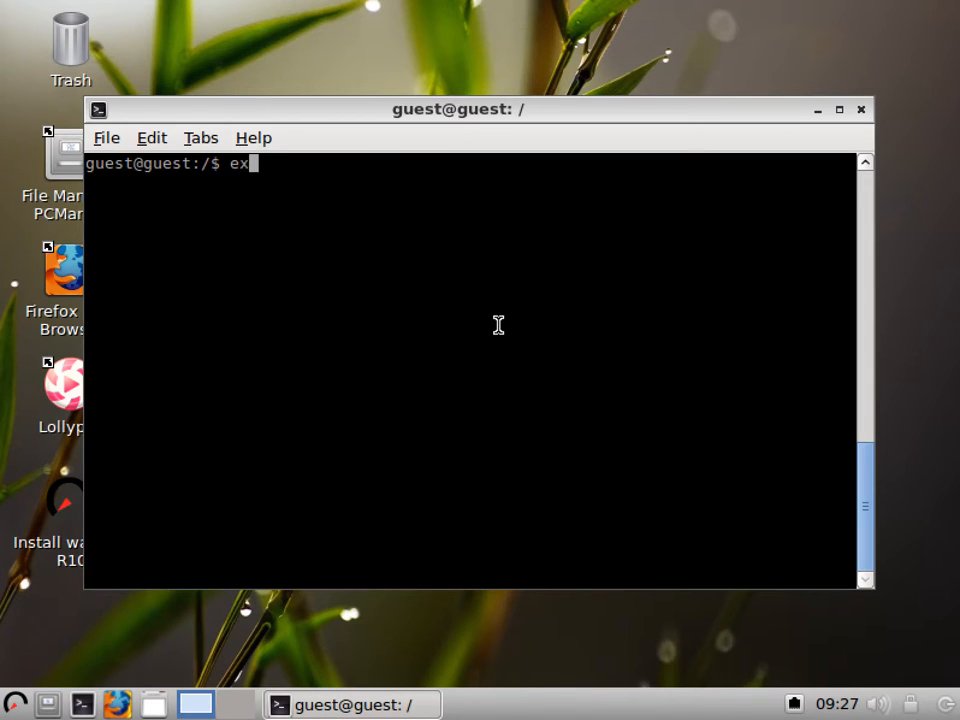
pyautogui.write('it')
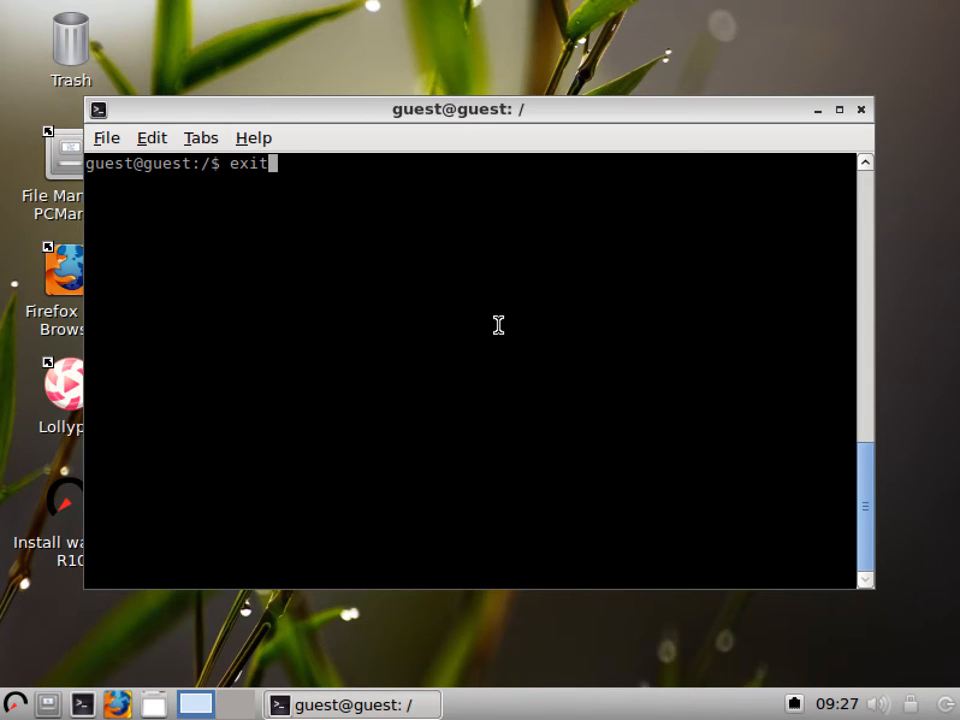
pyautogui.press('Return')
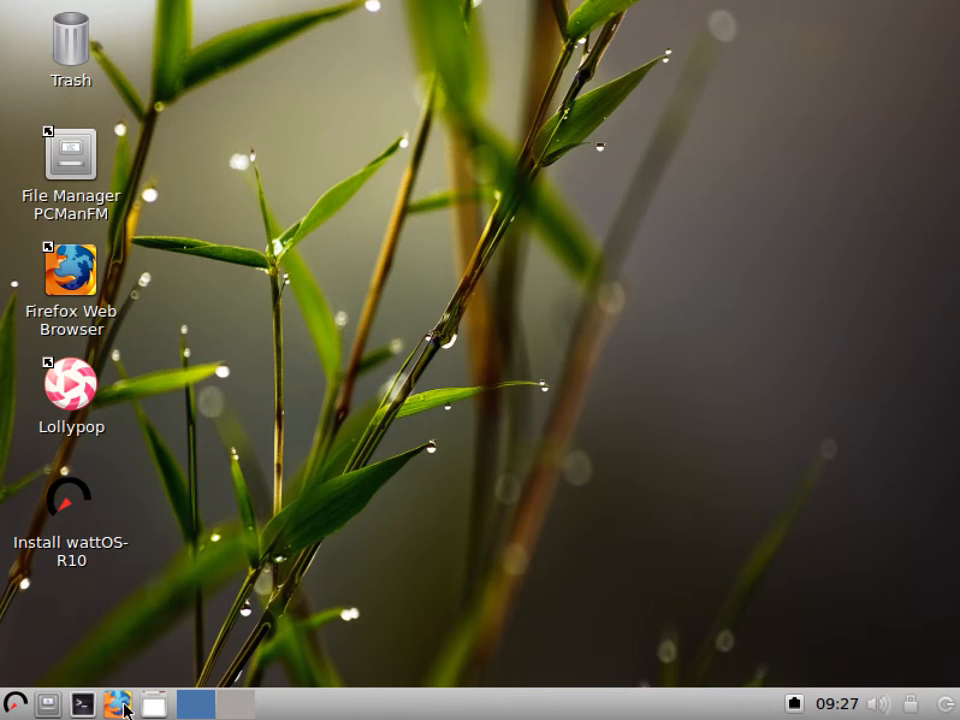
# Step: Launch Firefox and open the wattOS Linux bookmark at planetwatt.com/new
pyautogui.click(118, 706)
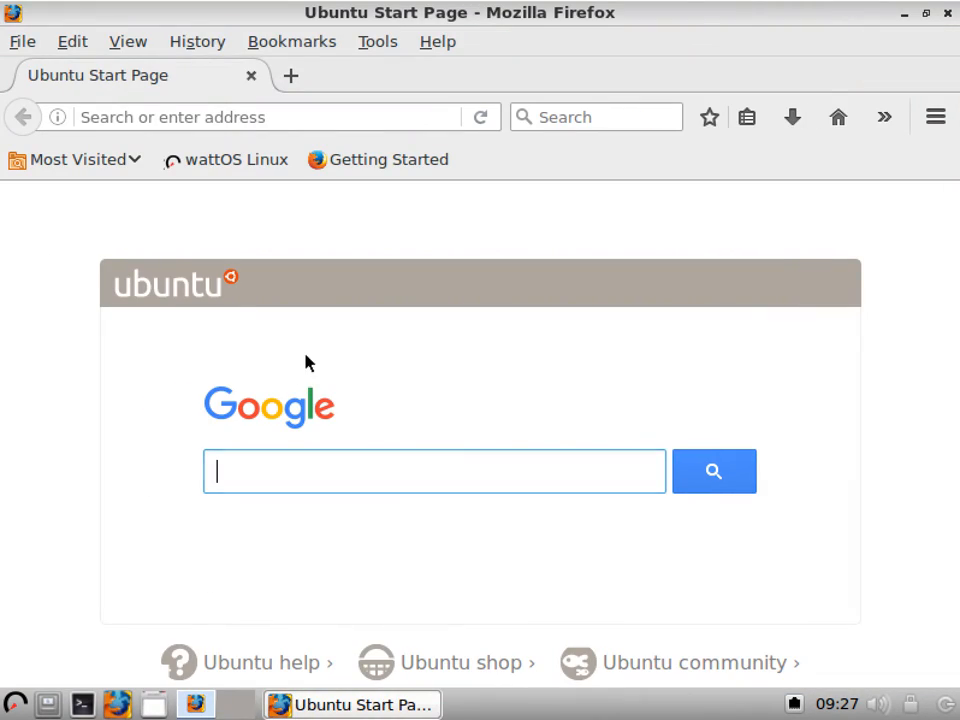
pyautogui.moveTo(226, 159)
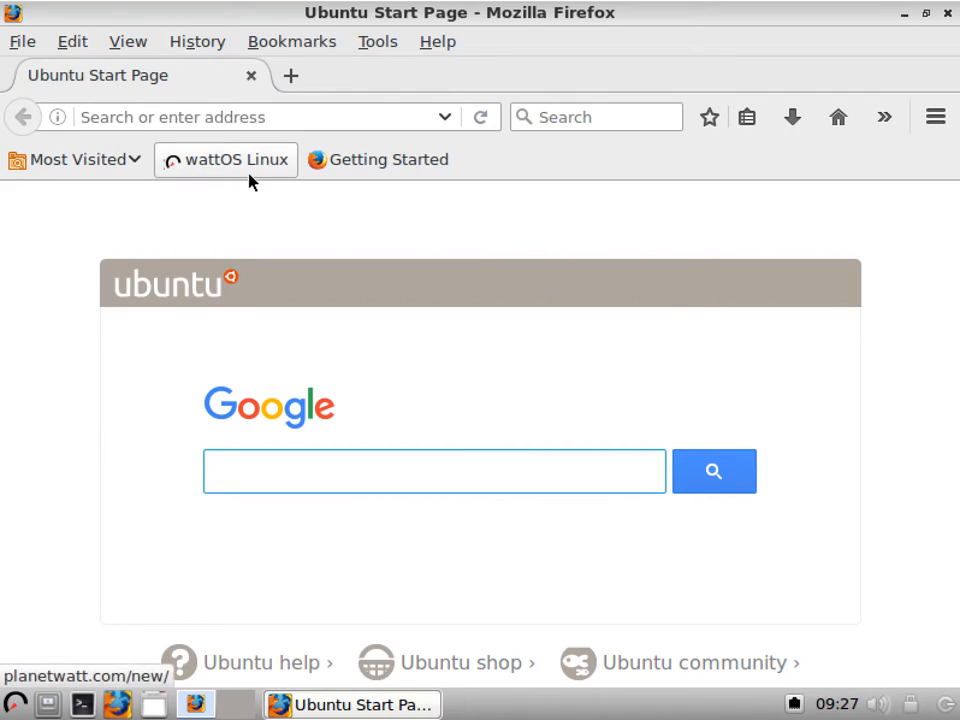
pyautogui.click(236, 159)
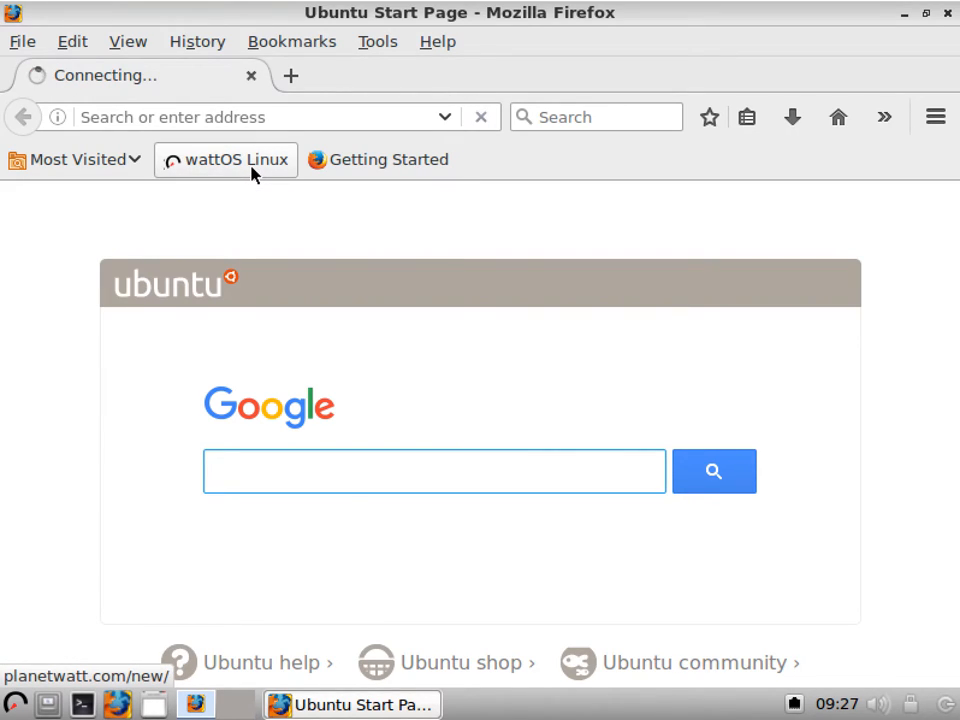
pyautogui.click(234, 159)
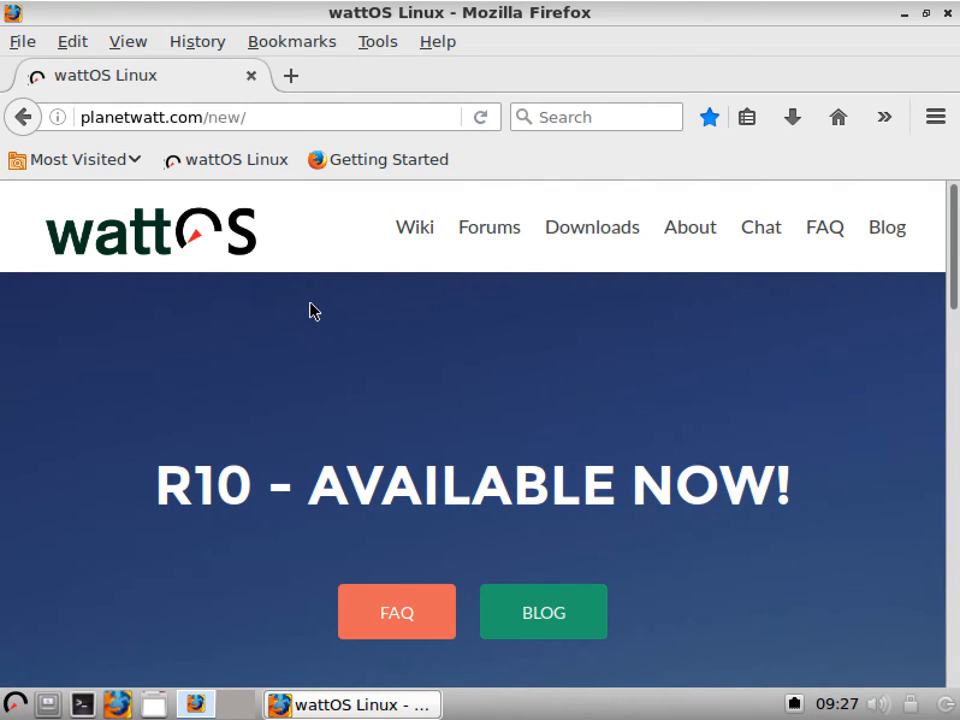
pyautogui.moveTo(324, 313)
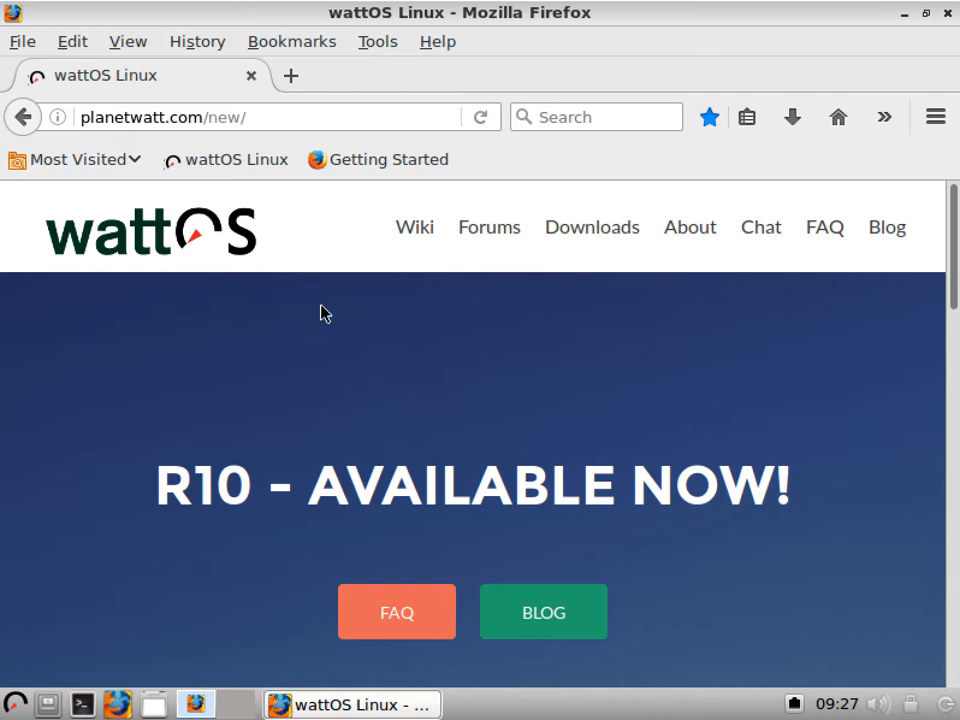
pyautogui.moveTo(342, 288)
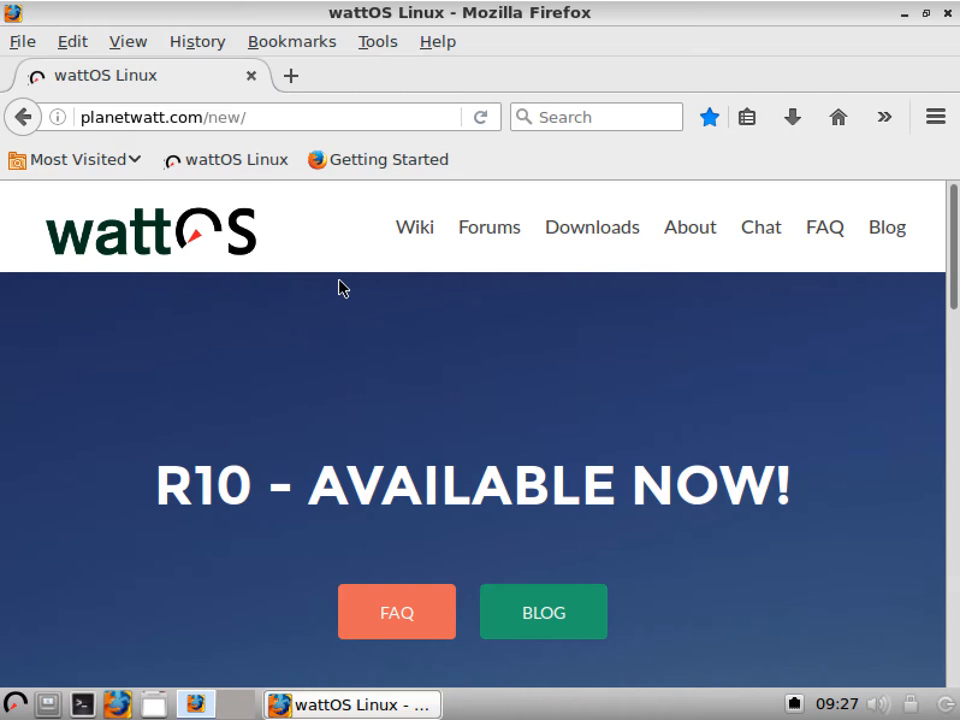
pyautogui.moveTo(350, 283)
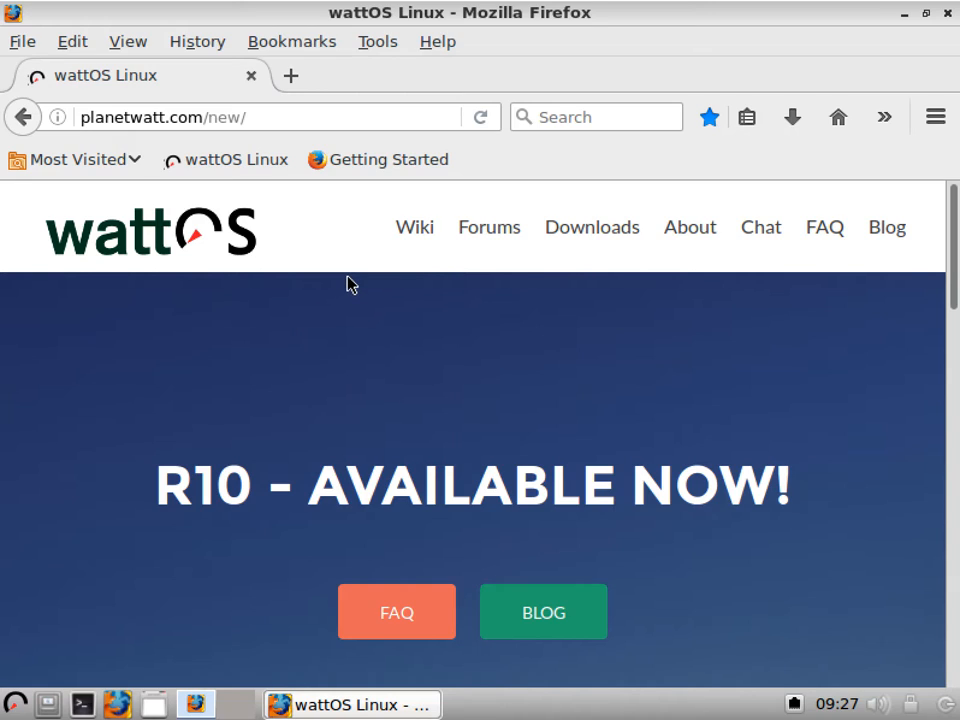
pyautogui.moveTo(408, 332)
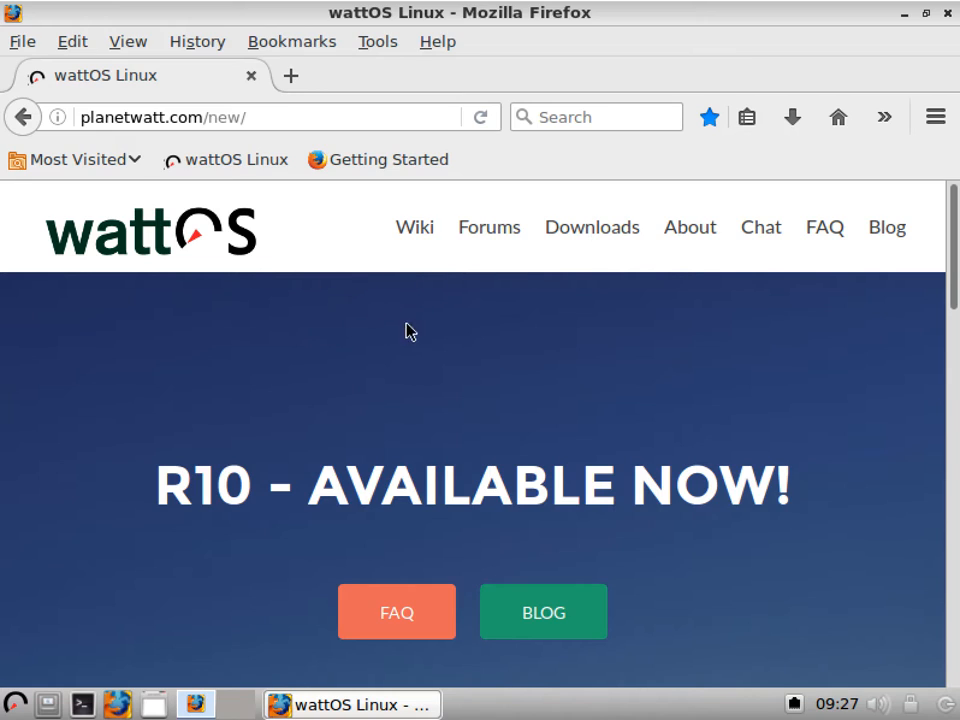
pyautogui.moveTo(378, 292)
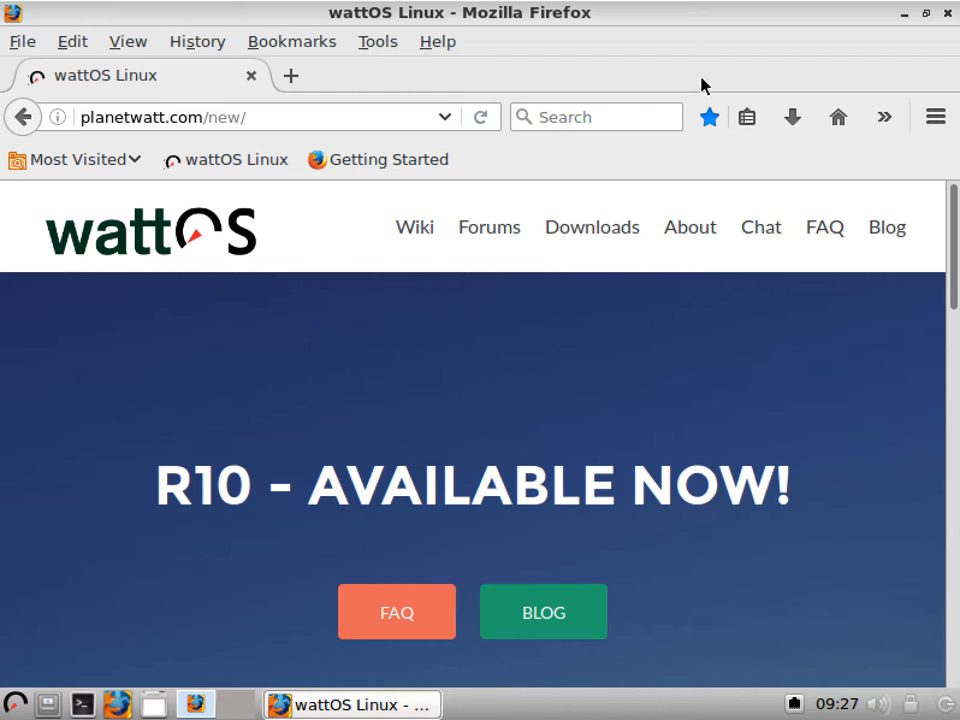
pyautogui.moveTo(730, 78)
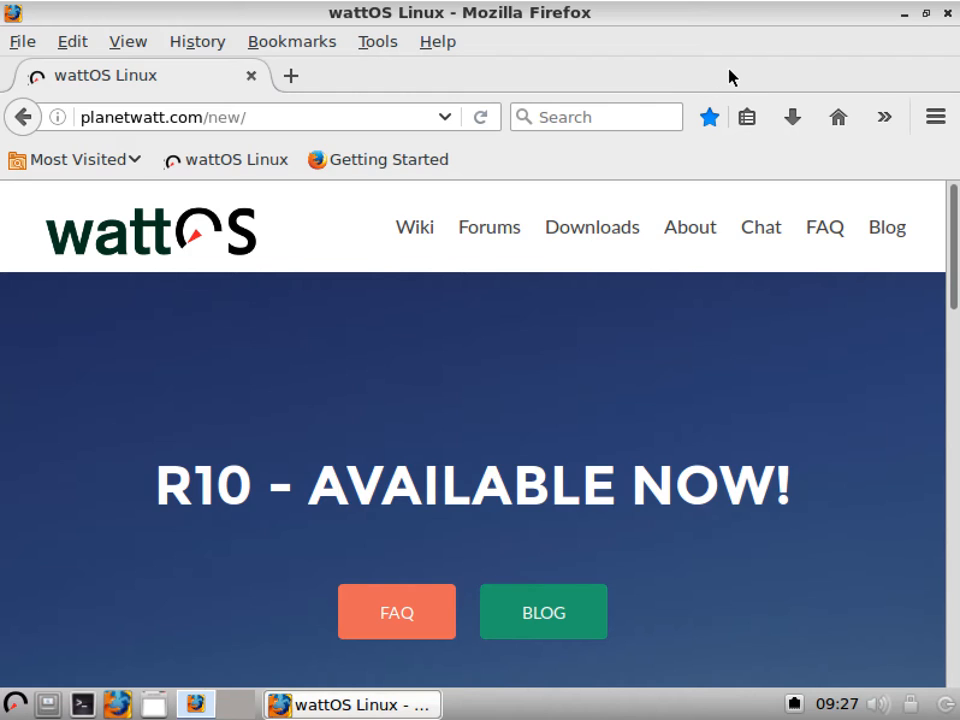
pyautogui.moveTo(489, 227)
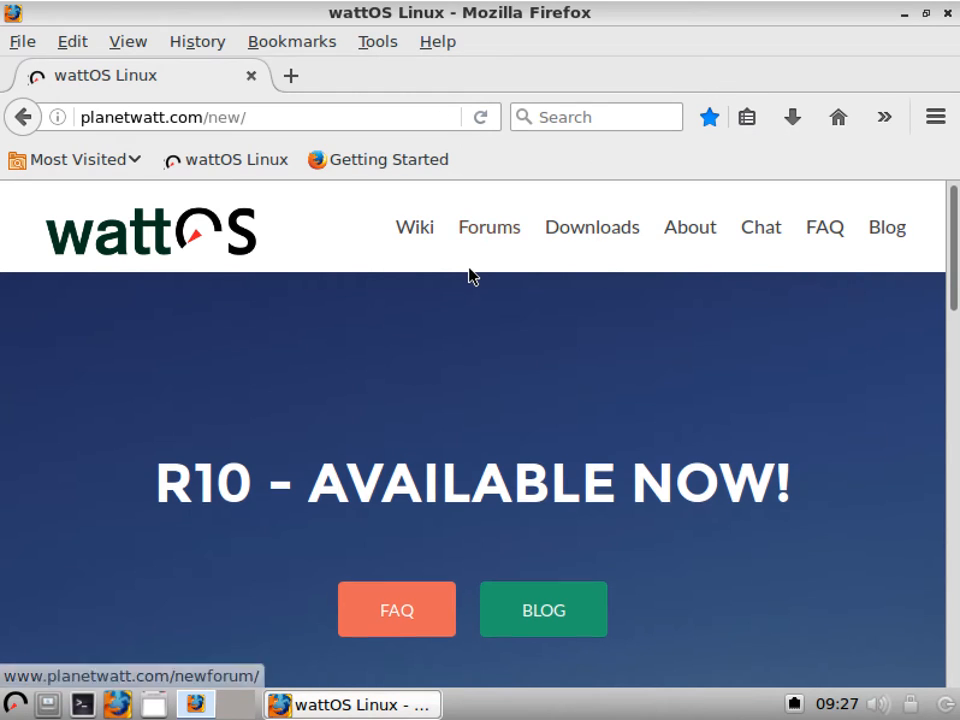
# Step: Open the wattOS FAQ page and scroll through it
pyautogui.click(396, 609)
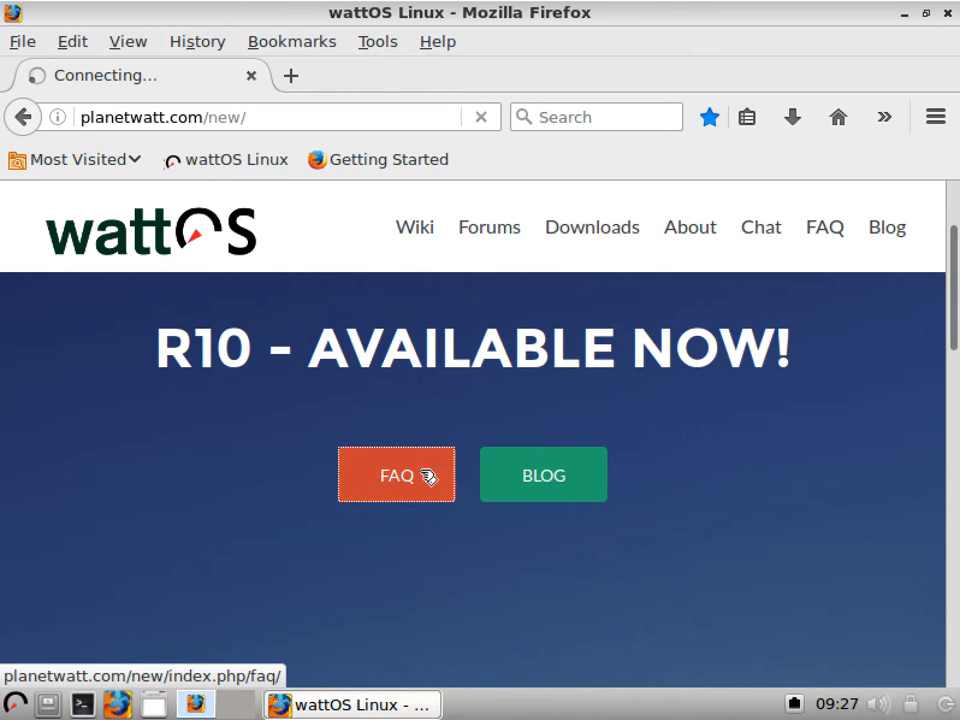
pyautogui.click(396, 474)
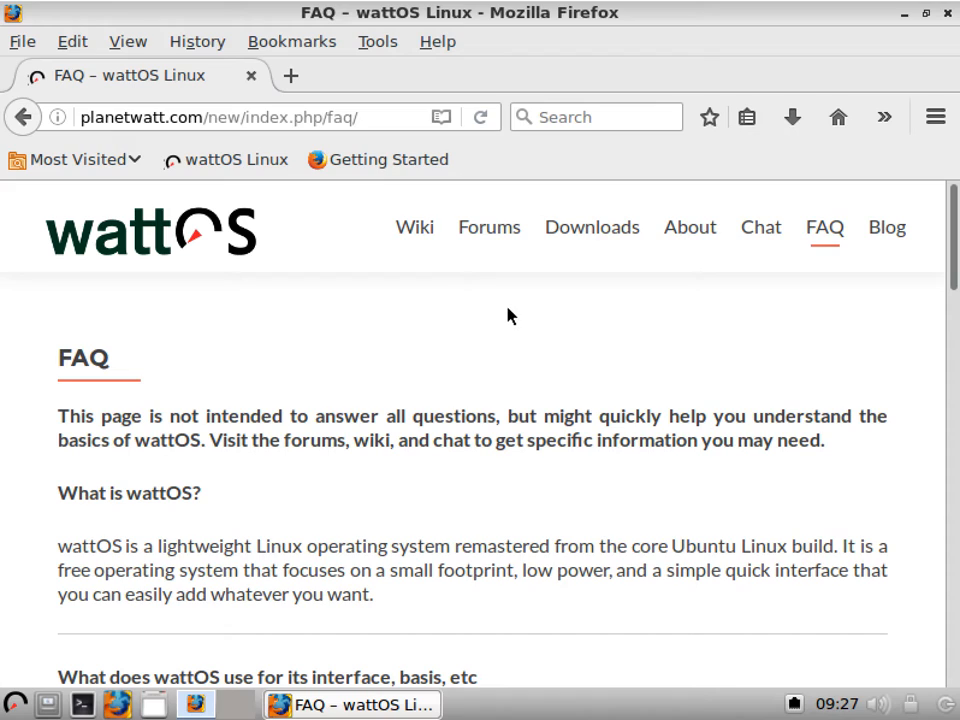
pyautogui.scroll(-3)
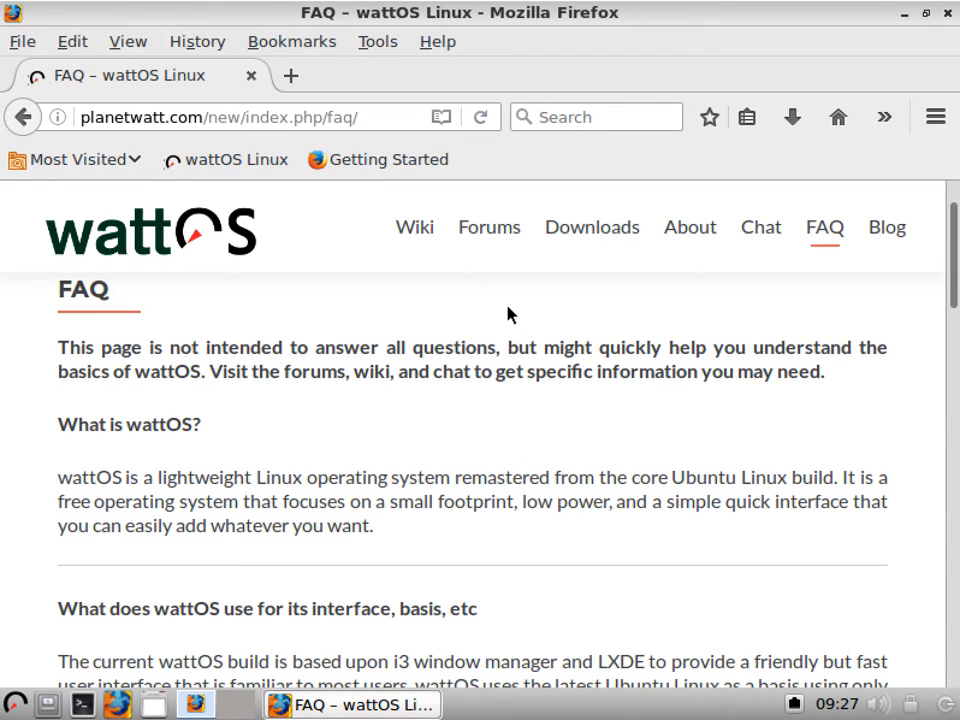
pyautogui.moveTo(443, 261)
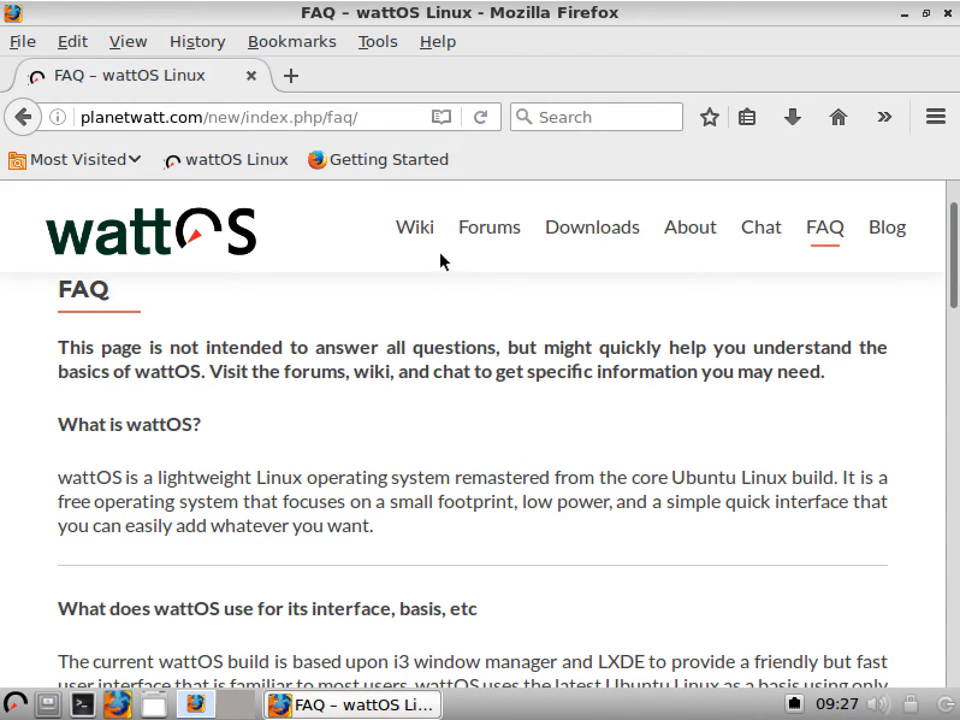
# Step: Go to the wattOS Wiki main page from the site header and scroll down
pyautogui.click(414, 227)
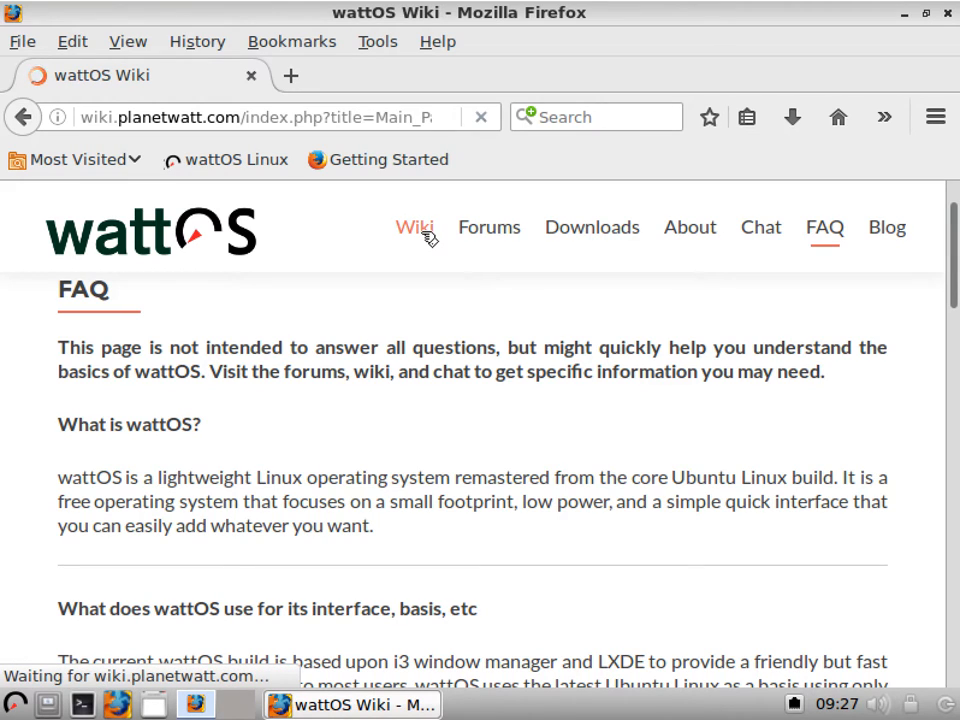
pyautogui.click(414, 227)
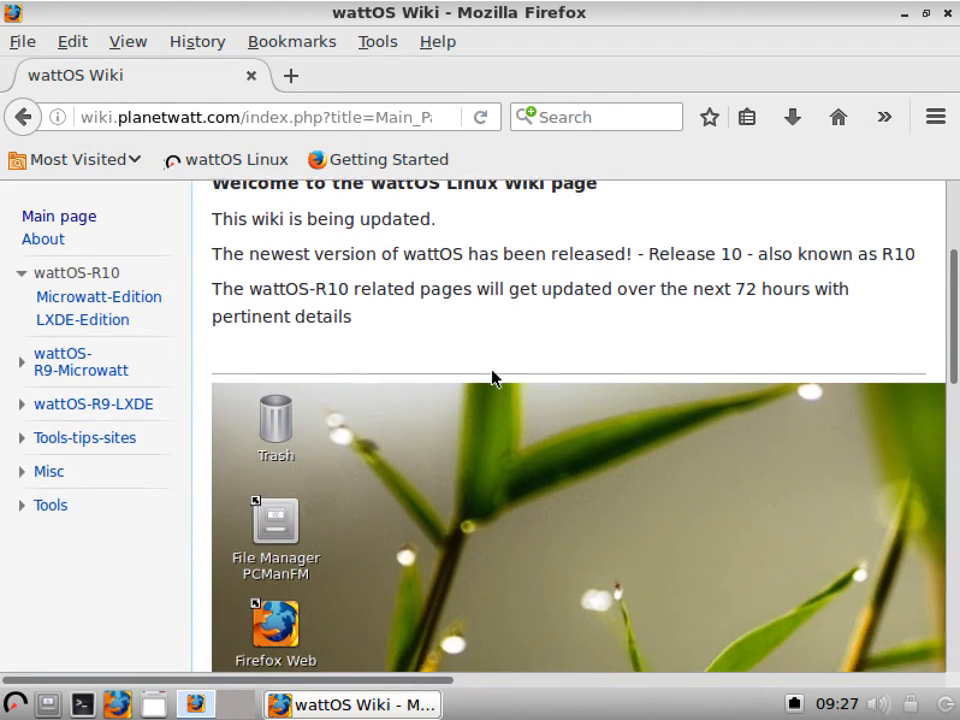
pyautogui.scroll(-3)
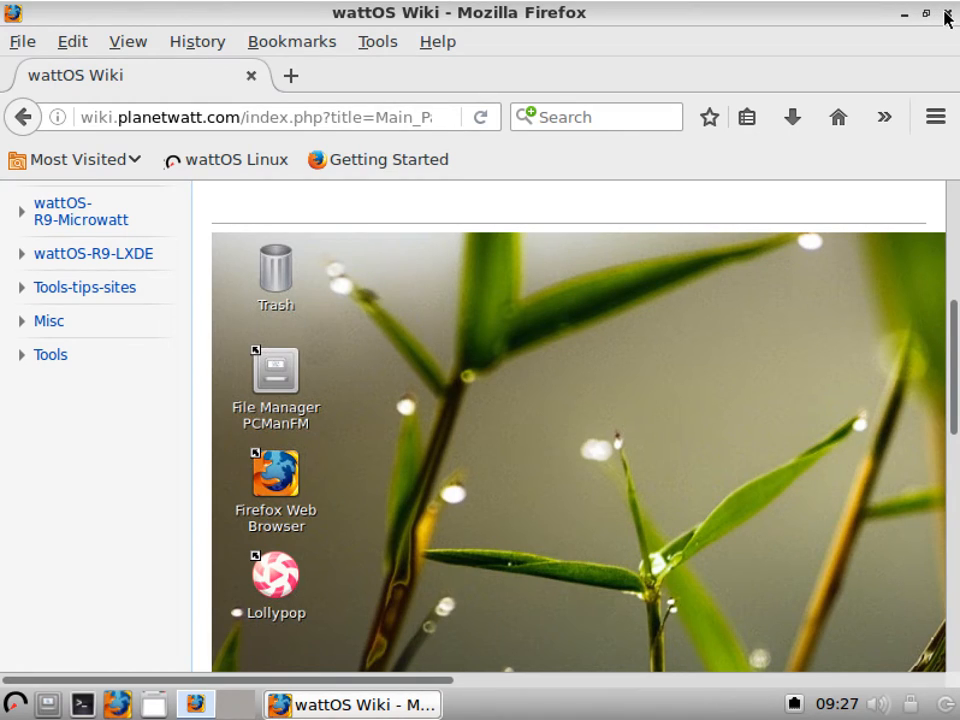
# Step: Close Firefox and launch the Lollypop music player from its desktop icon
pyautogui.click(944, 14)
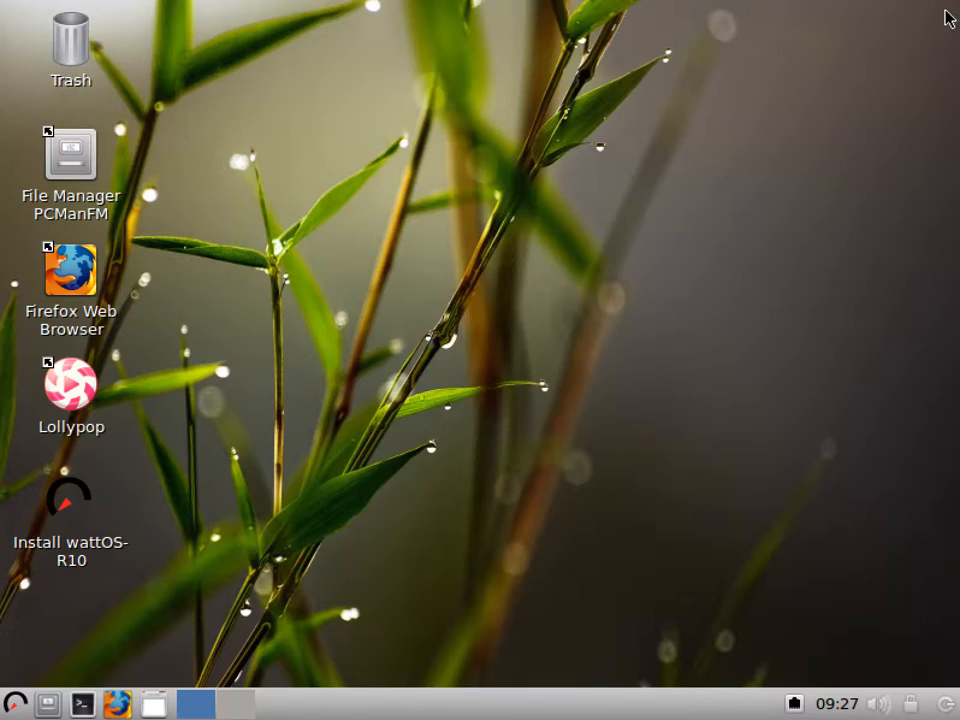
pyautogui.click(70, 385)
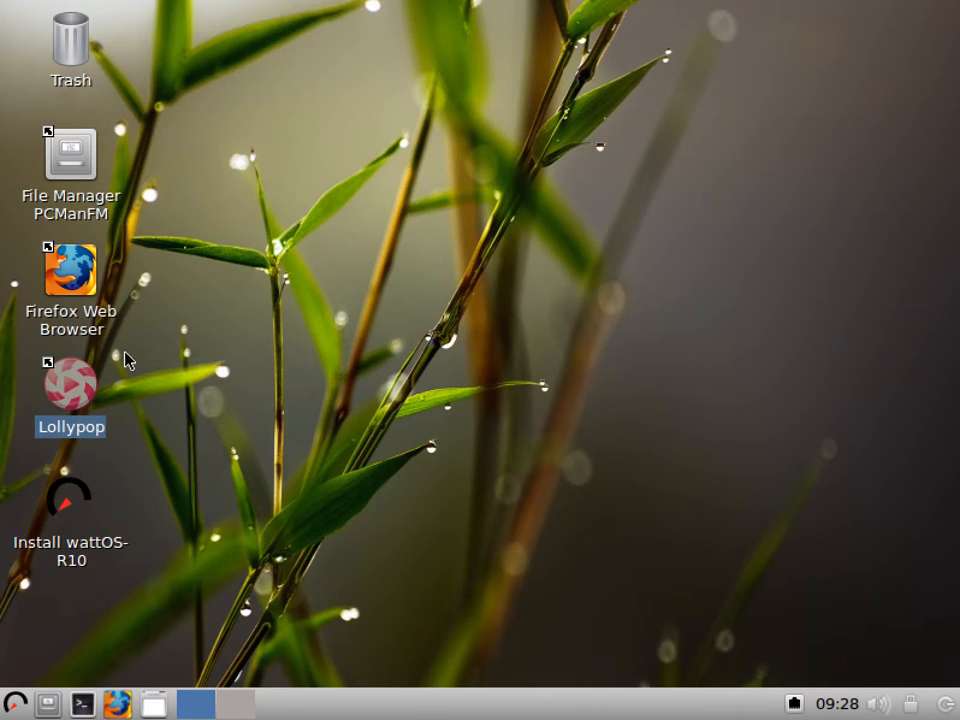
pyautogui.moveTo(140, 350)
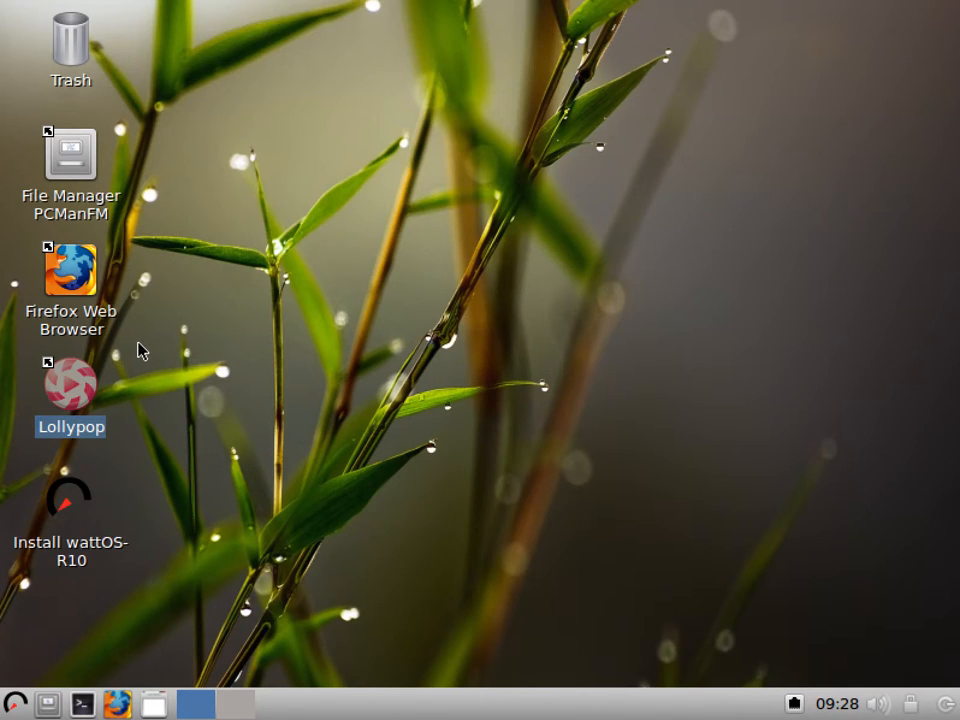
pyautogui.doubleClick(70, 385)
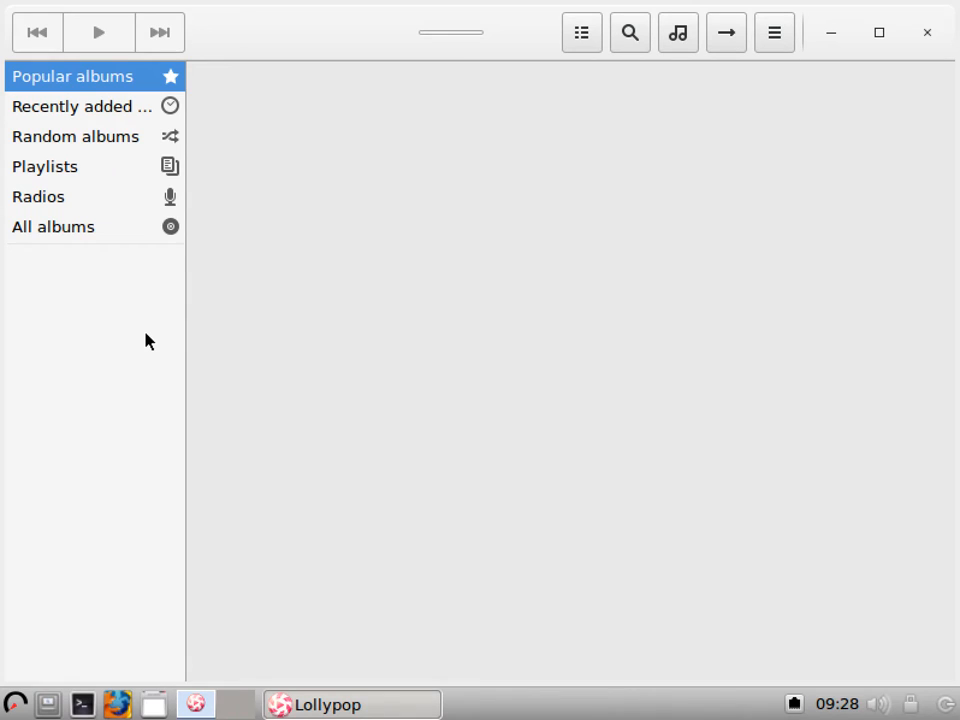
pyautogui.moveTo(156, 334)
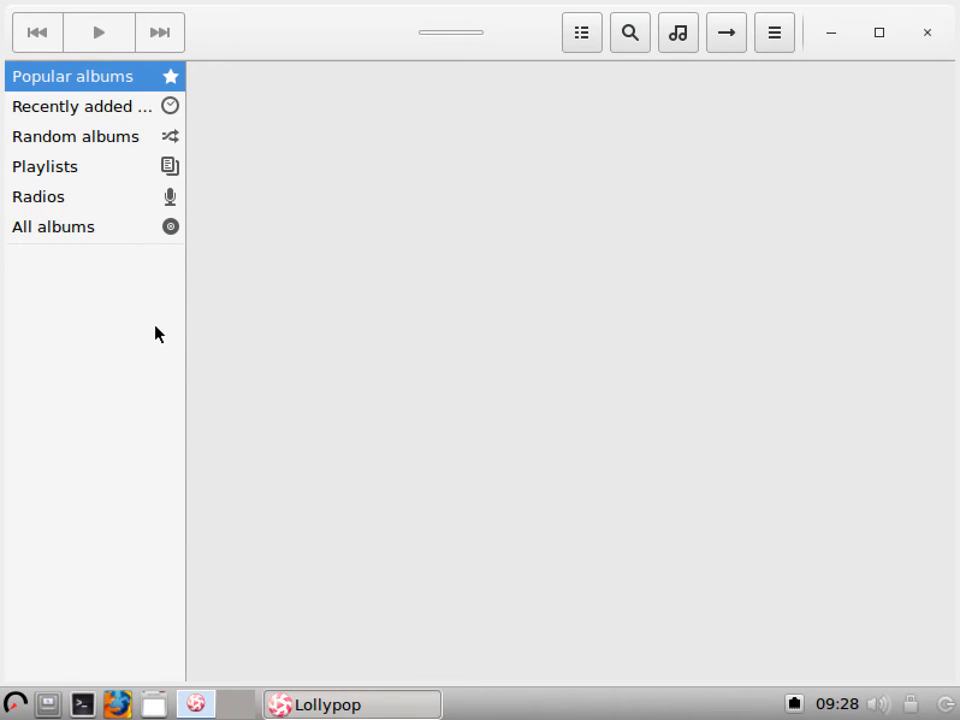
pyautogui.moveTo(830, 35)
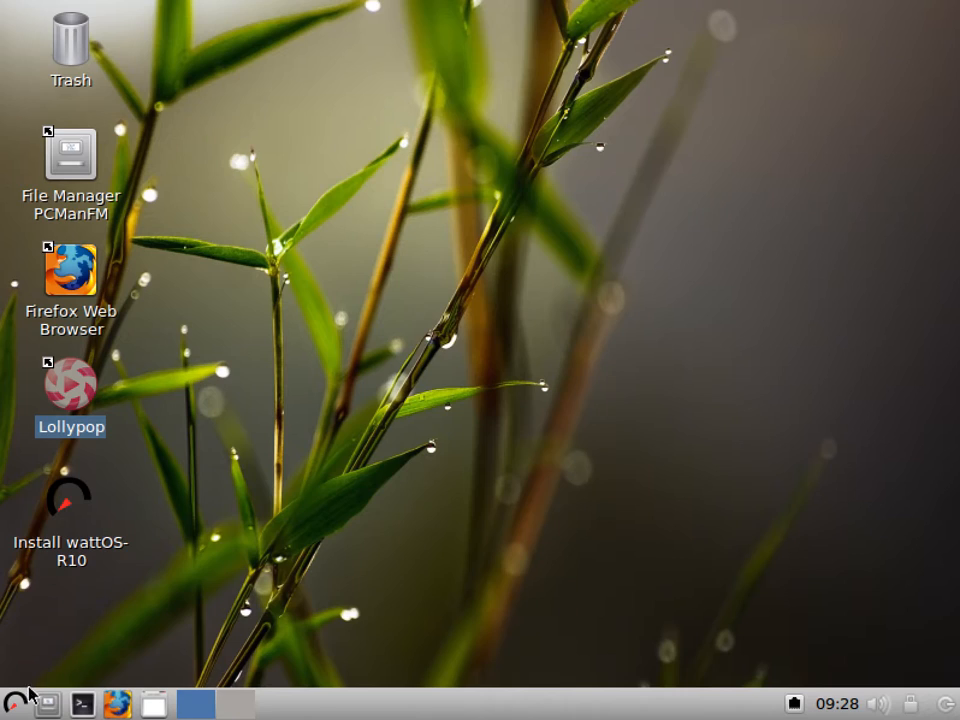
# Step: Launch the KeePassX password manager from the applications menu
pyautogui.click(14, 704)
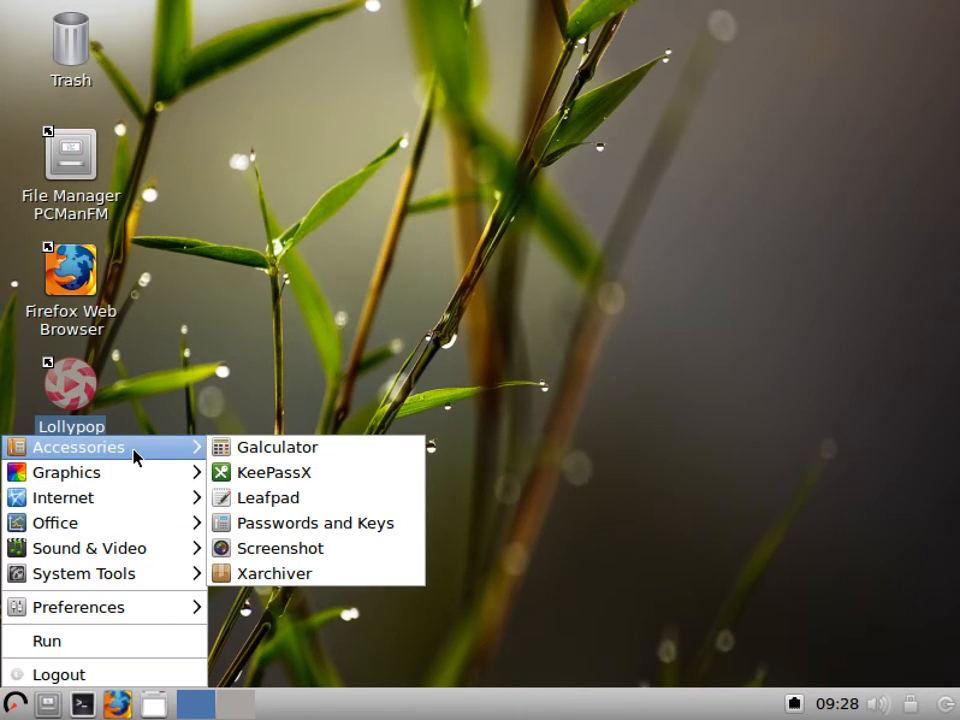
pyautogui.moveTo(162, 453)
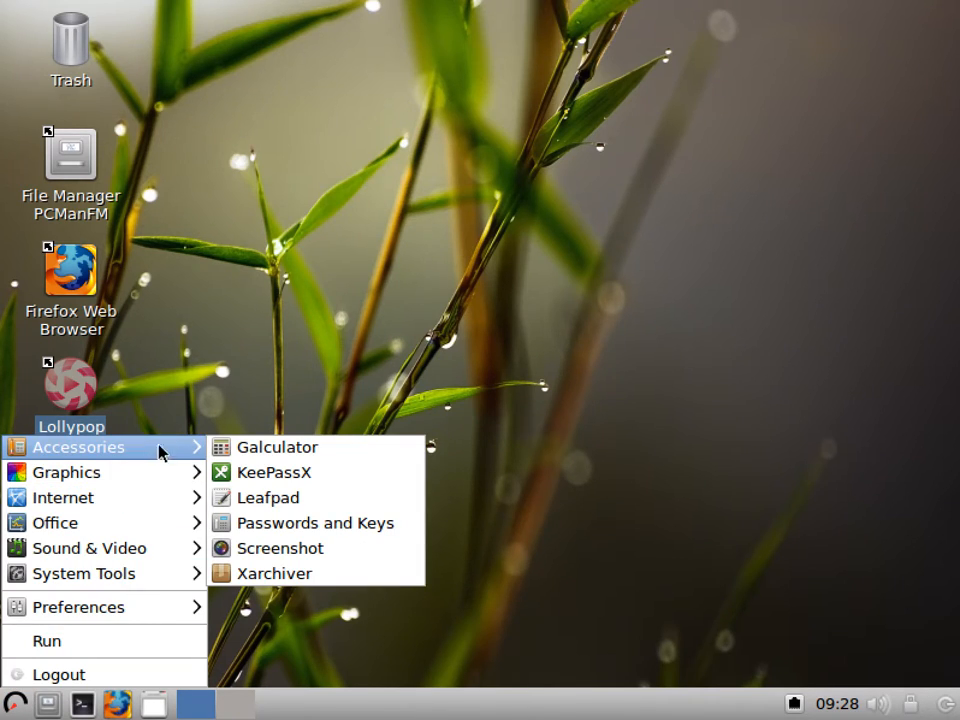
pyautogui.click(273, 472)
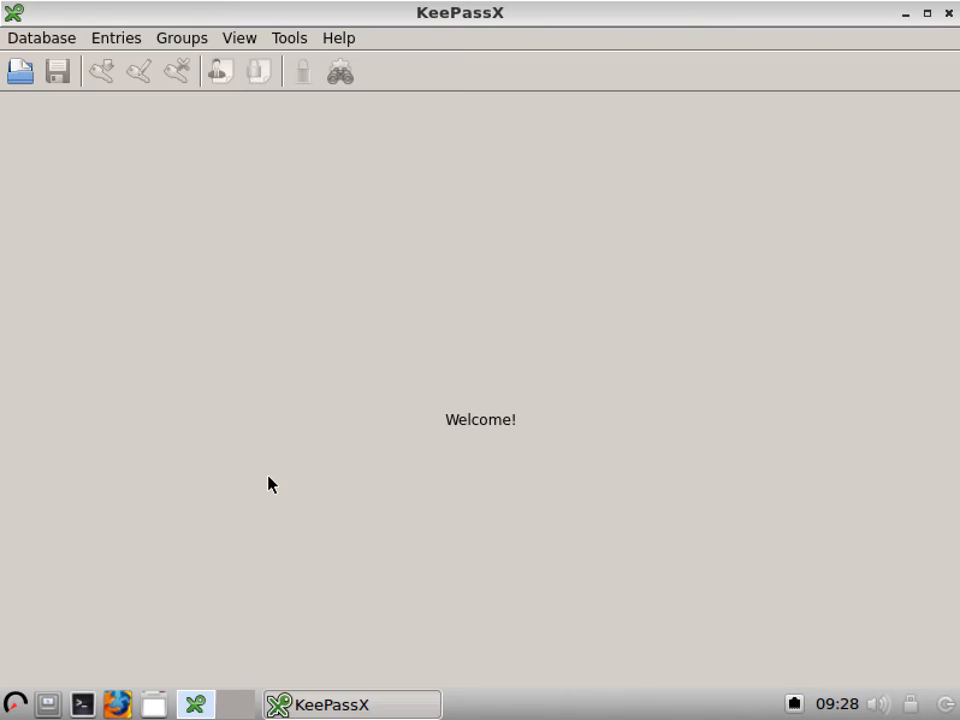
pyautogui.moveTo(264, 472)
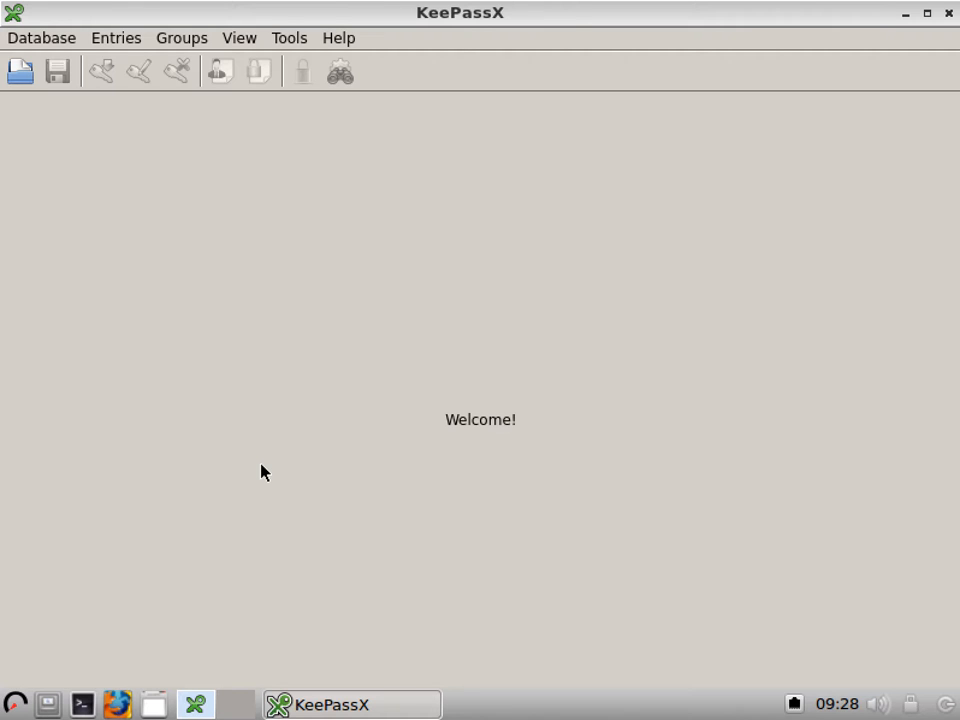
pyautogui.moveTo(276, 457)
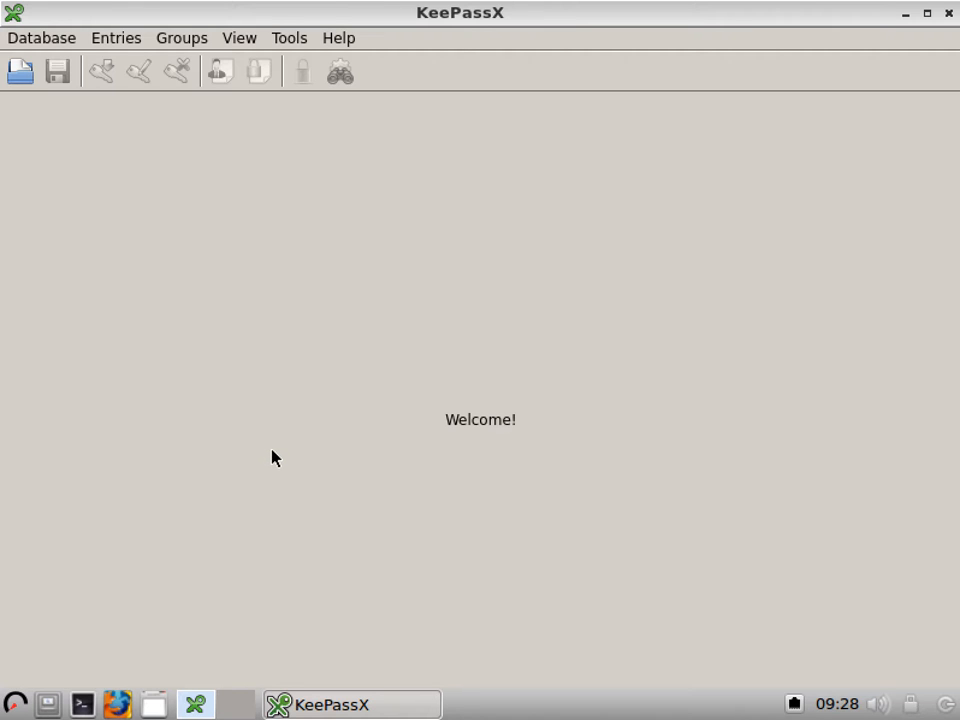
pyautogui.moveTo(268, 448)
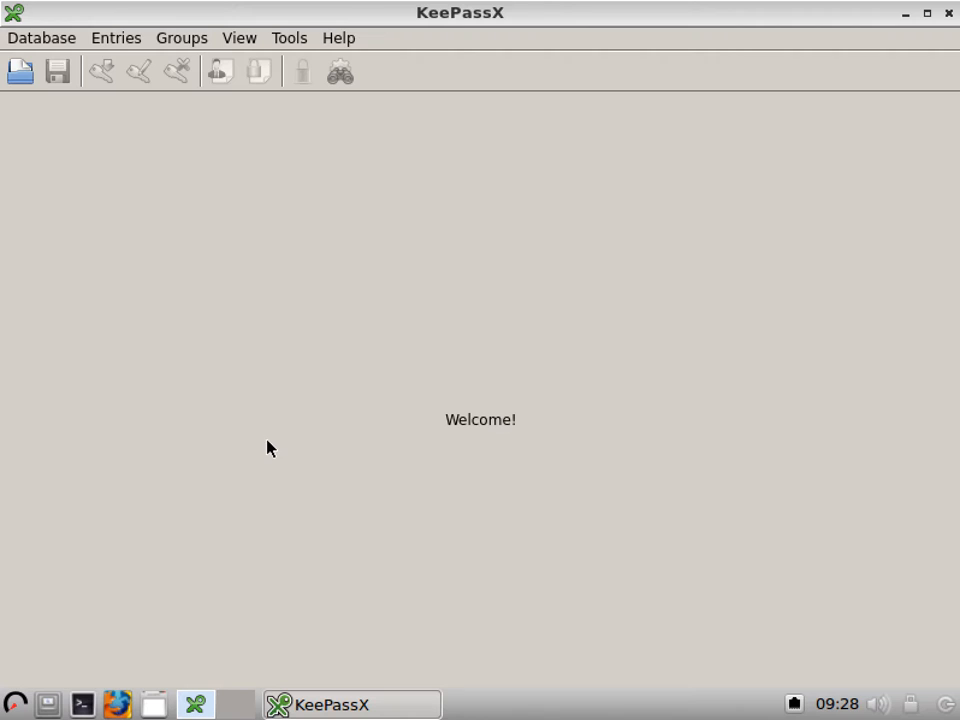
pyautogui.moveTo(945, 15)
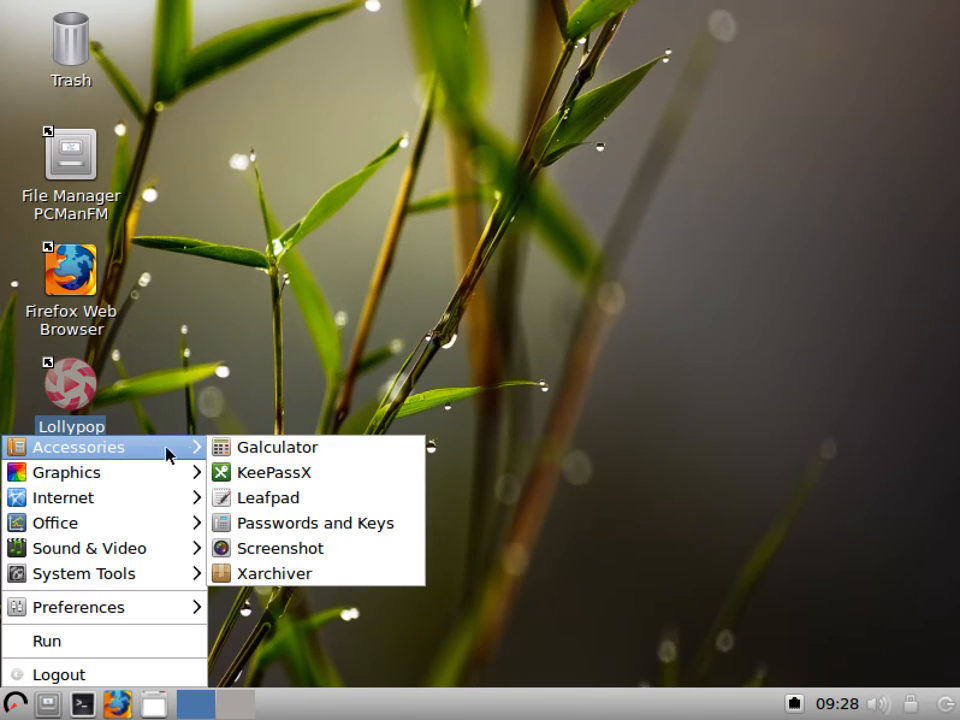
# Step: Launch Leafpad from Accessories and close its empty untitled document
pyautogui.click(270, 505)
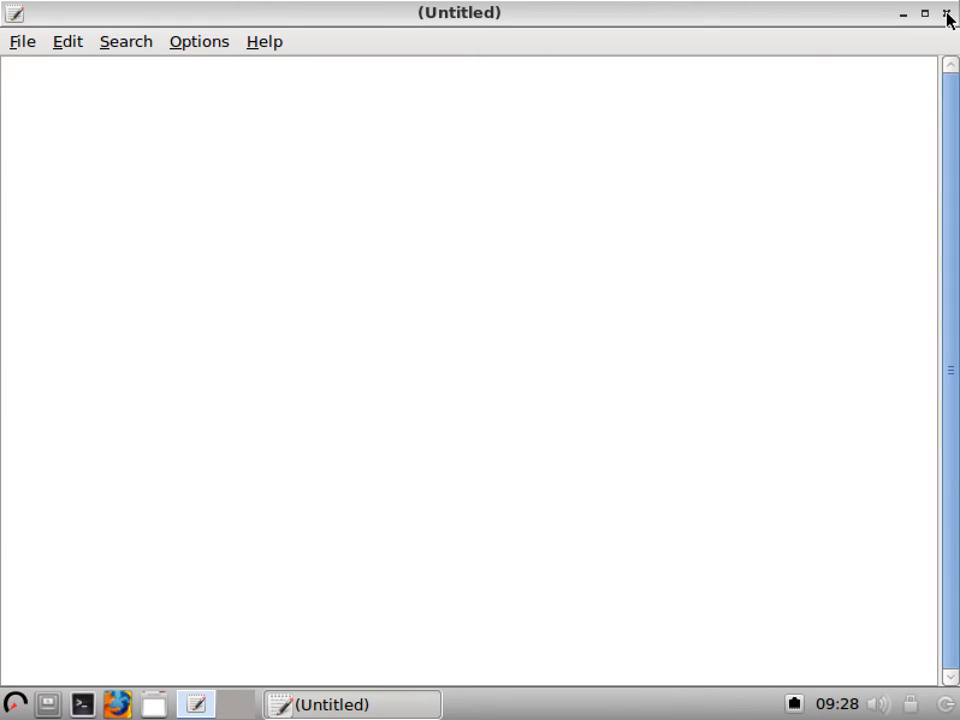
pyautogui.click(943, 13)
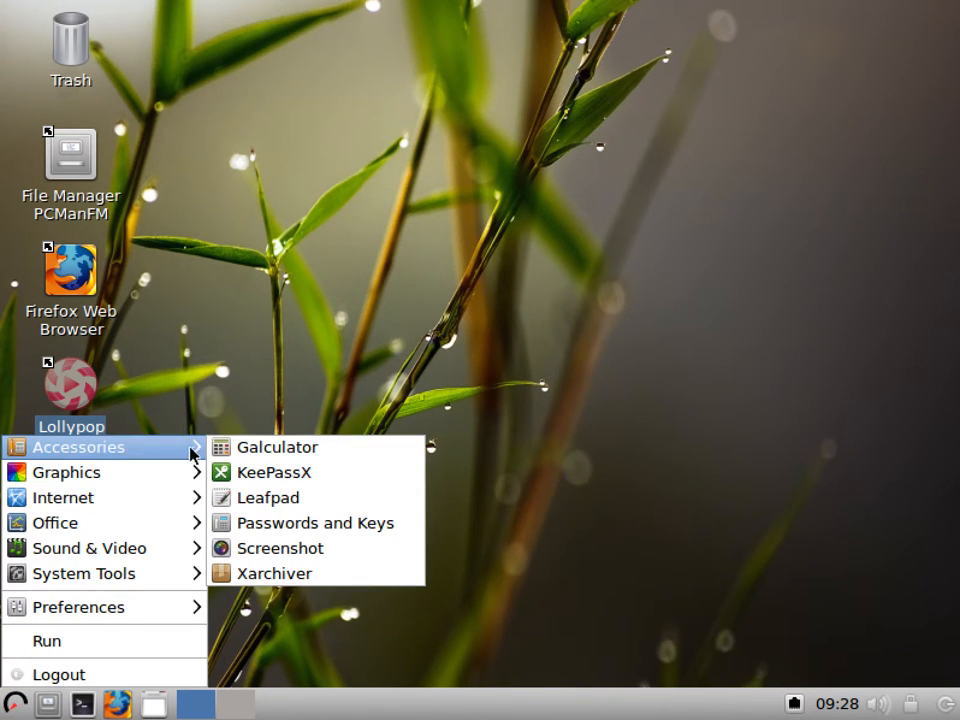
pyautogui.moveTo(300, 523)
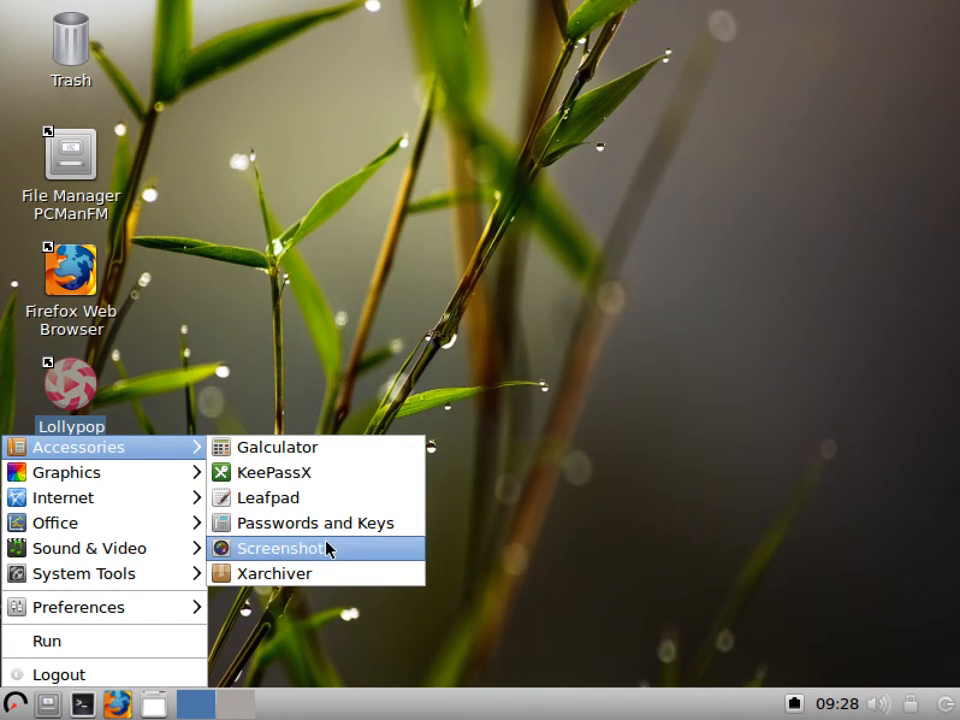
pyautogui.moveTo(315, 573)
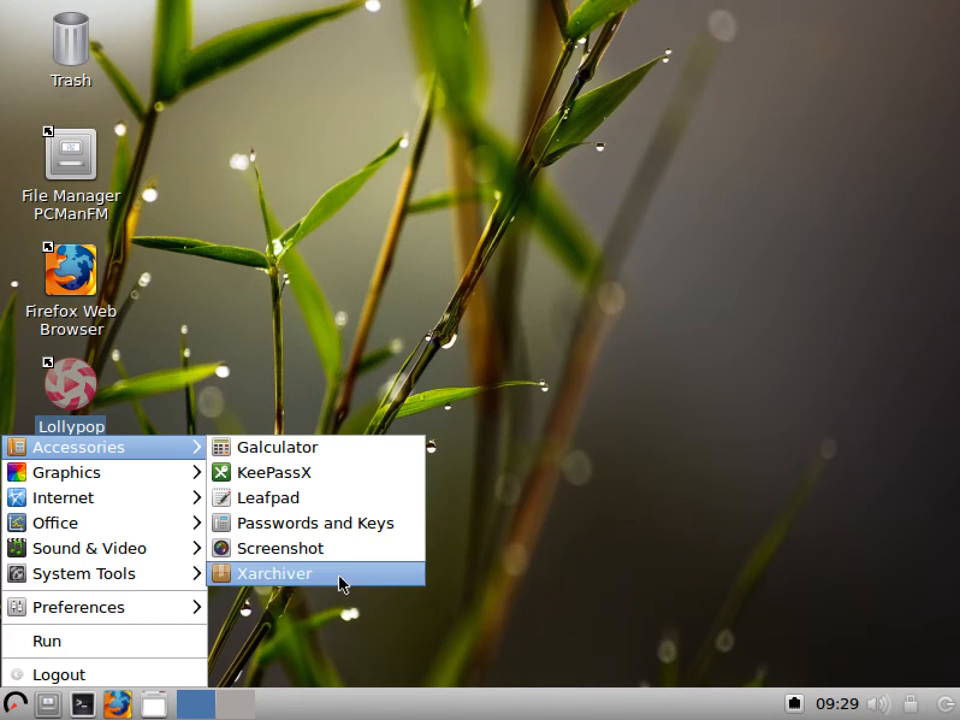
pyautogui.moveTo(66, 472)
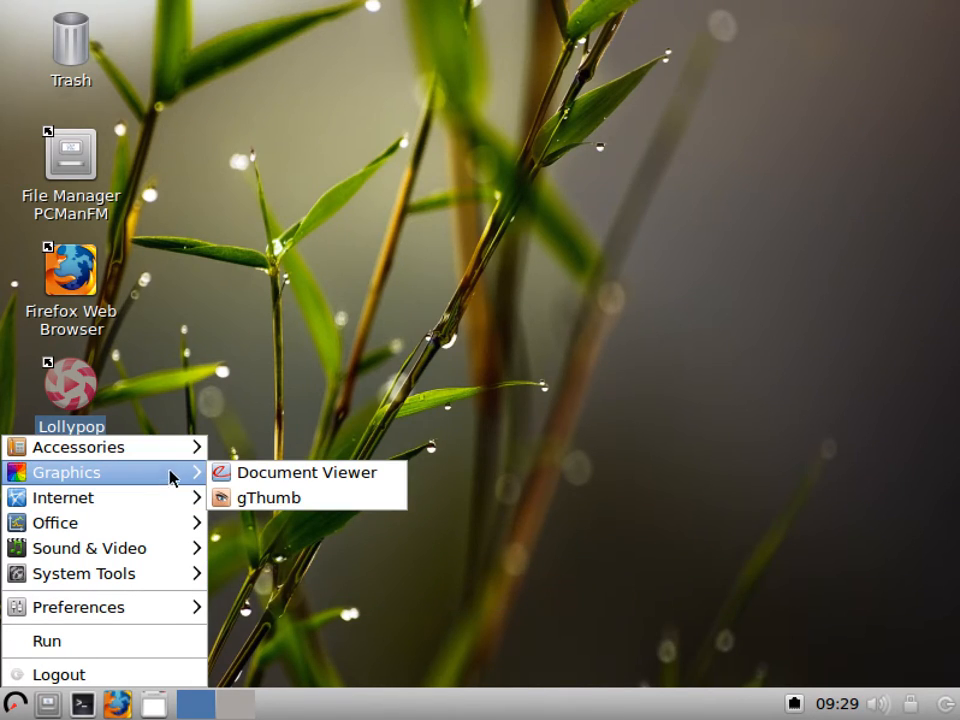
pyautogui.moveTo(63, 497)
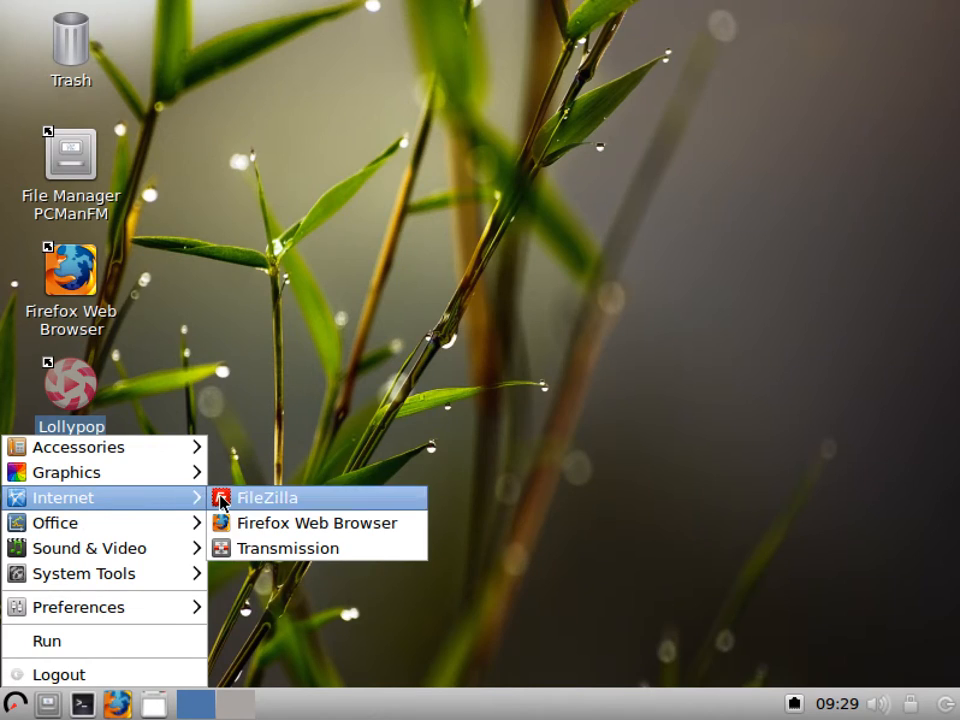
pyautogui.moveTo(267, 497)
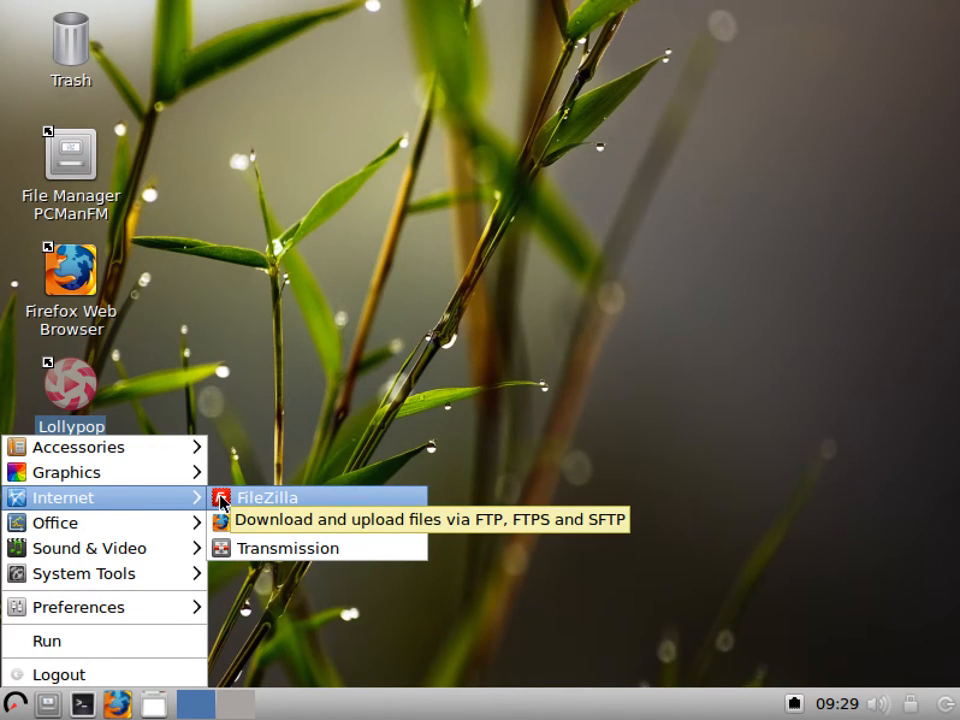
# Step: Launch FileZilla 3.15.0.2 from Internet, close it, and reopen the applications menu
pyautogui.click(266, 497)
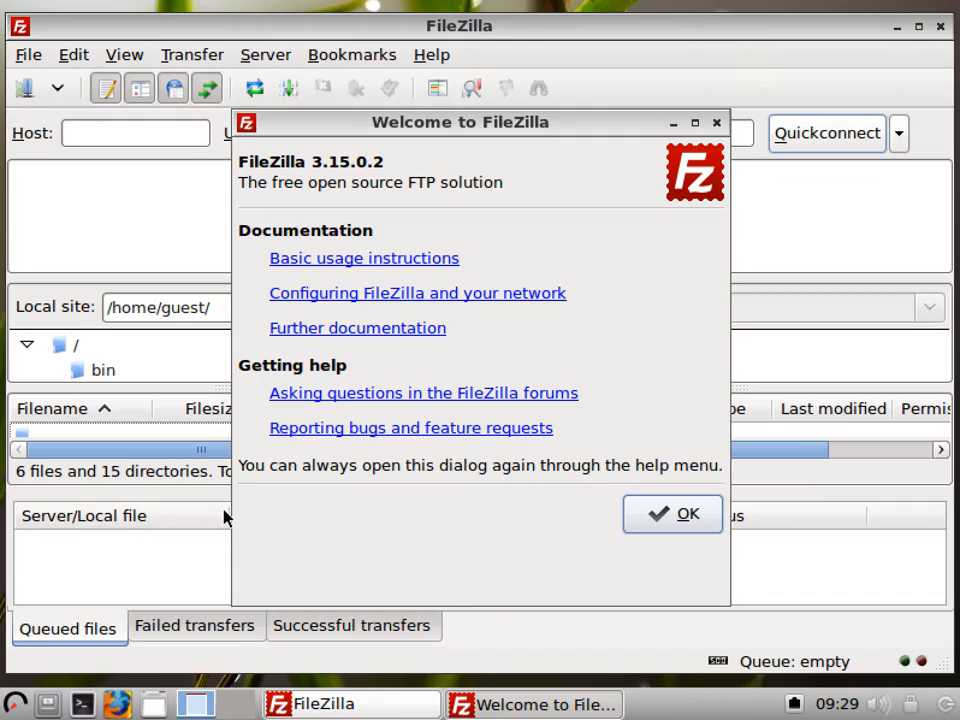
pyautogui.click(672, 513)
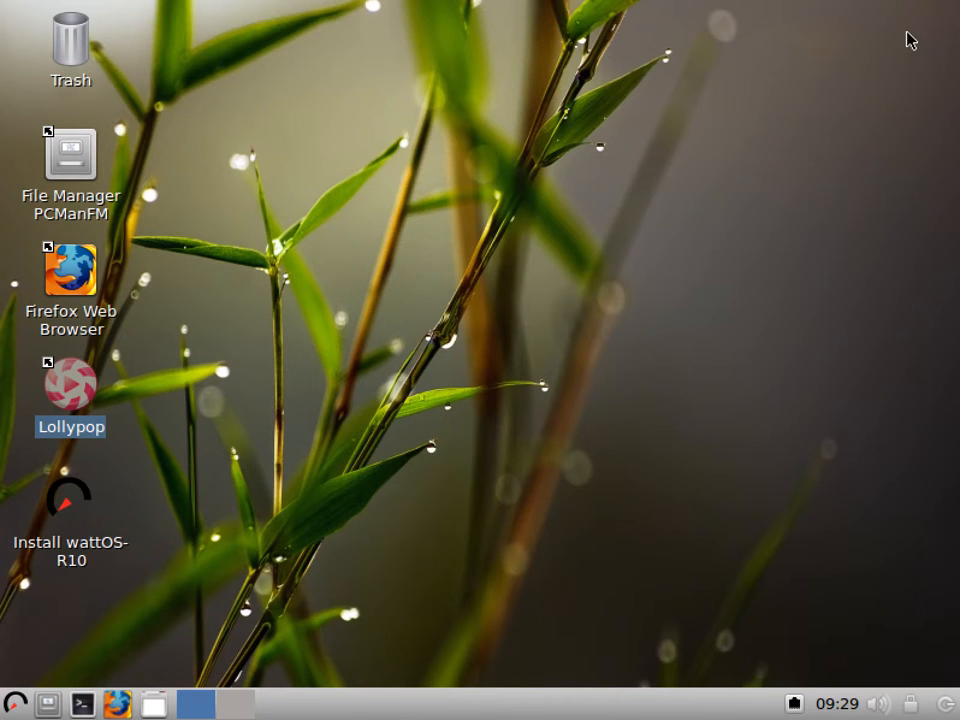
pyautogui.click(12, 705)
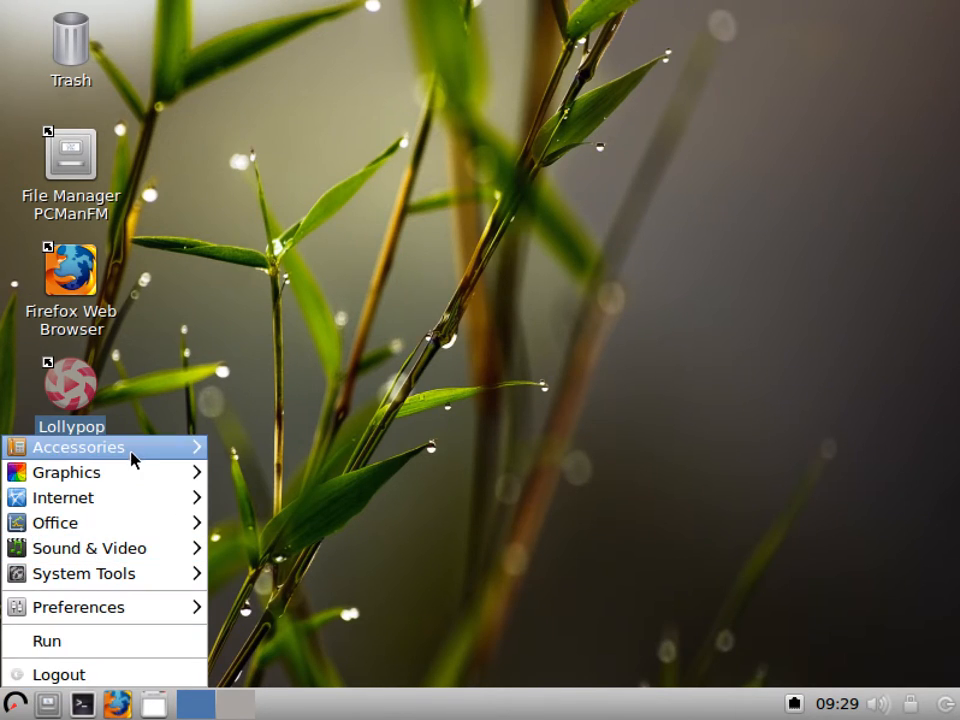
pyautogui.moveTo(62, 497)
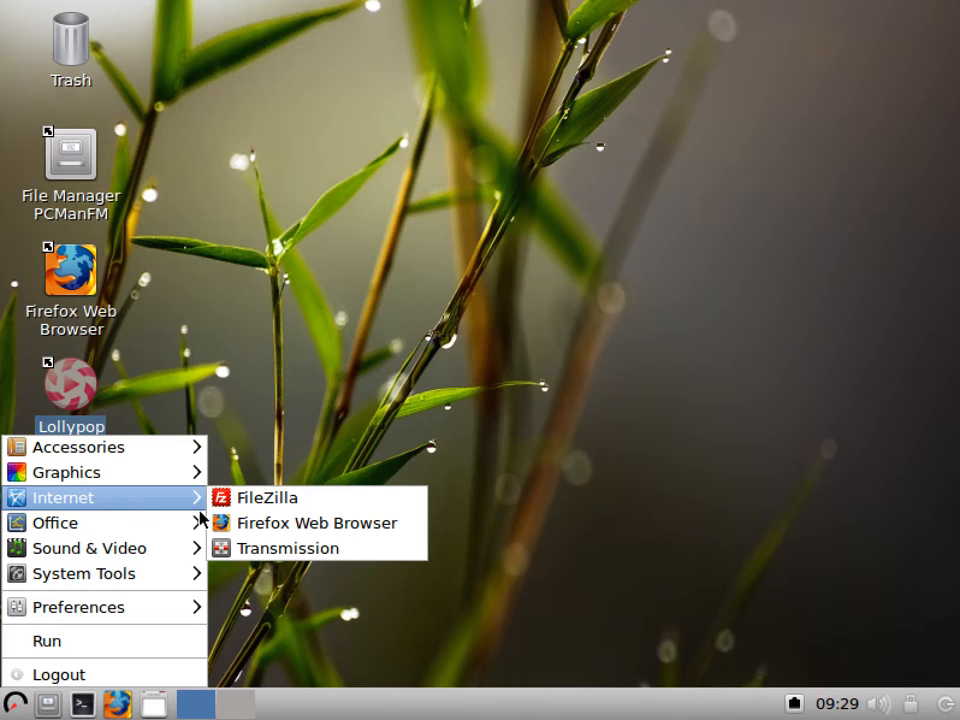
pyautogui.moveTo(288, 548)
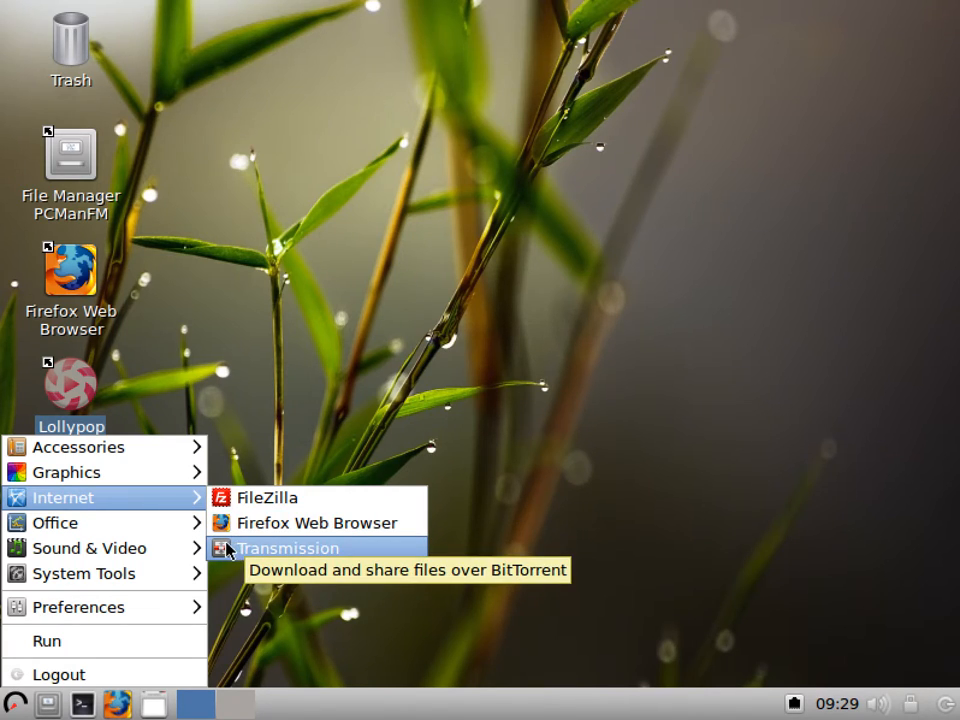
pyautogui.moveTo(55, 522)
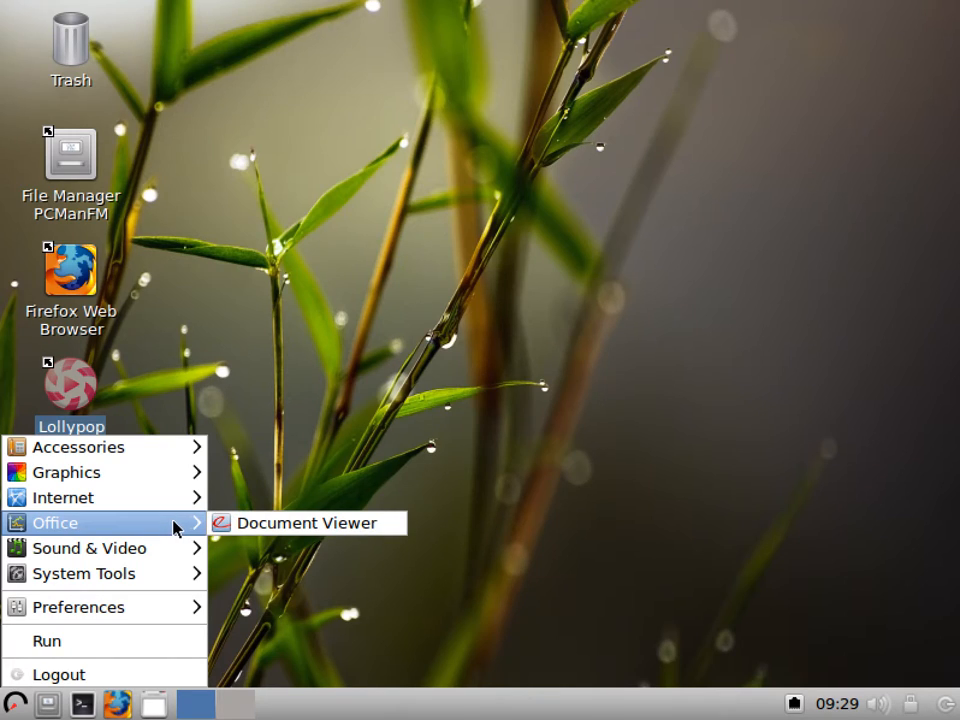
pyautogui.moveTo(90, 548)
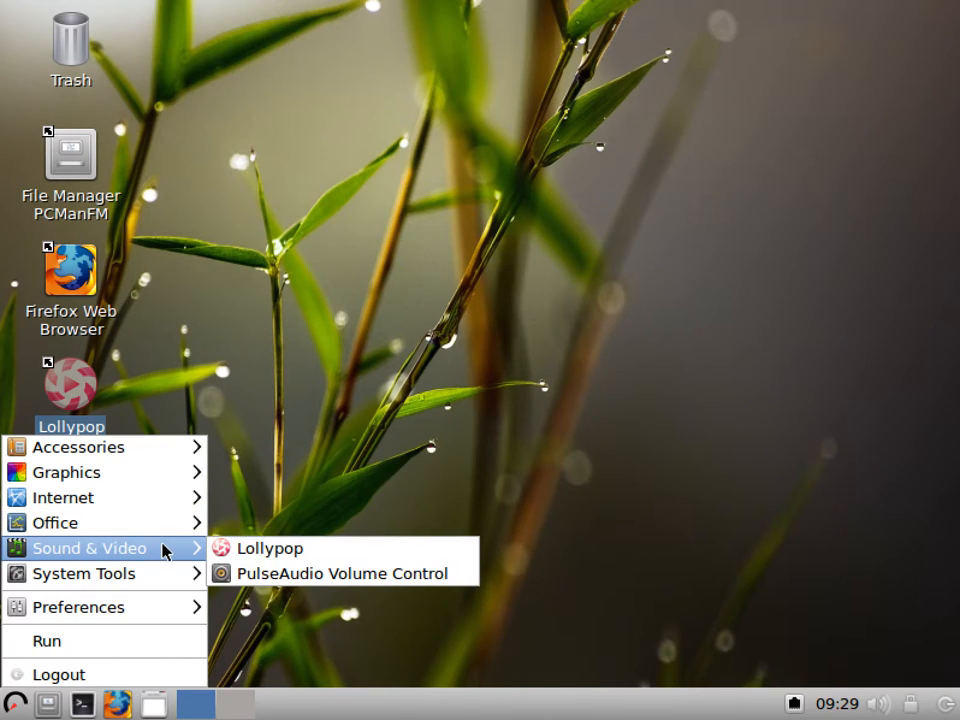
pyautogui.moveTo(85, 573)
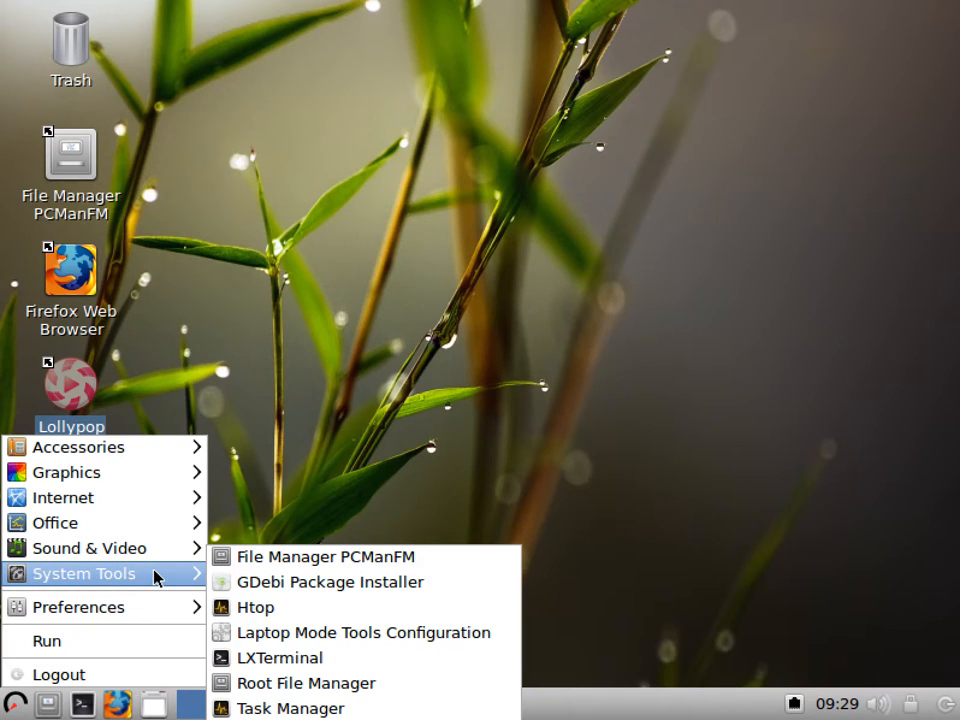
pyautogui.moveTo(313, 557)
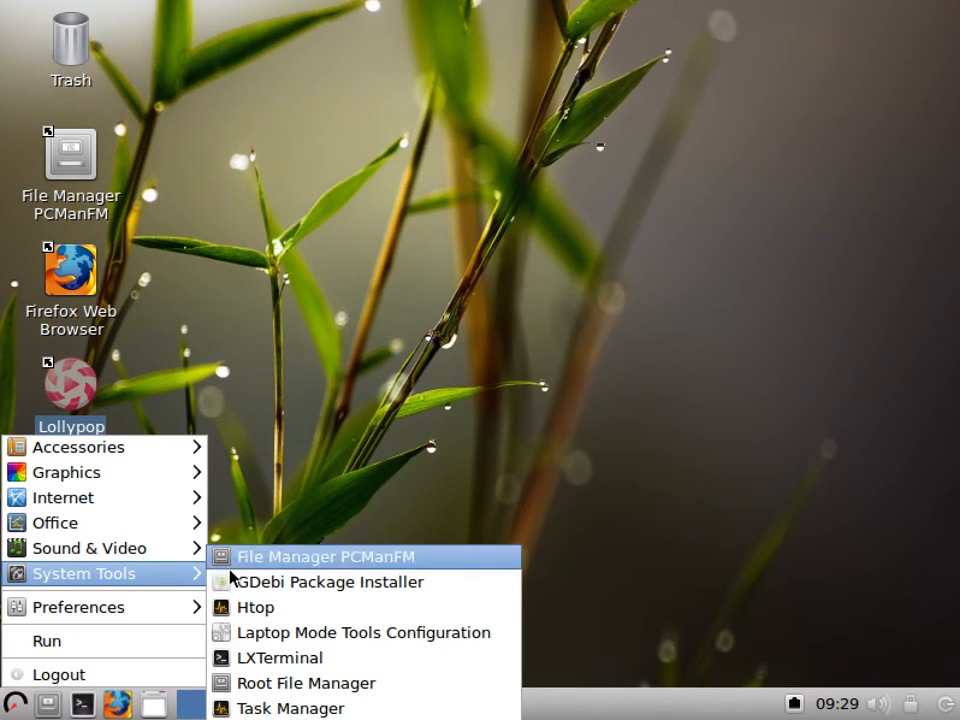
# Step: Launch GDebi Package Installer from System Tools and close the empty window
pyautogui.click(330, 582)
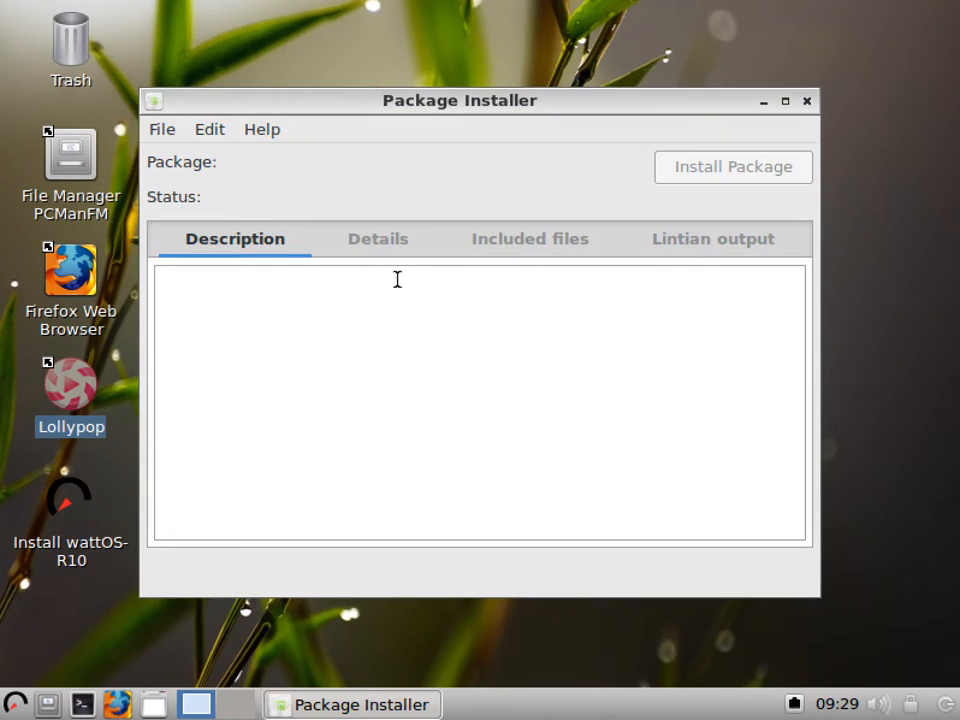
pyautogui.moveTo(408, 288)
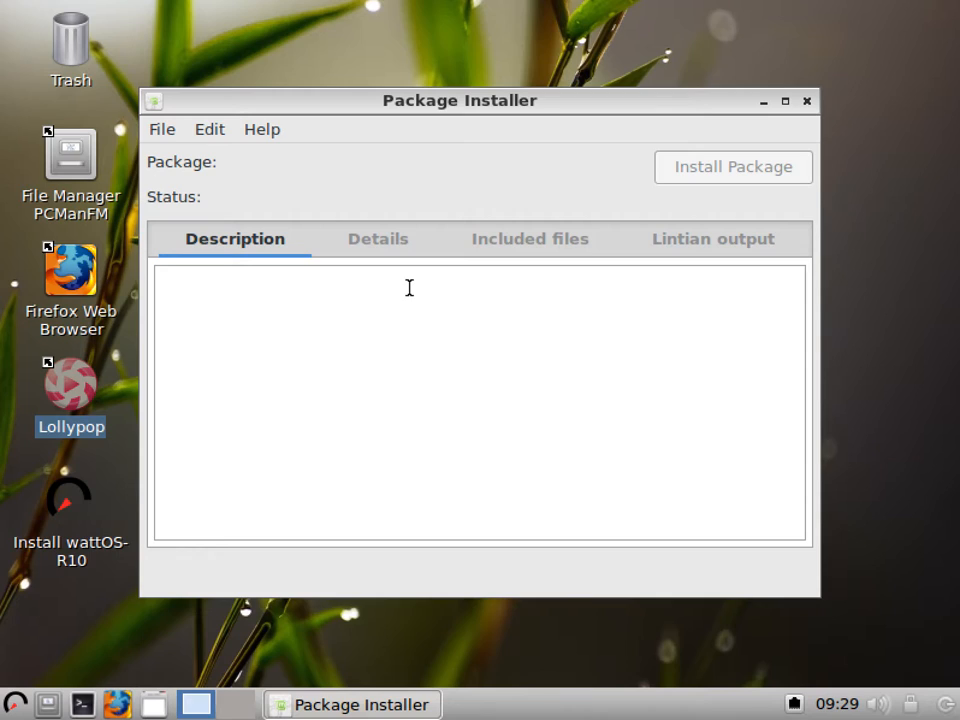
pyautogui.moveTo(415, 288)
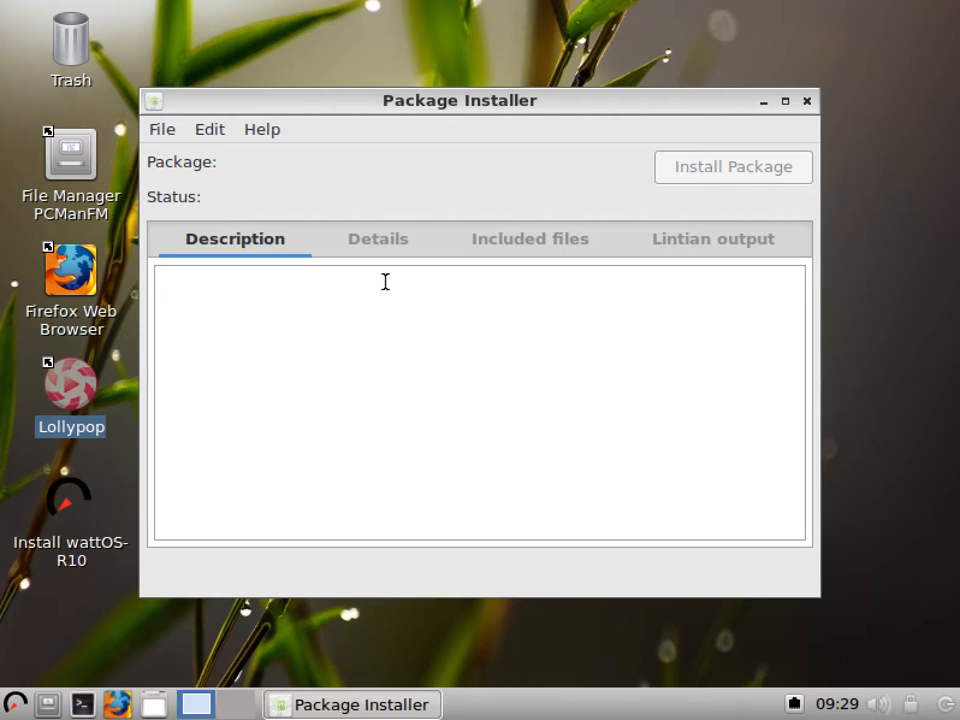
pyautogui.moveTo(558, 236)
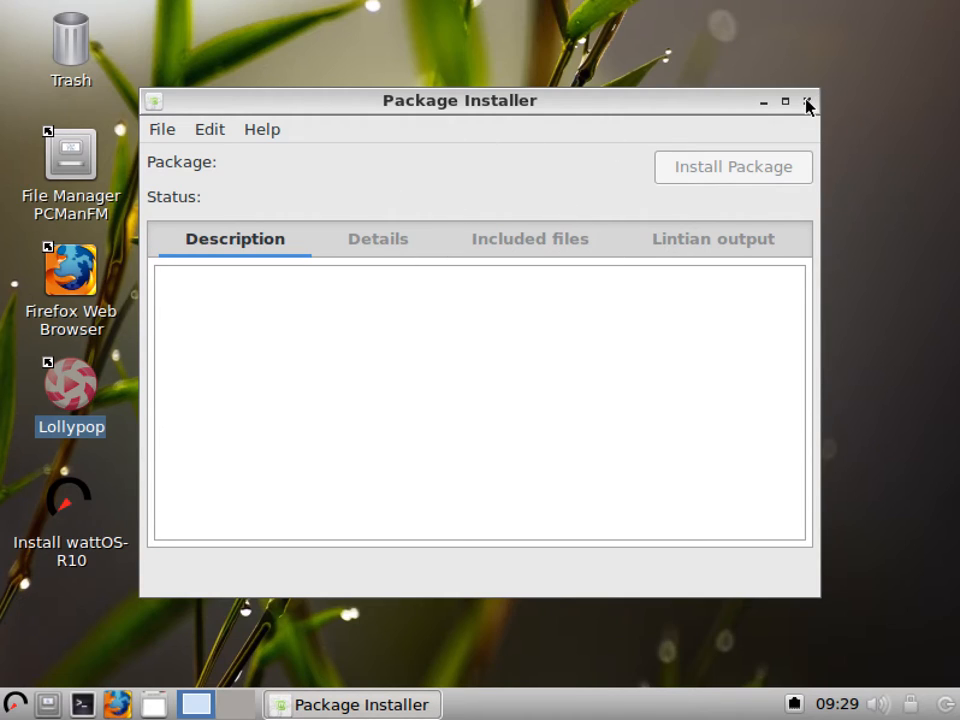
pyautogui.click(808, 100)
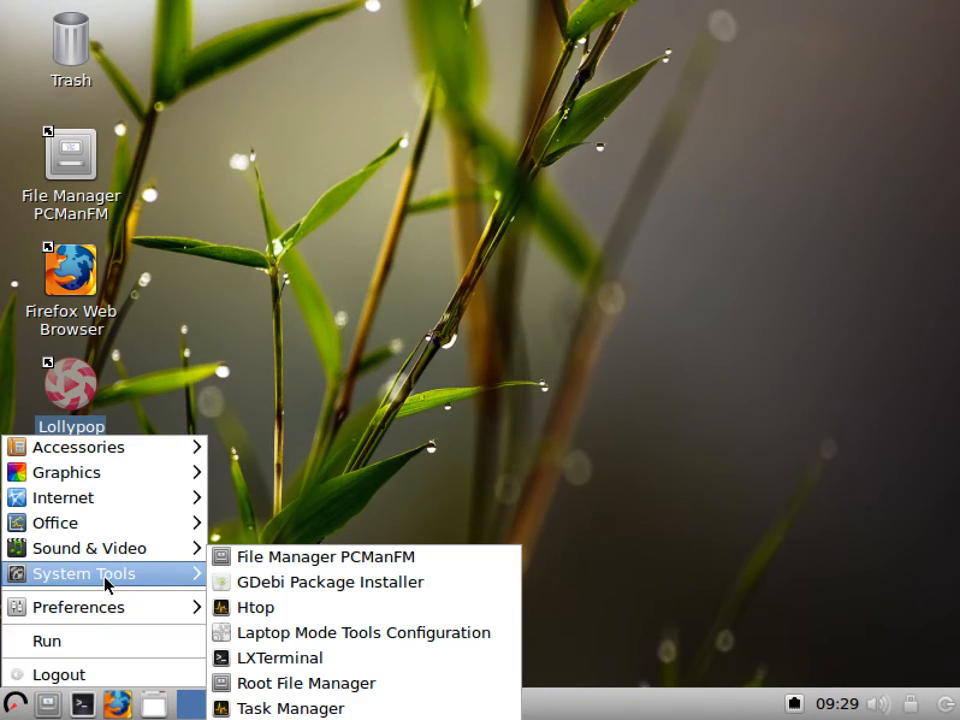
pyautogui.moveTo(280, 657)
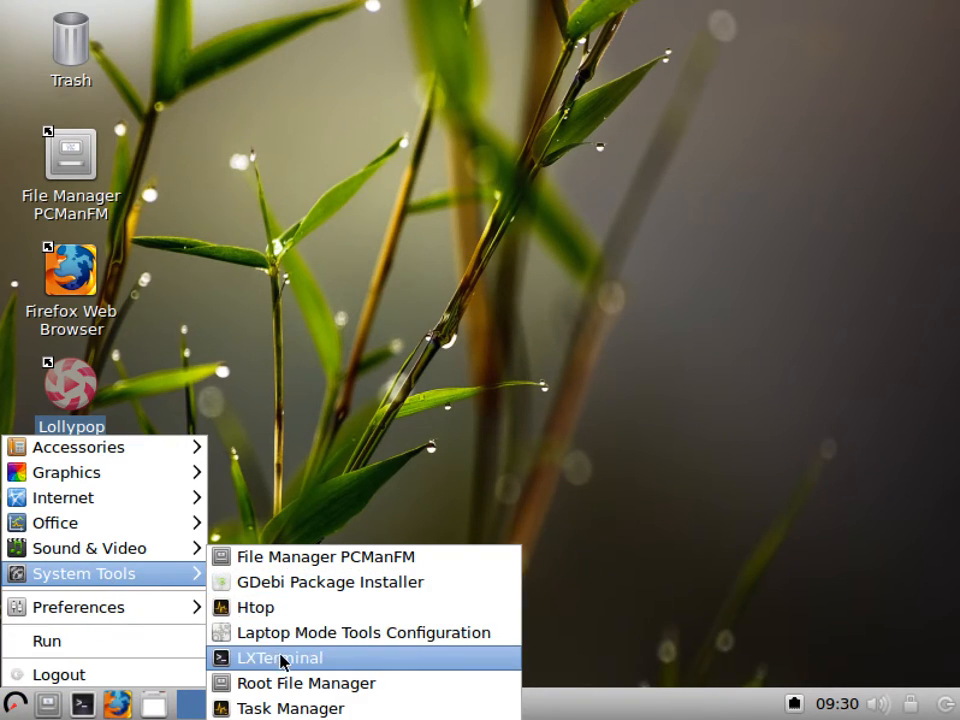
pyautogui.moveTo(307, 683)
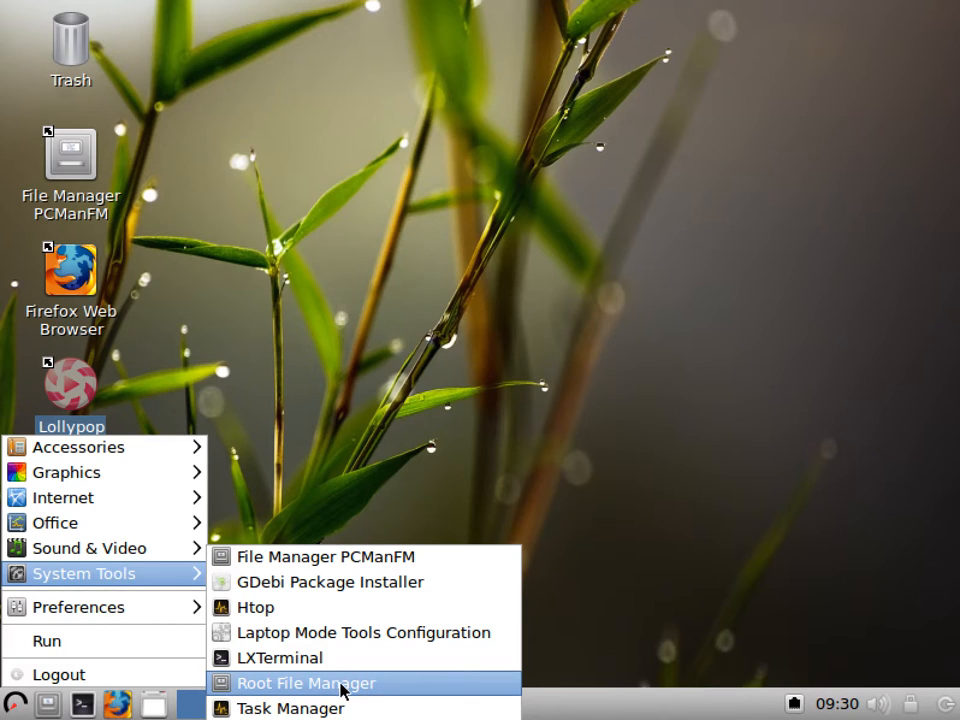
pyautogui.moveTo(292, 708)
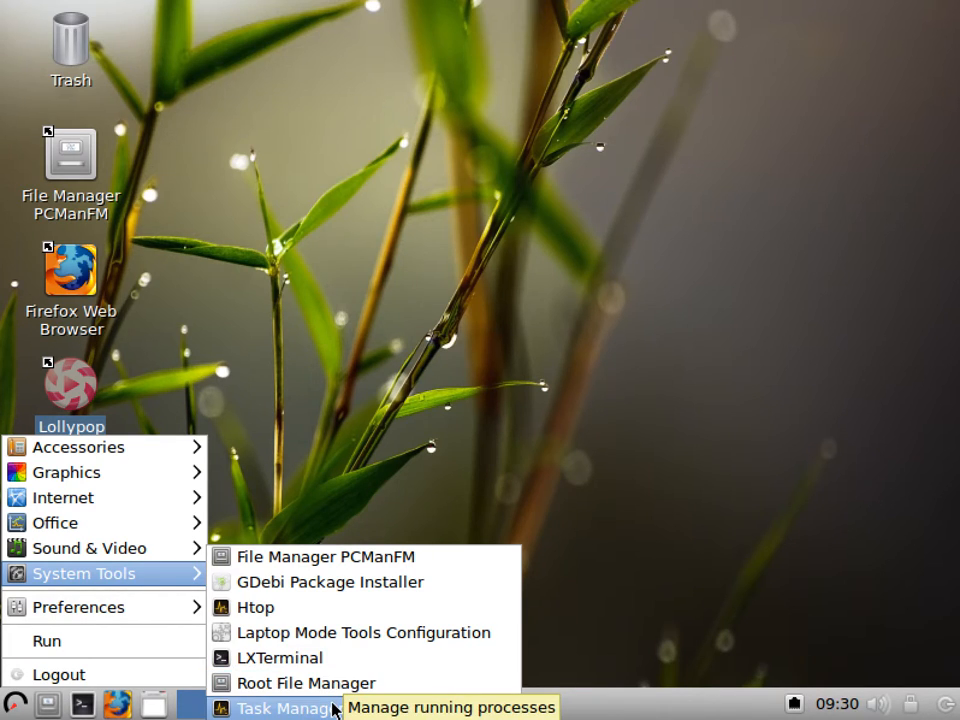
# Step: Open Task Manager to view the running processes
pyautogui.click(288, 707)
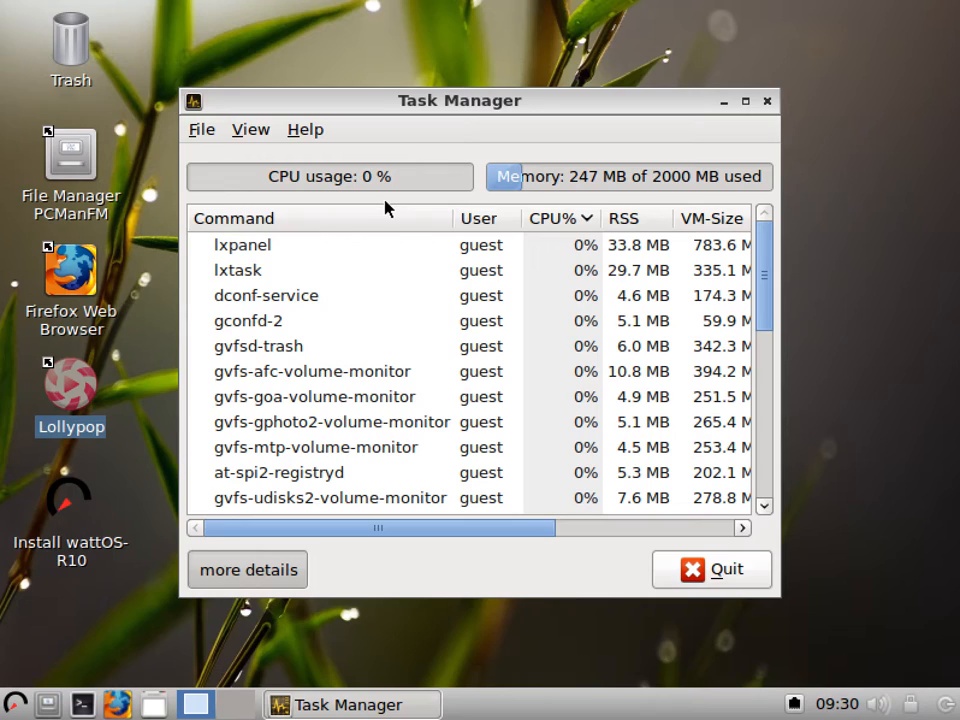
pyautogui.moveTo(324, 192)
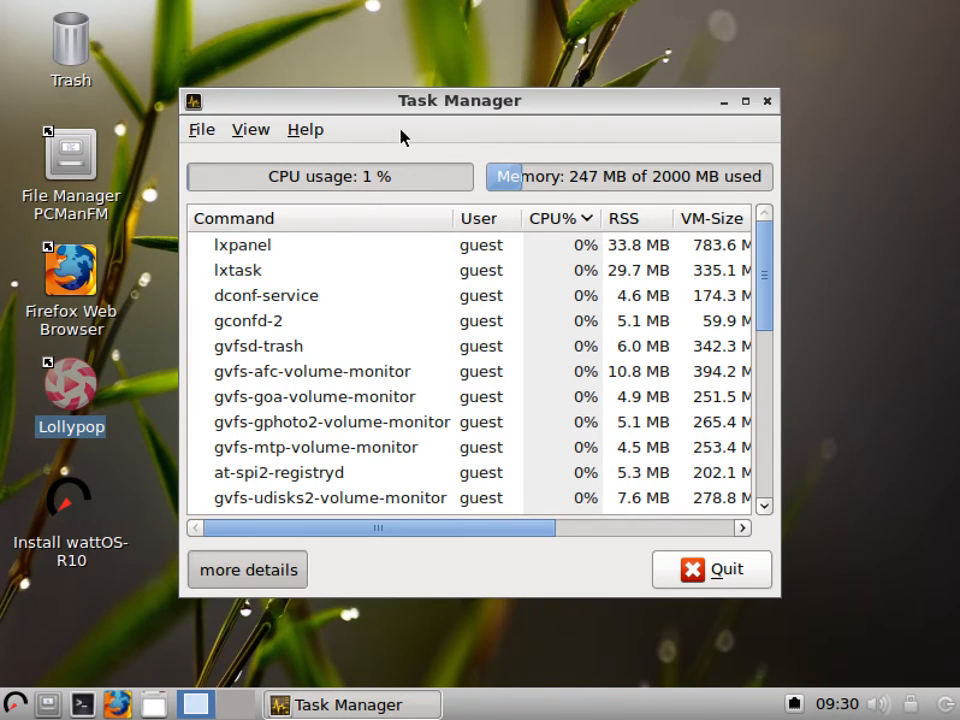
pyautogui.moveTo(408, 132)
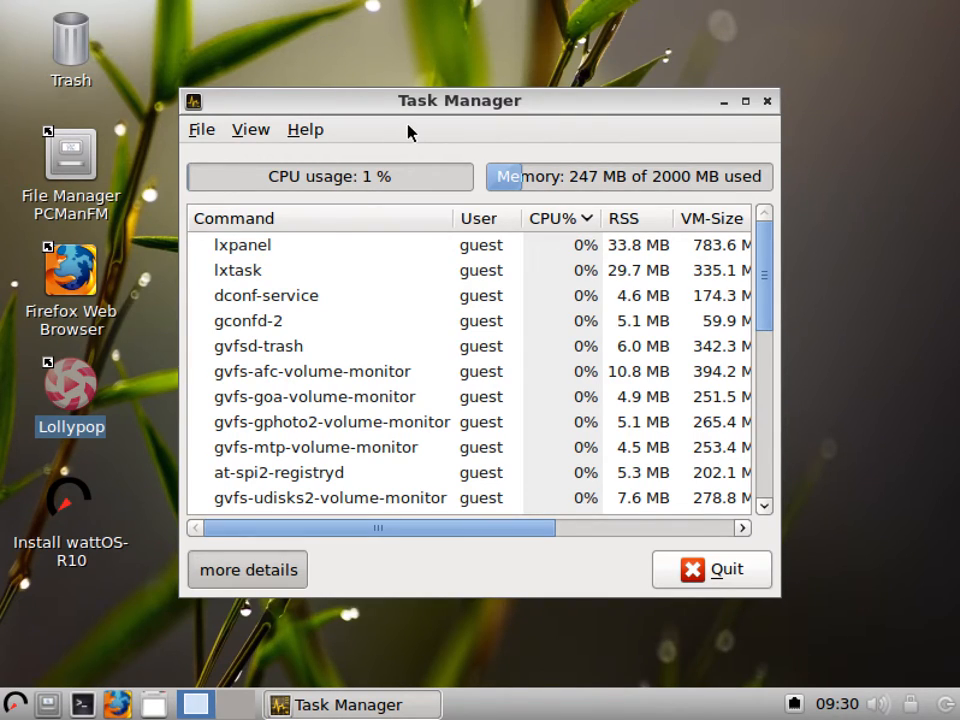
pyautogui.moveTo(397, 143)
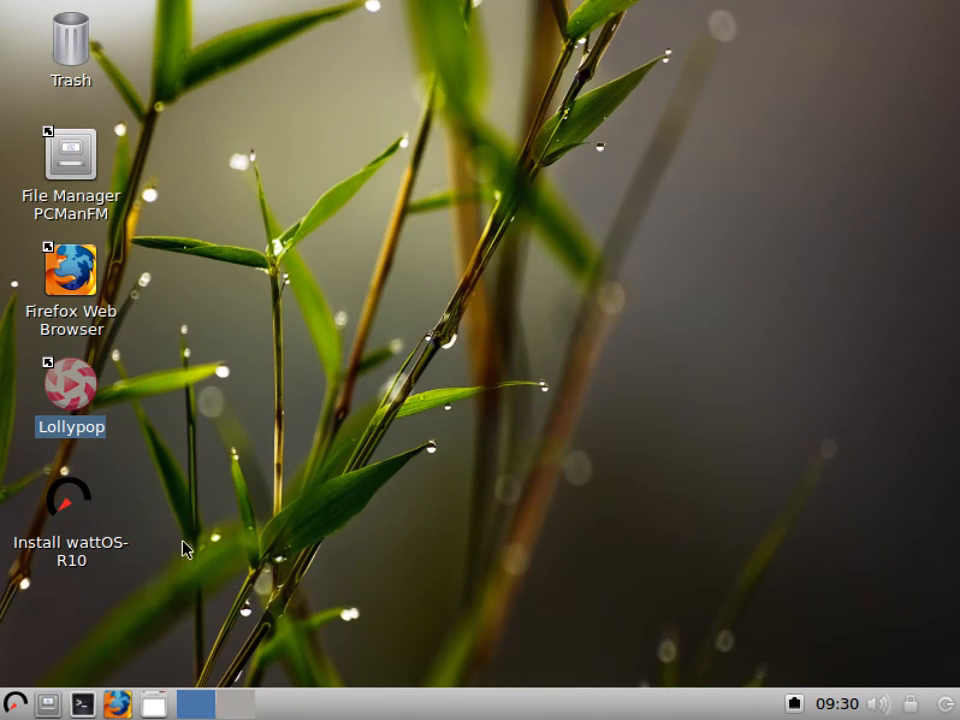
# Step: Launch Synaptic Package Manager from the Preferences section of the applications menu
pyautogui.click(11, 705)
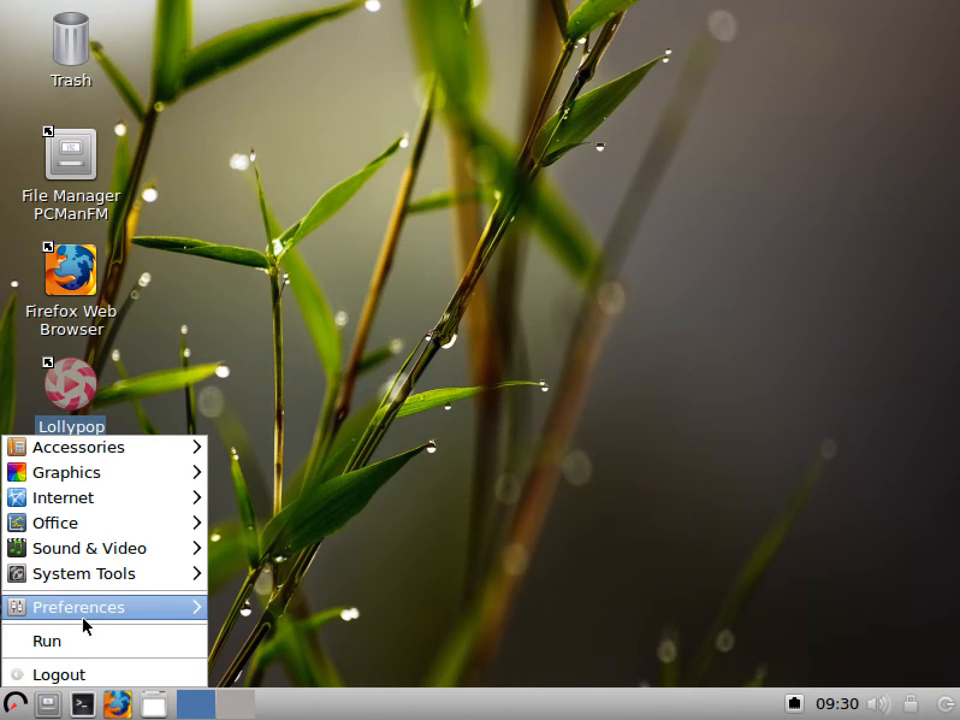
pyautogui.moveTo(78, 607)
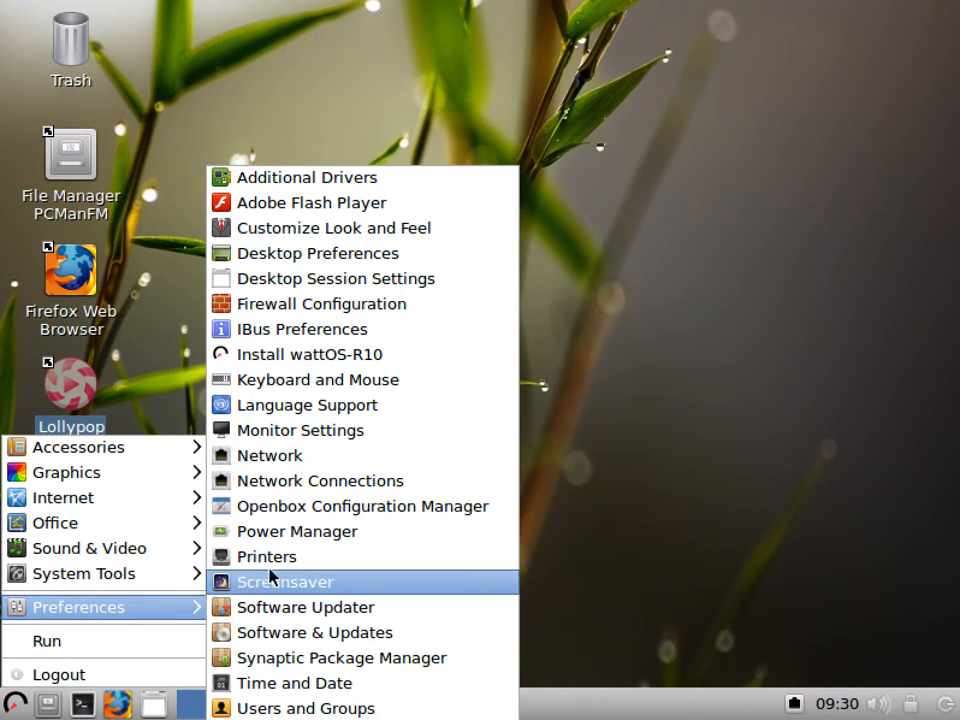
pyautogui.moveTo(319, 481)
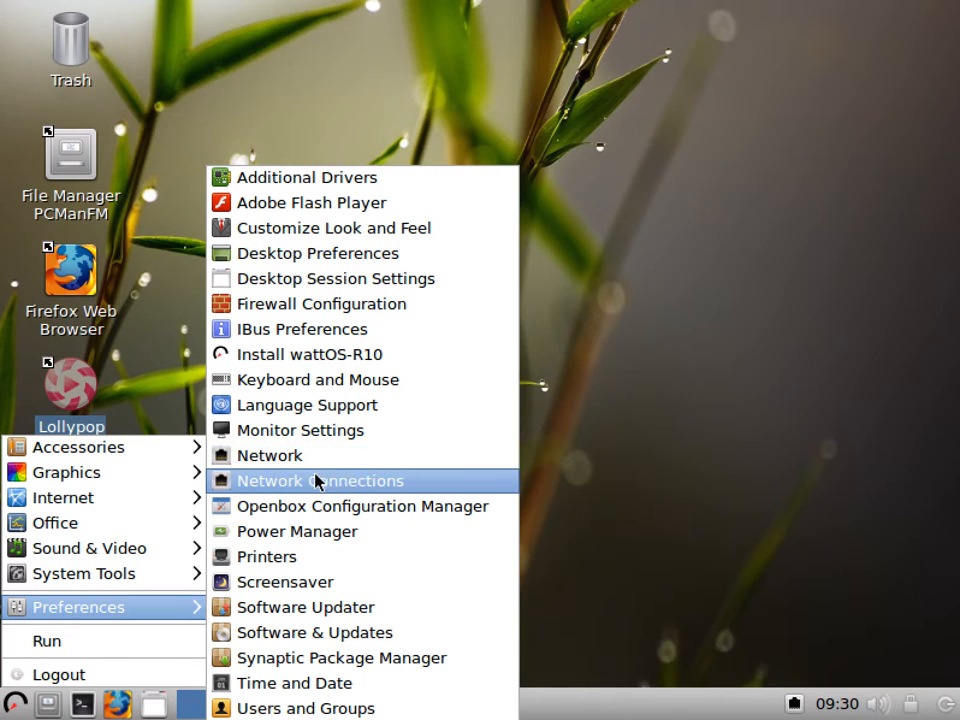
pyautogui.moveTo(320, 481)
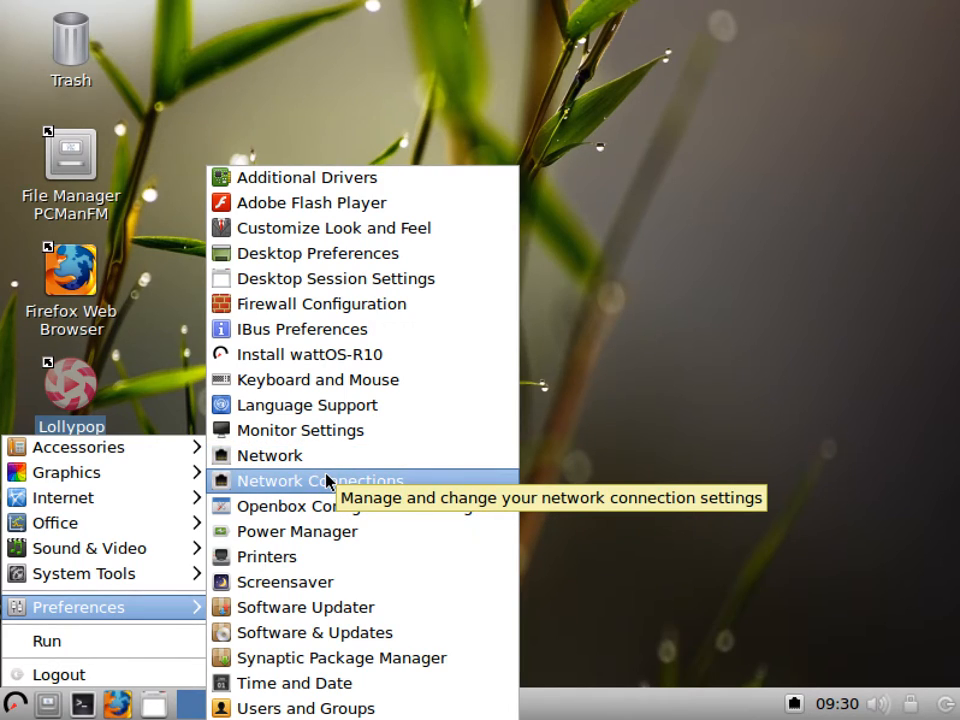
pyautogui.moveTo(270, 455)
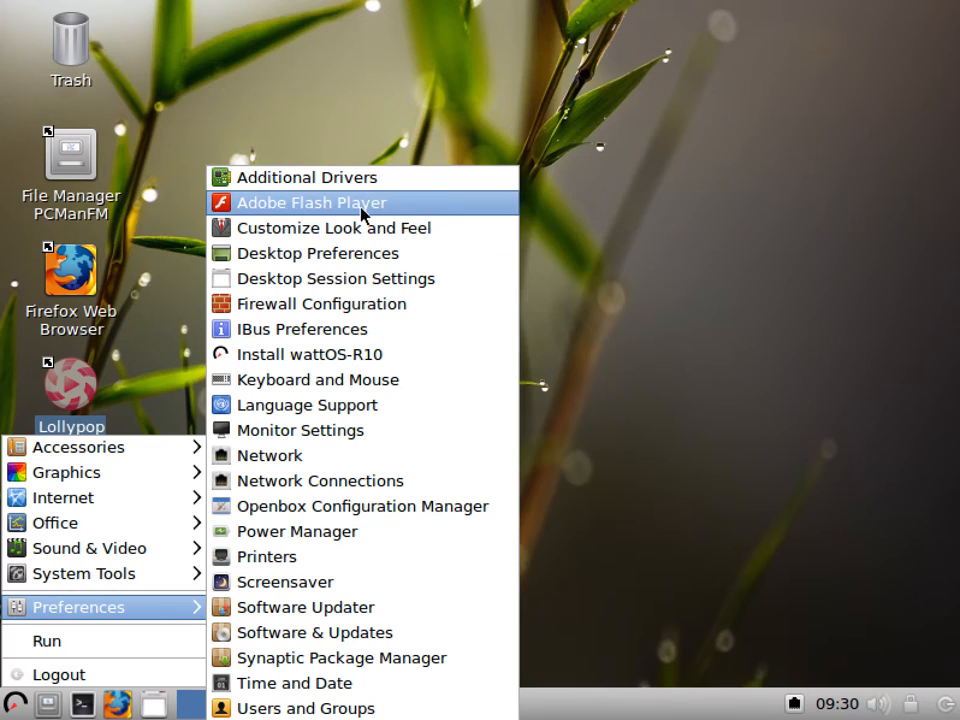
pyautogui.moveTo(355, 216)
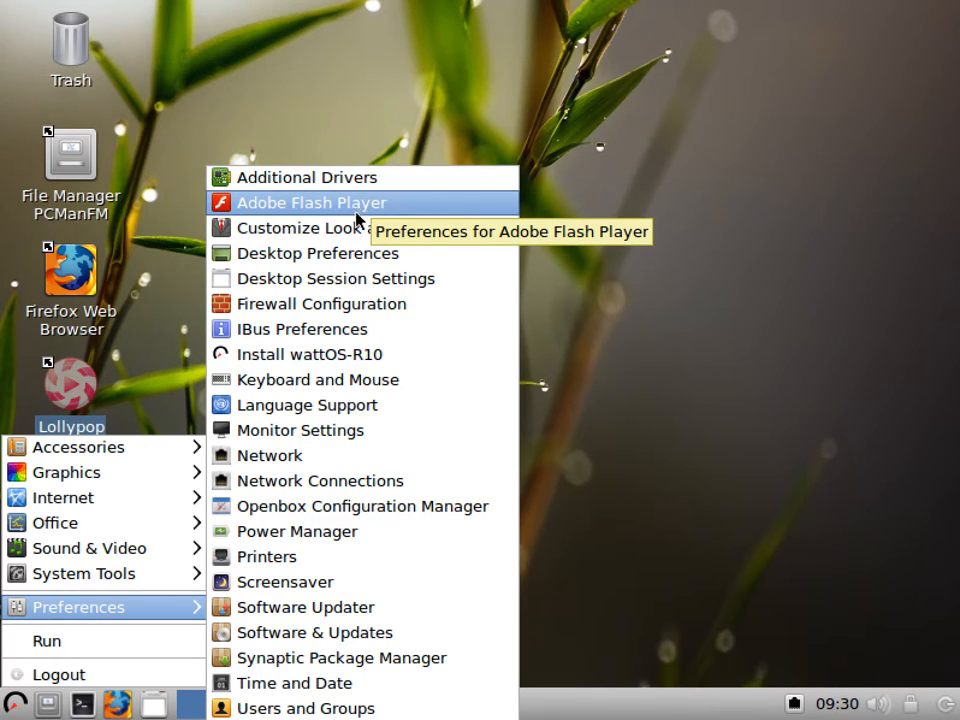
pyautogui.moveTo(435, 430)
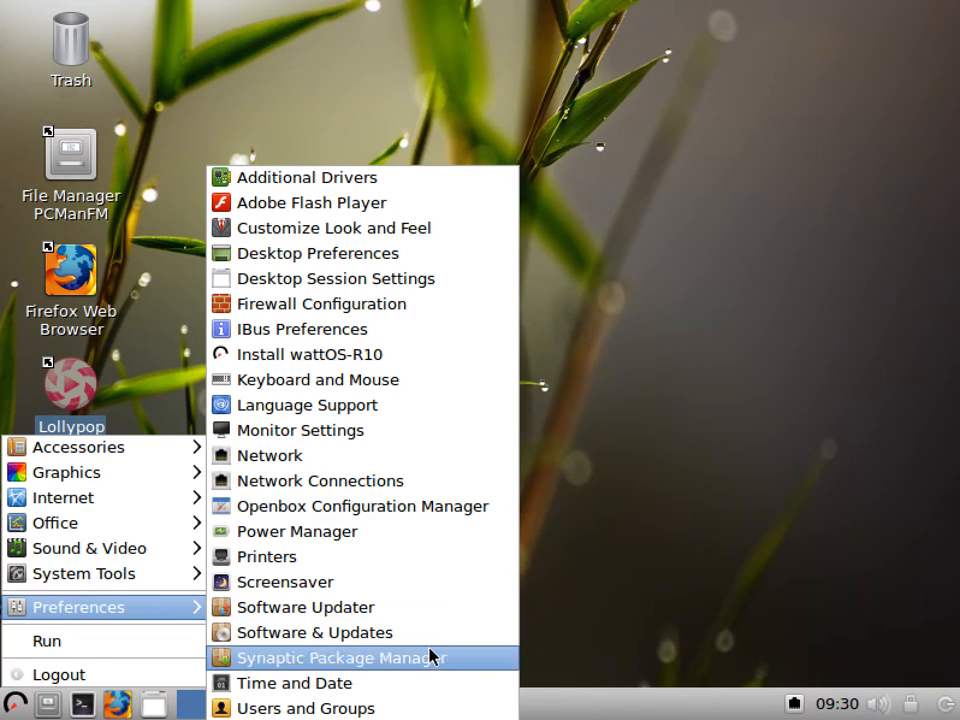
pyautogui.moveTo(314, 632)
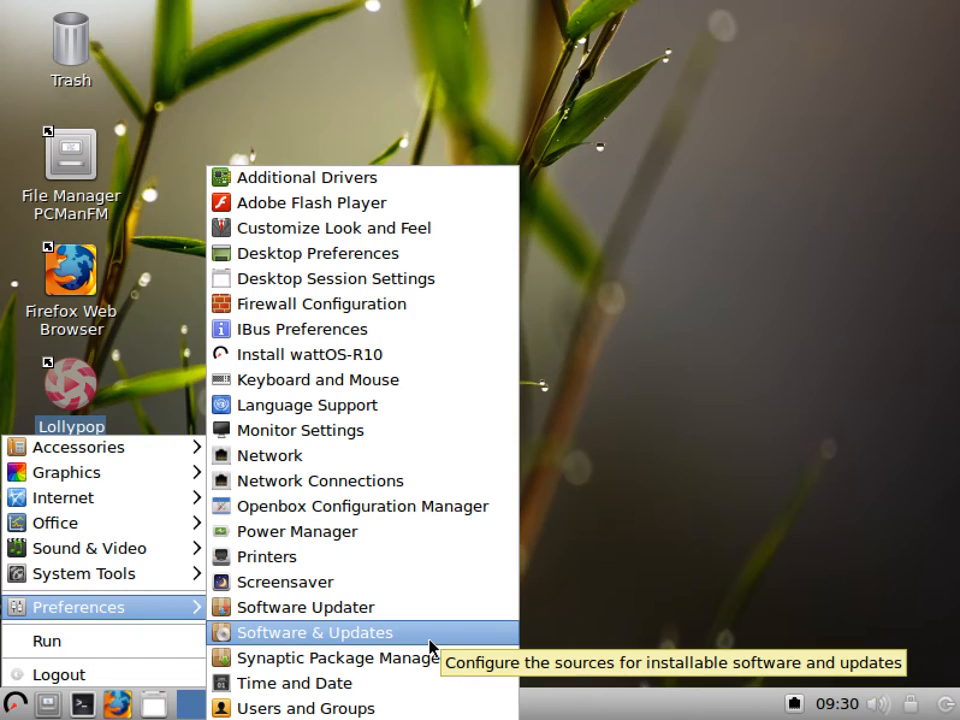
pyautogui.click(314, 632)
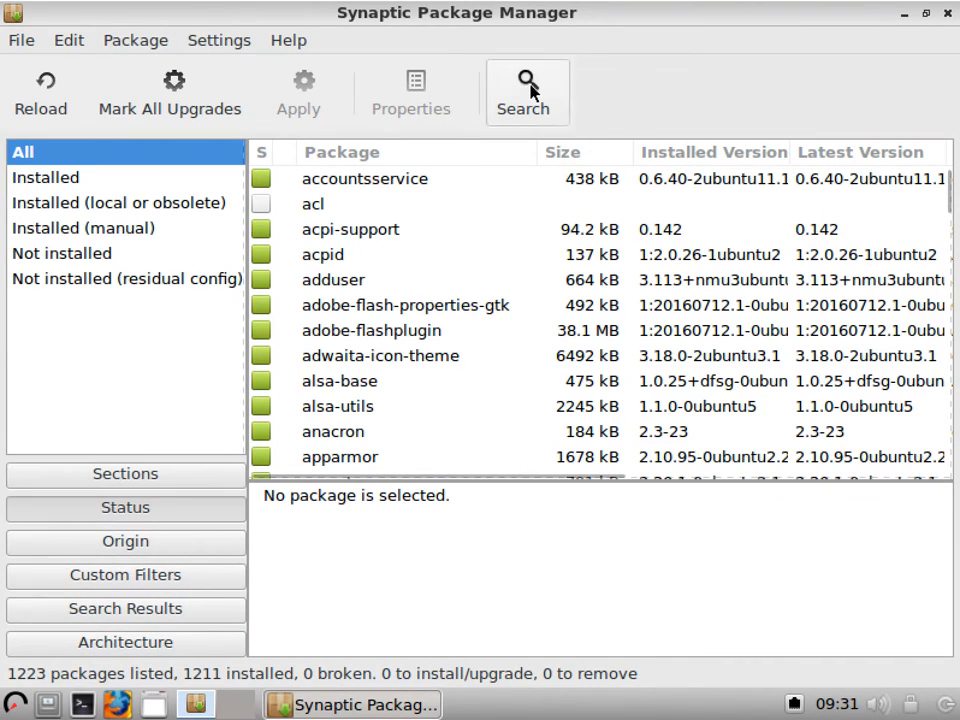
# Step: Search Synaptic's package list for "gnome do", showing 22 installed matches
pyautogui.click(523, 93)
pyautogui.write('gnome do')
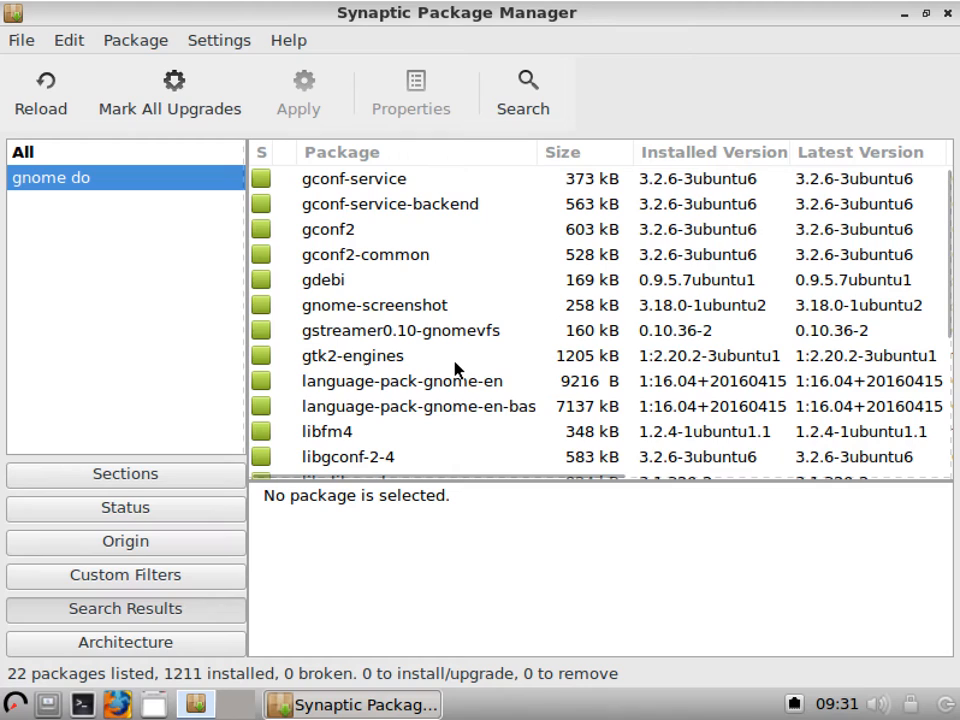
pyautogui.moveTo(470, 263)
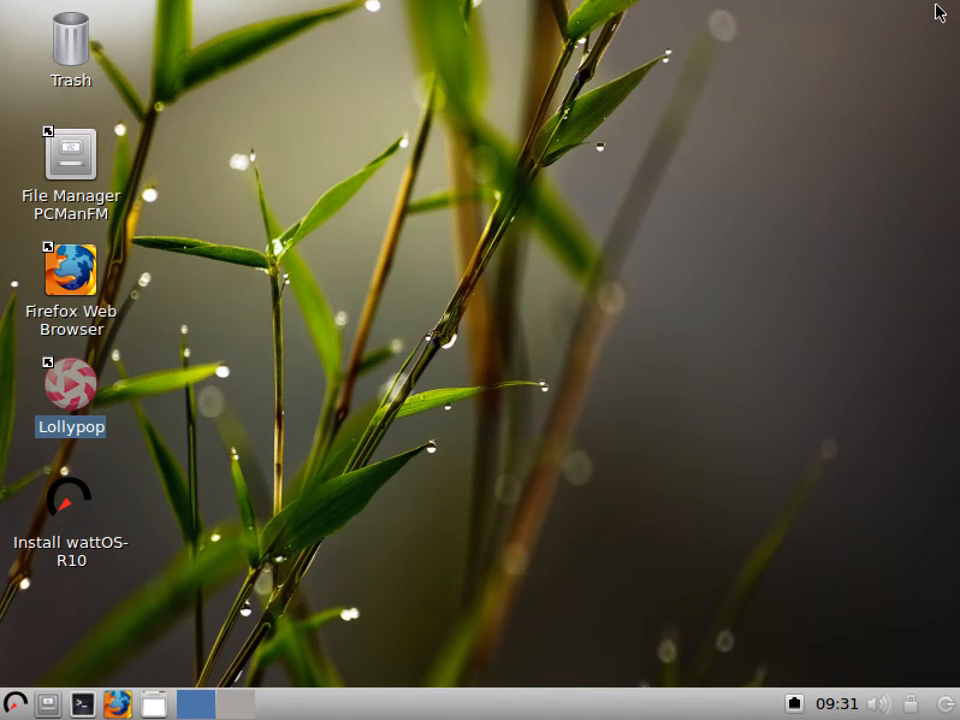
pyautogui.moveTo(920, 13)
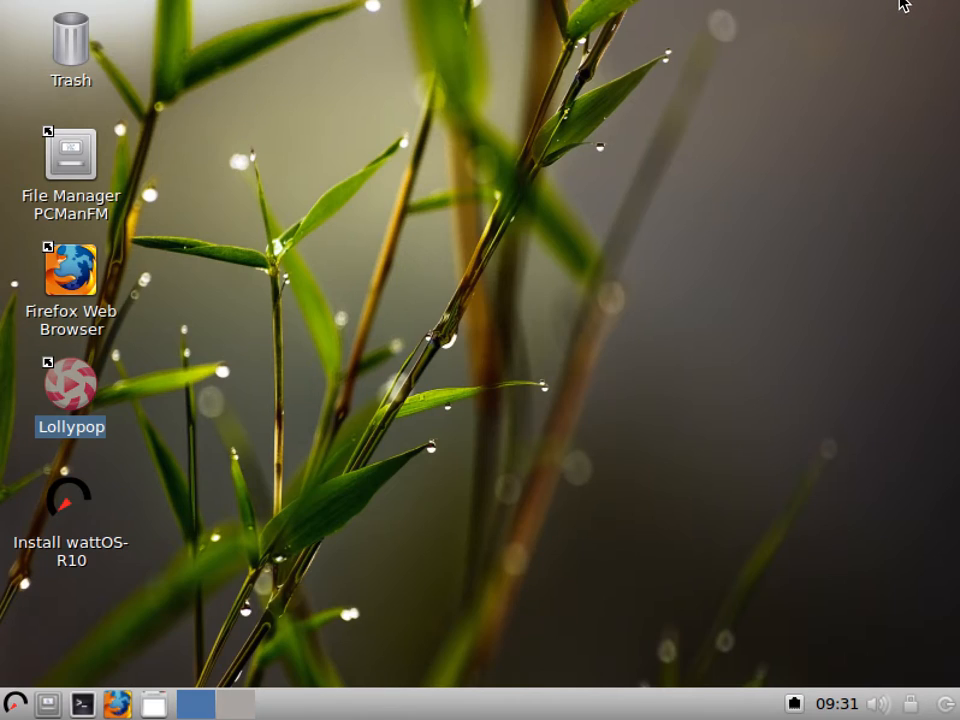
pyautogui.moveTo(420, 367)
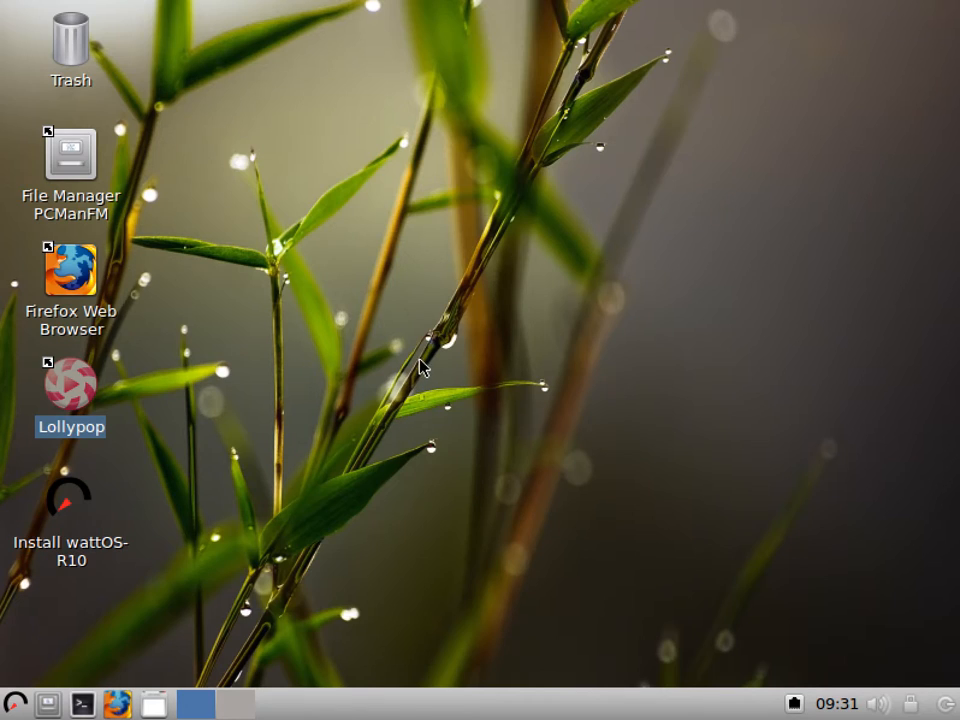
pyautogui.moveTo(408, 282)
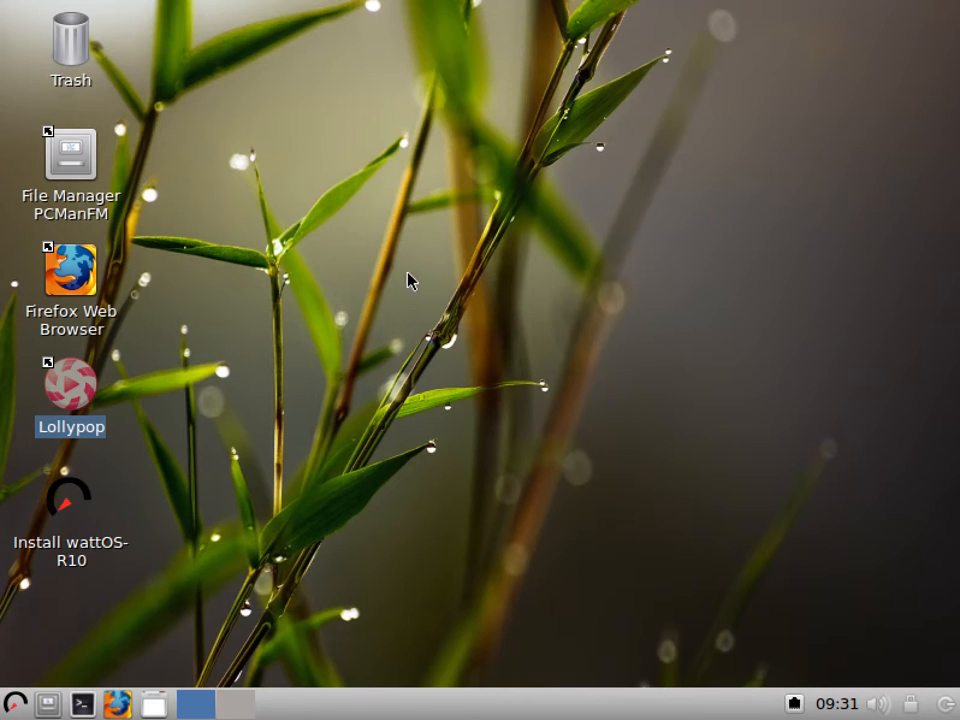
pyautogui.moveTo(245, 357)
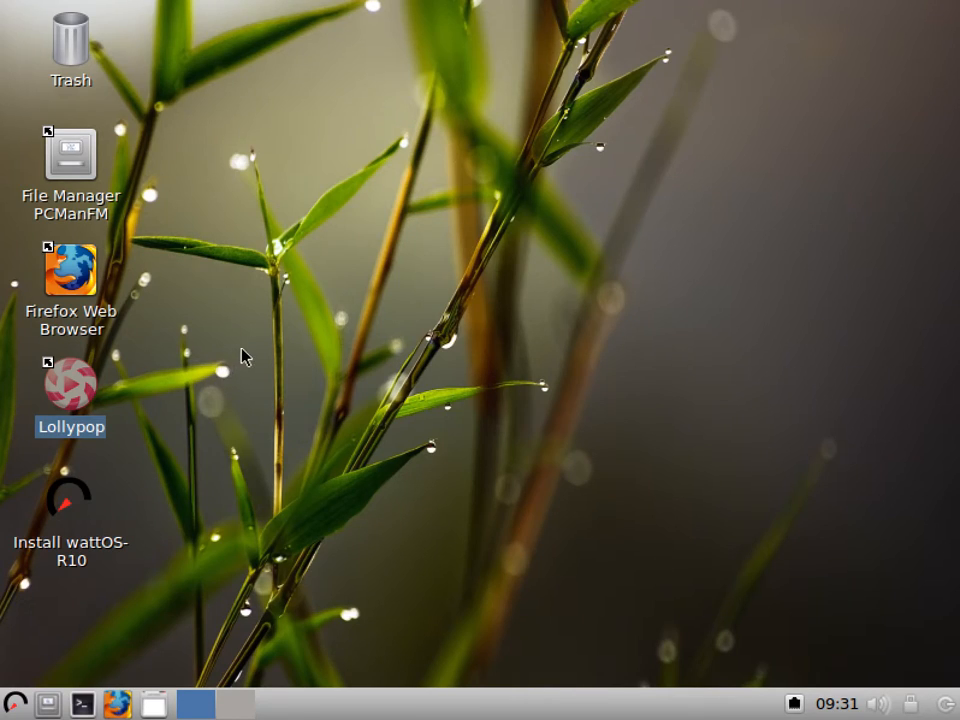
pyautogui.moveTo(370, 252)
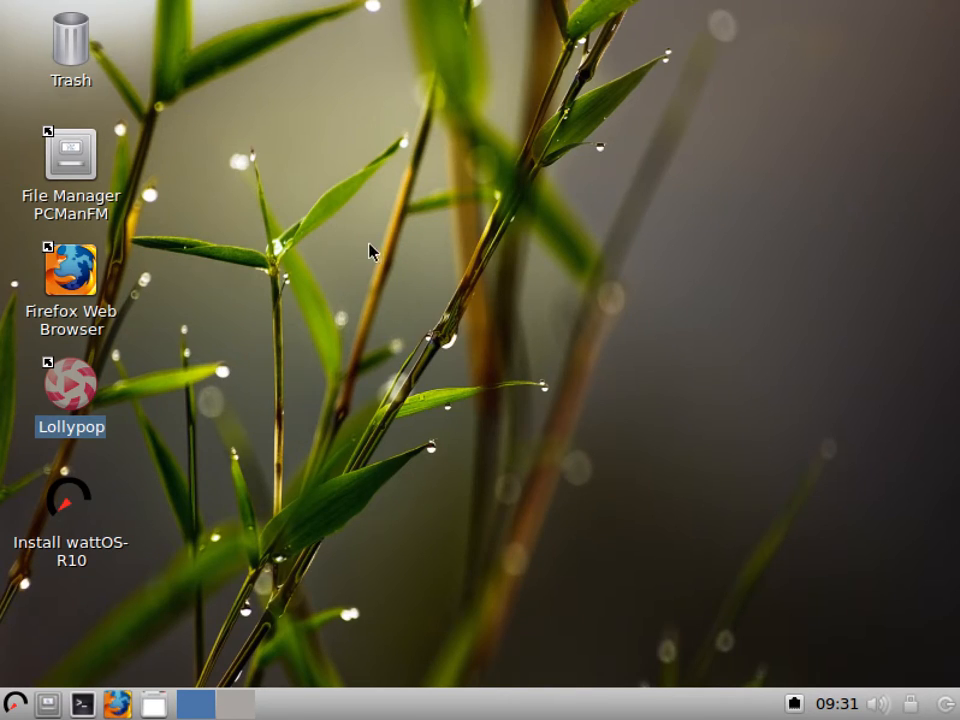
pyautogui.moveTo(380, 260)
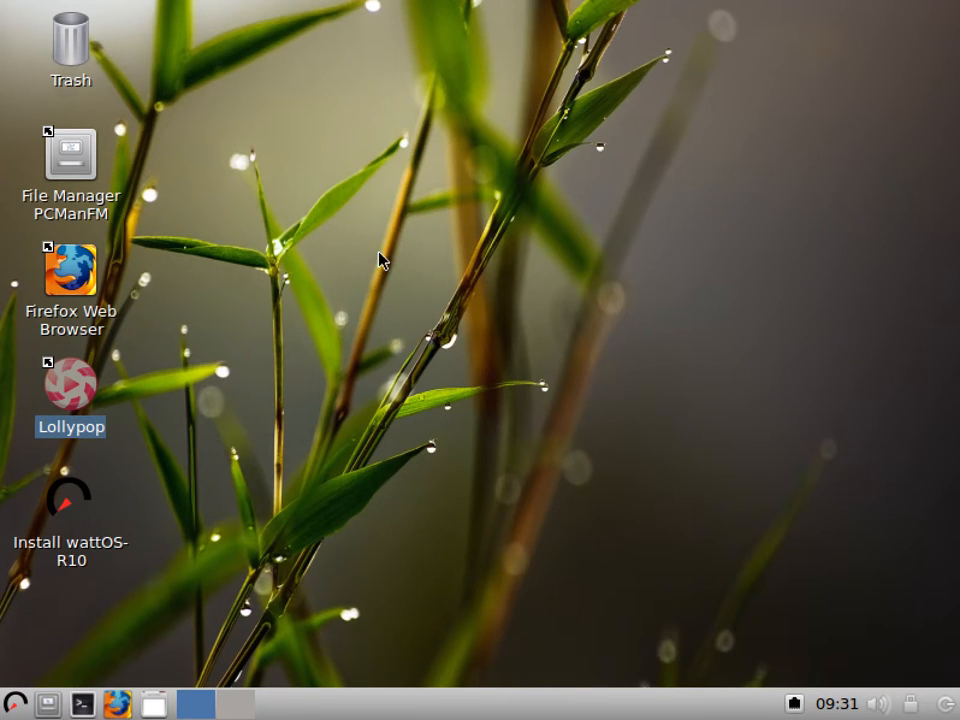
pyautogui.click(10, 705)
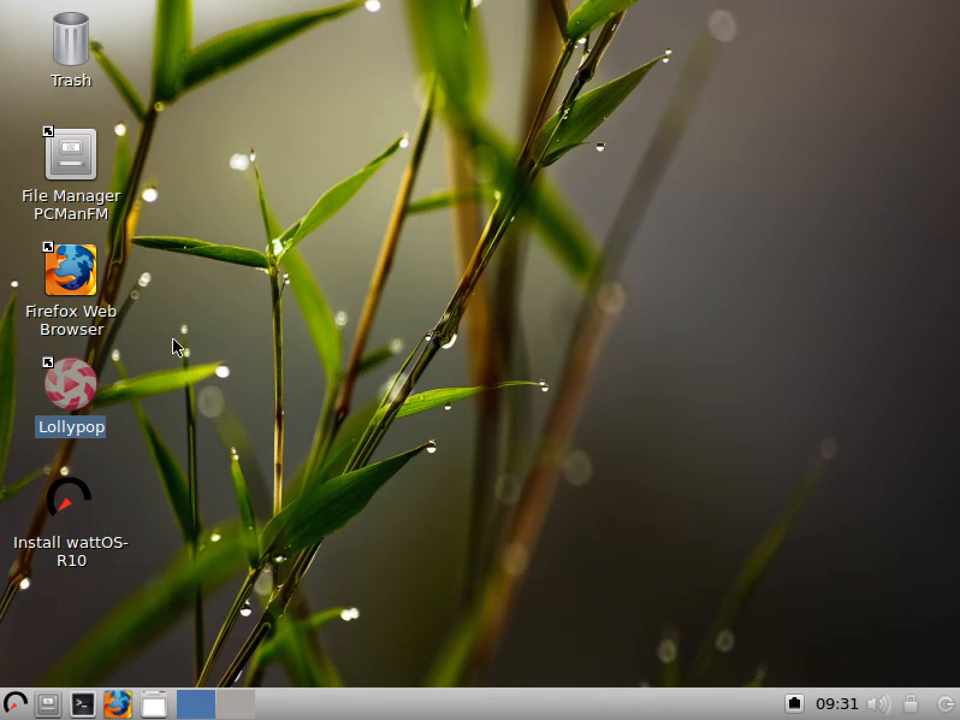
pyautogui.moveTo(225, 343)
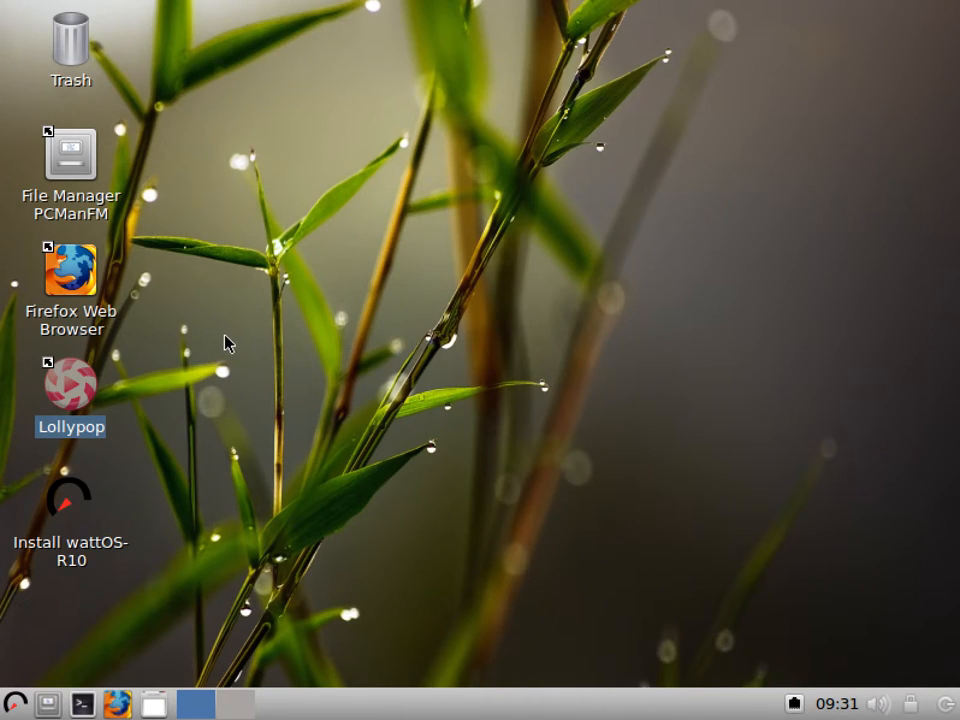